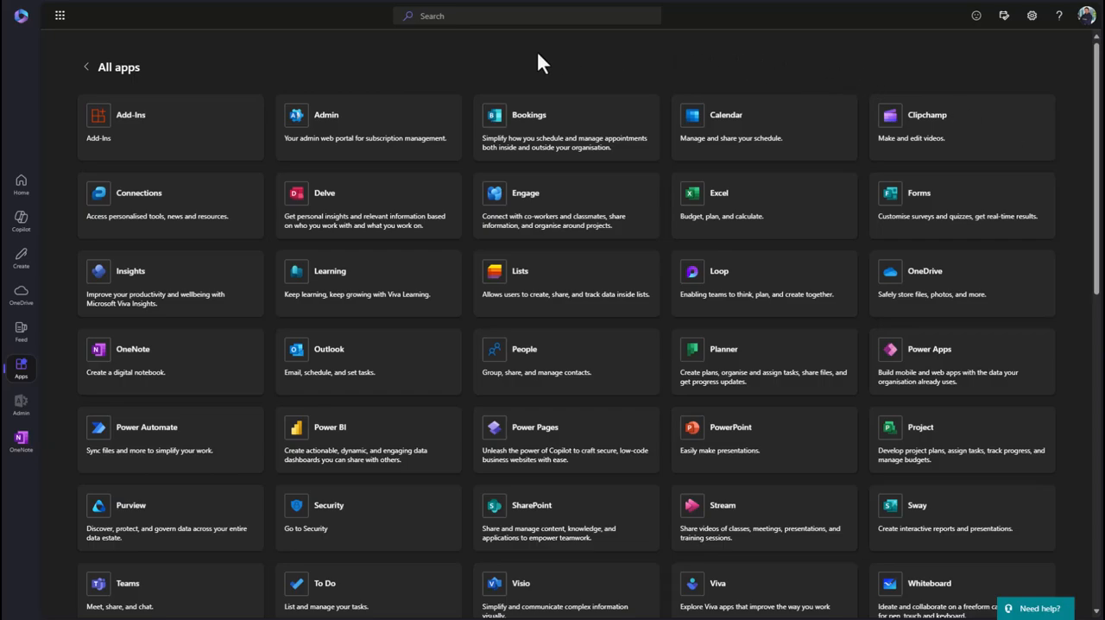
{"action": "mouse_move", "coordinate": [637, 89]}
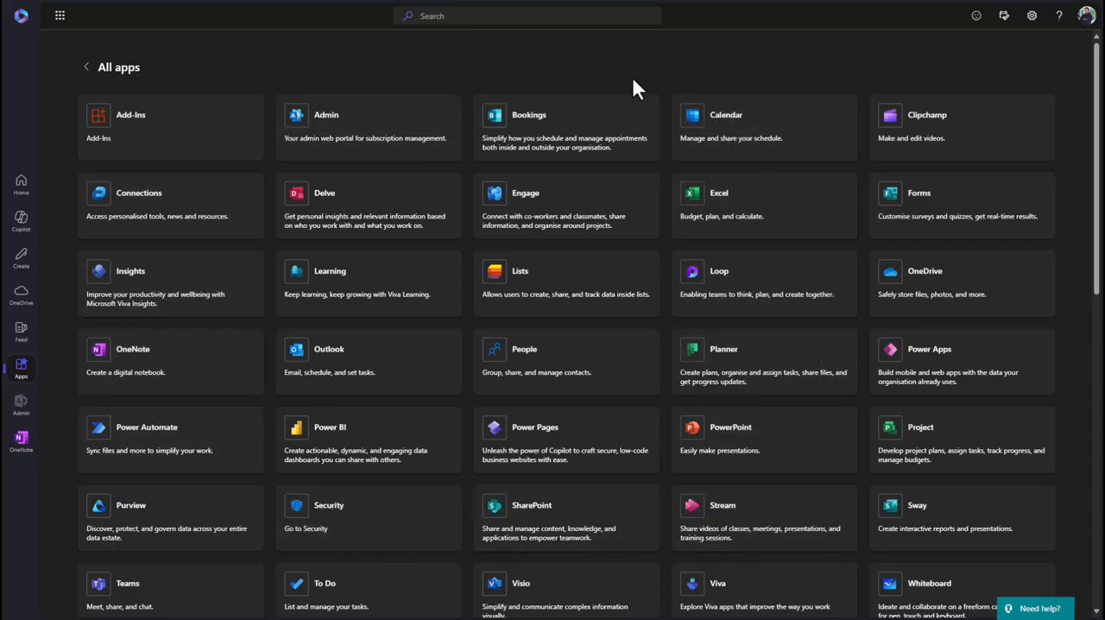
{"action": "mouse_move", "coordinate": [616, 85]}
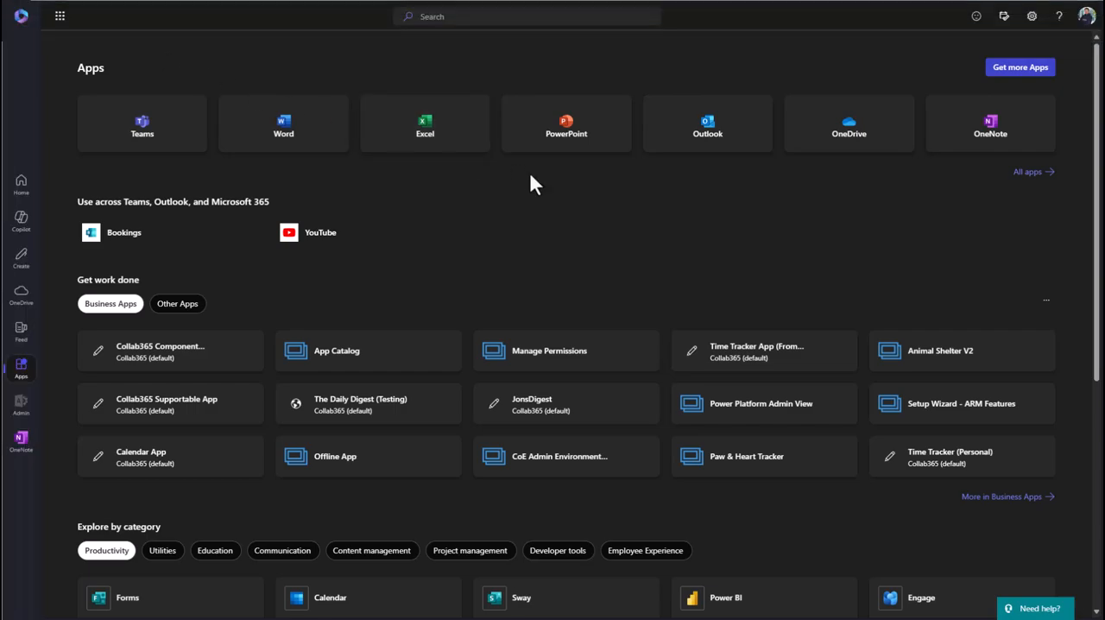
Step: Search Microsoft 365 apps for 'power automate' from the top Search box
{"action": "left_click", "coordinate": [1028, 171]}
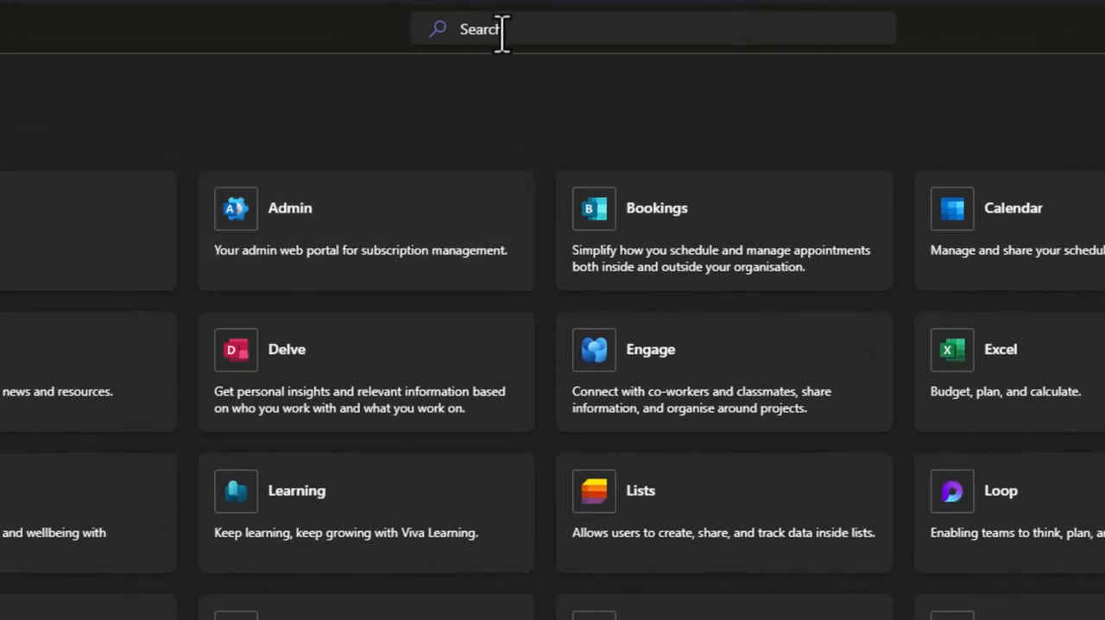
{"action": "type", "text": "power automate"}
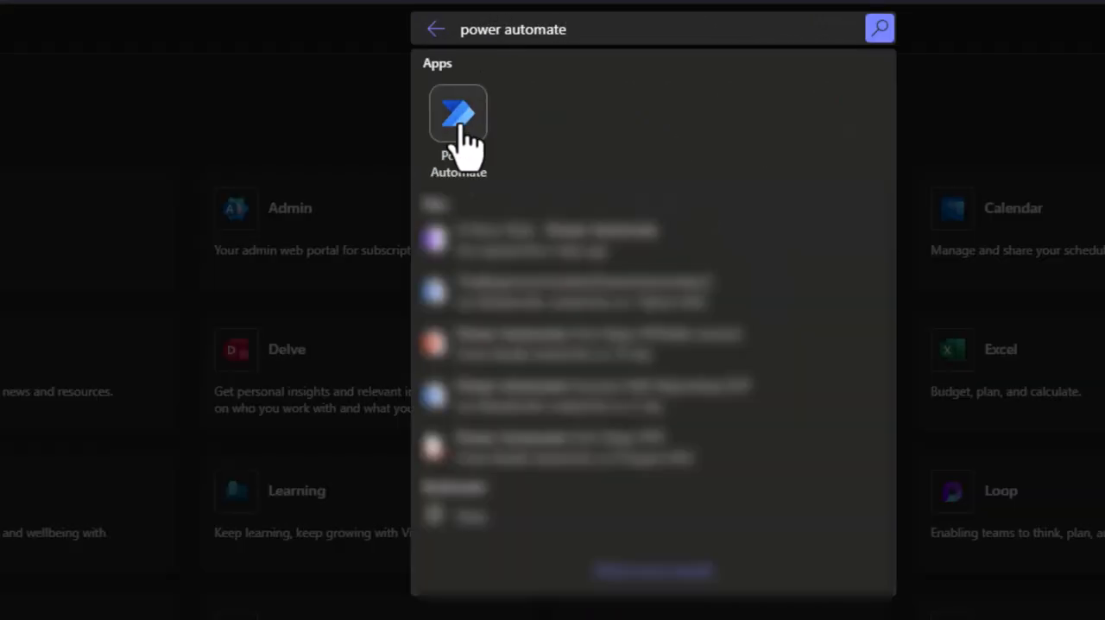
Step: Launch the Power Automate app from the search results to reach its home page
{"action": "left_click", "coordinate": [458, 112]}
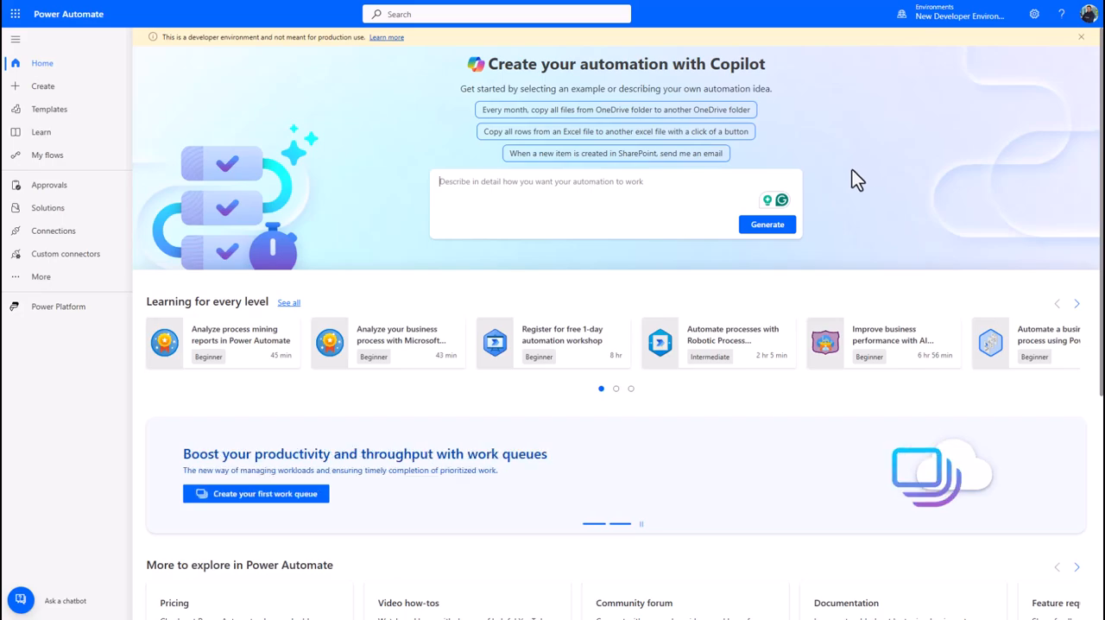
{"action": "mouse_move", "coordinate": [794, 148]}
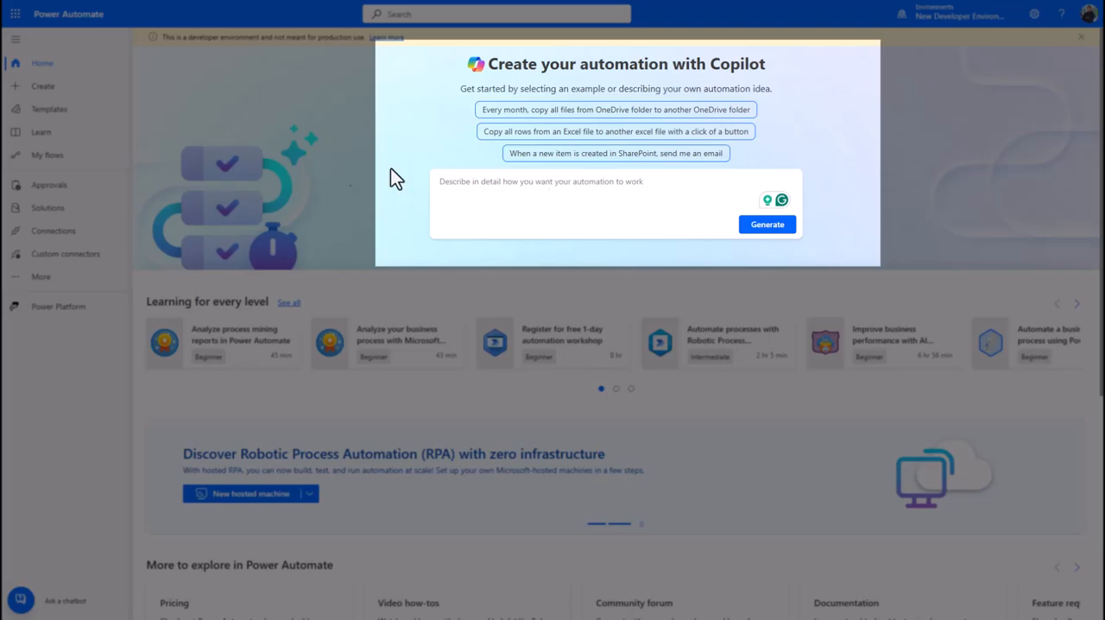
Step: Show the Templates gallery of ready-made flows from the left navigation
{"action": "left_click", "coordinate": [50, 114]}
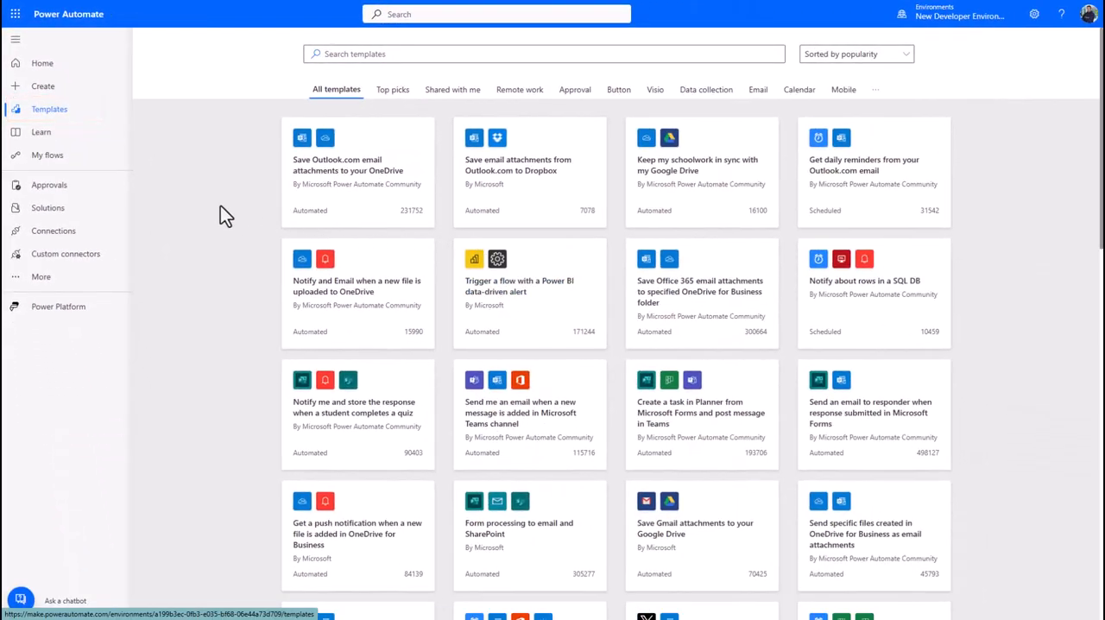
{"action": "mouse_move", "coordinate": [180, 184]}
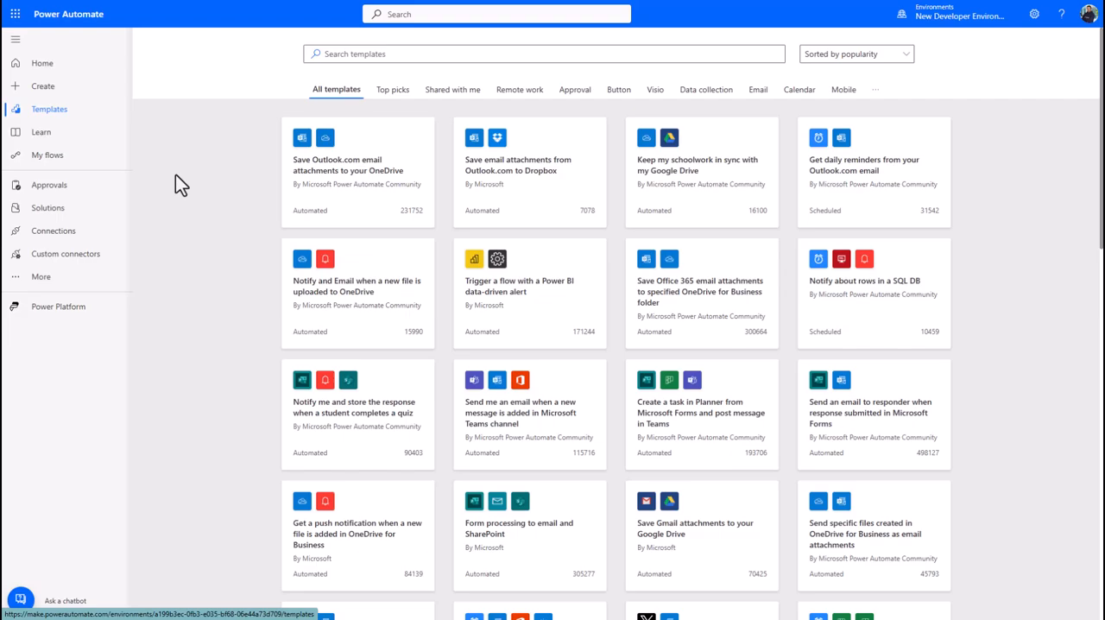
{"action": "mouse_move", "coordinate": [246, 298]}
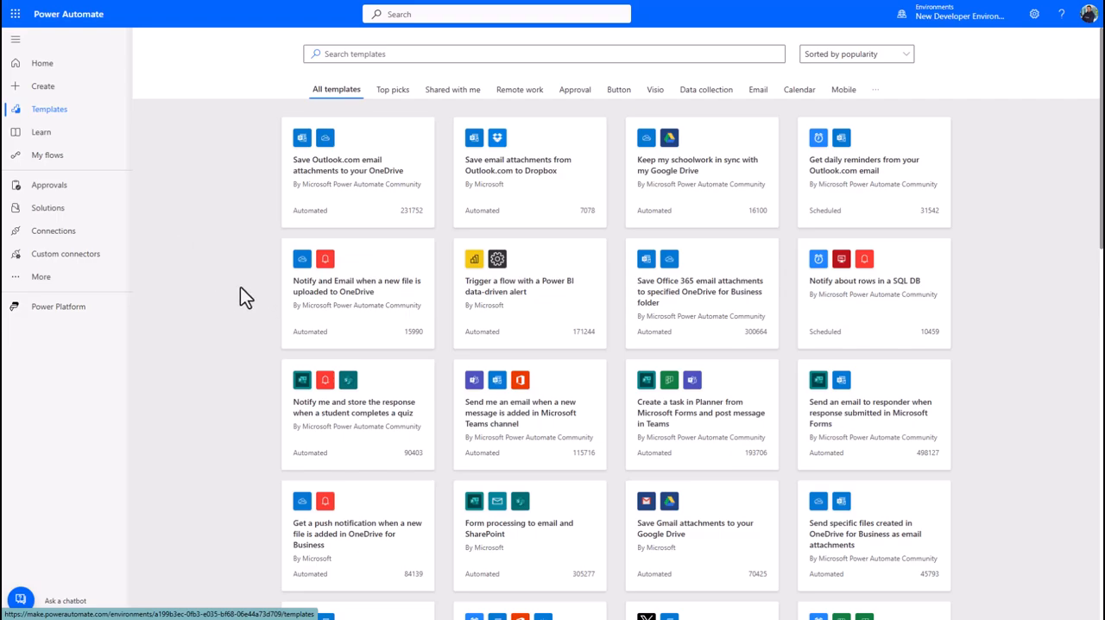
{"action": "mouse_move", "coordinate": [197, 384]}
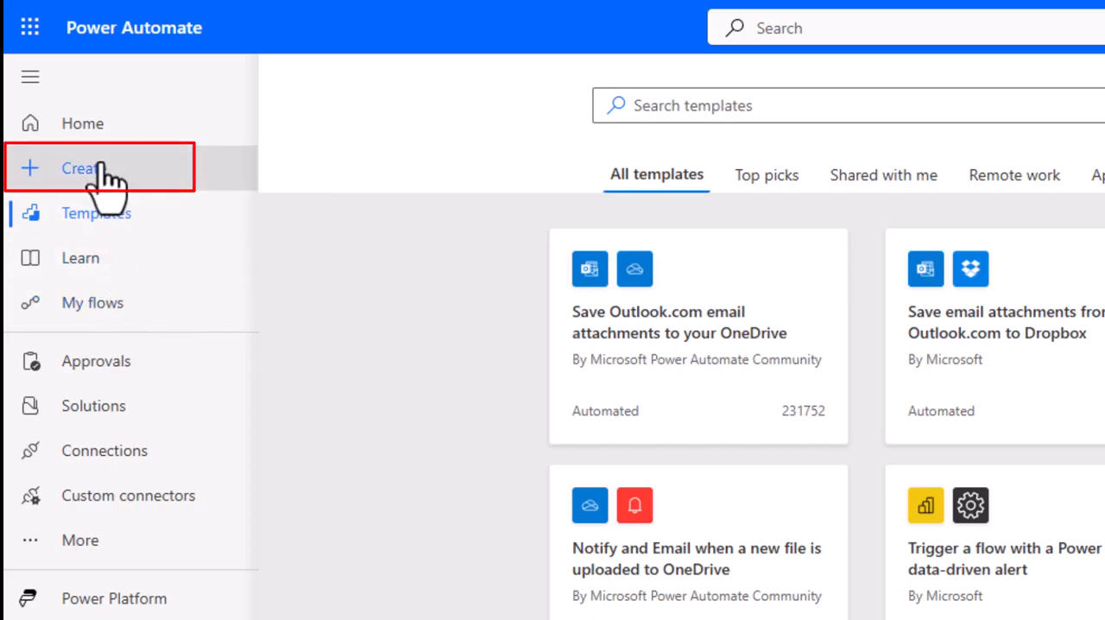
Step: Go to the Create page listing blank flow types and template picks
{"action": "left_click", "coordinate": [83, 168]}
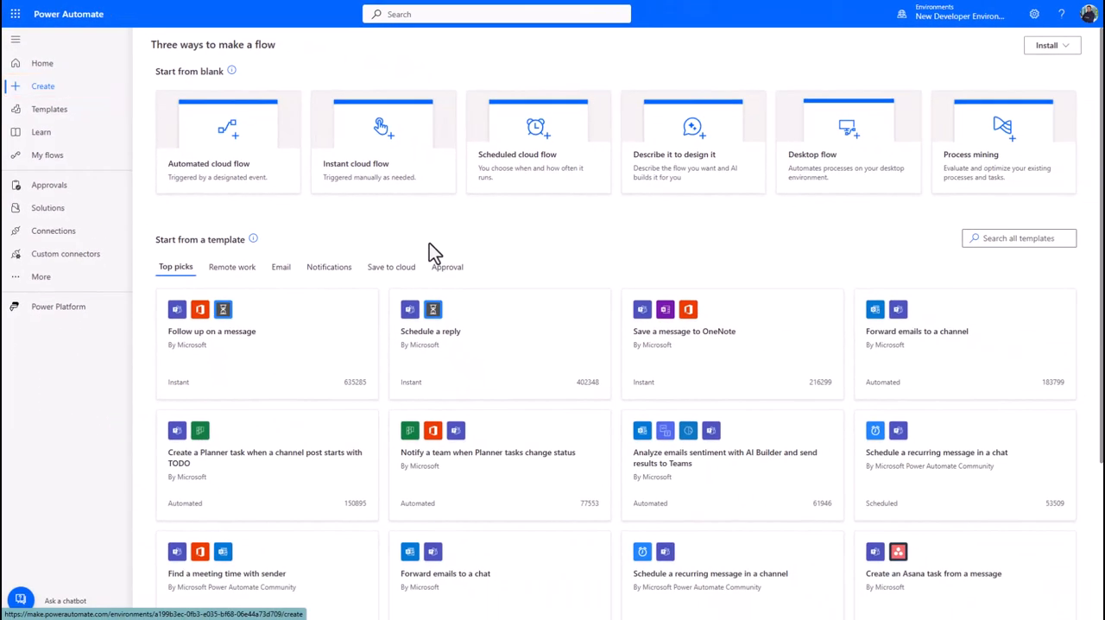
{"action": "mouse_move", "coordinate": [564, 303]}
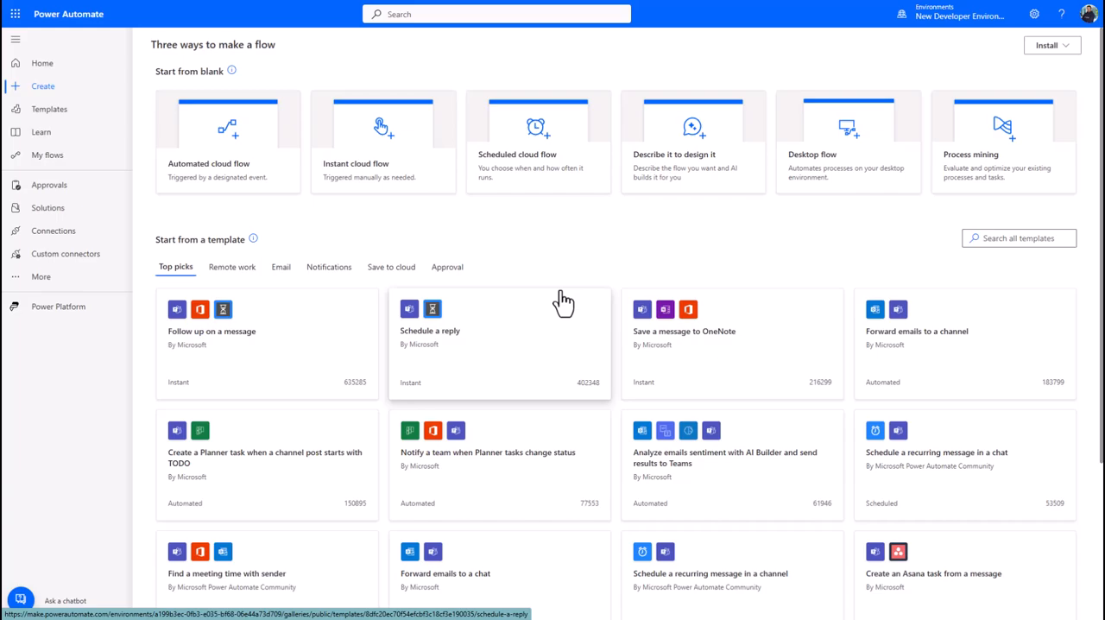
{"action": "mouse_move", "coordinate": [560, 330]}
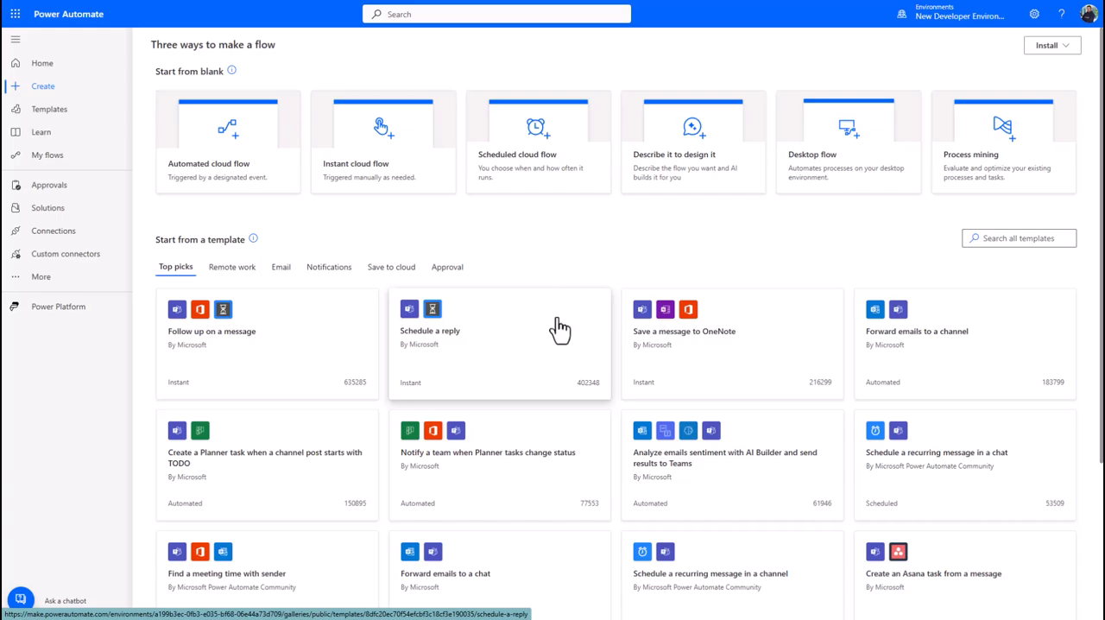
{"action": "mouse_move", "coordinate": [562, 328]}
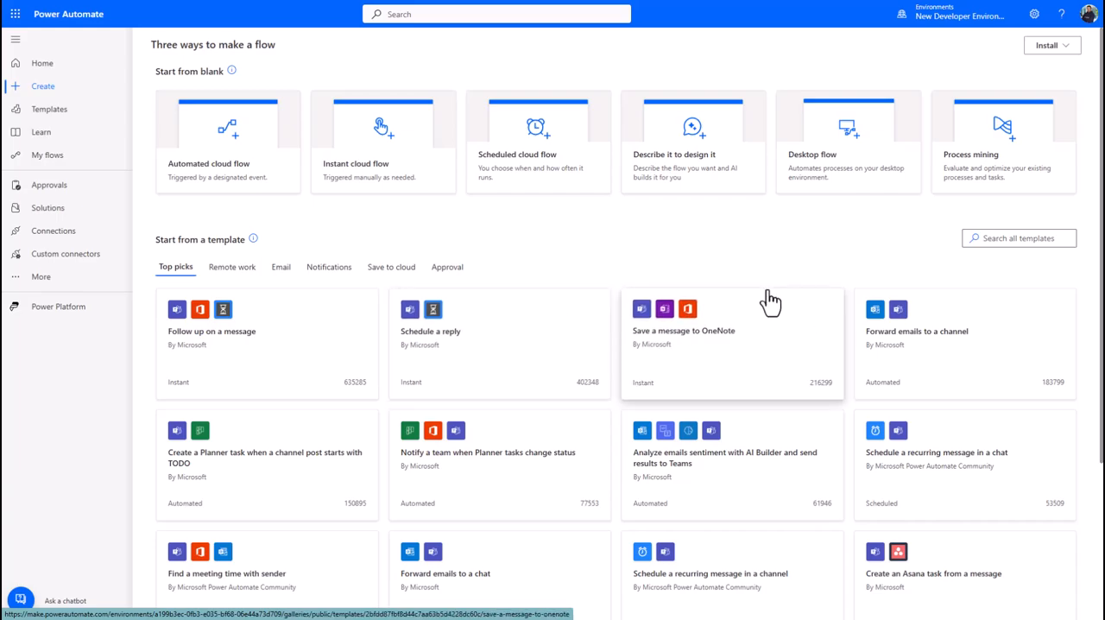
{"action": "mouse_move", "coordinate": [758, 302]}
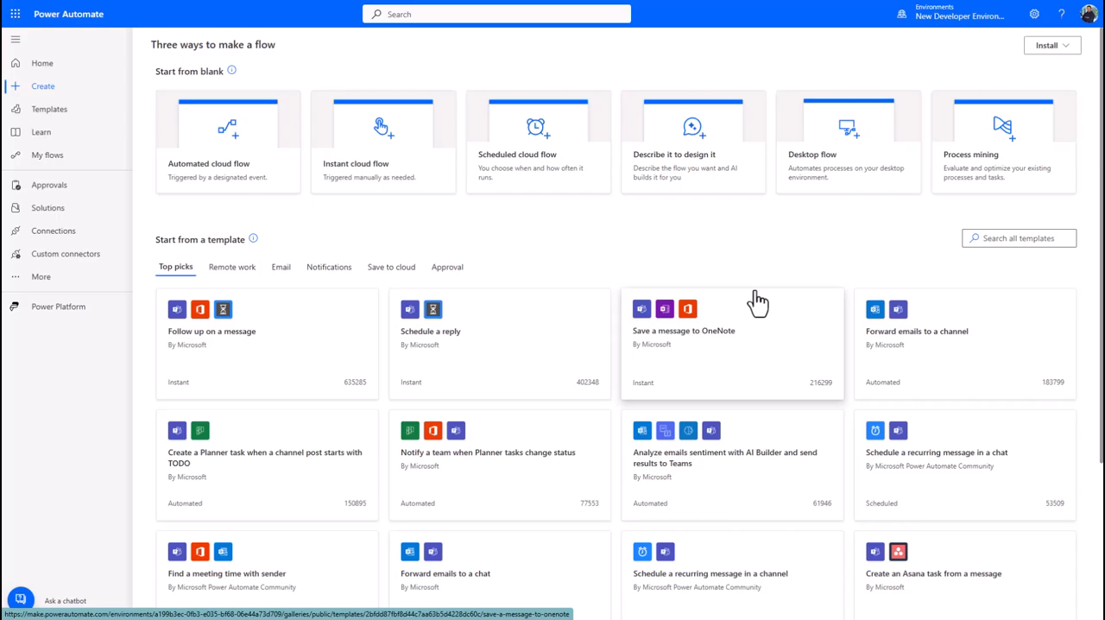
{"action": "mouse_move", "coordinate": [458, 304]}
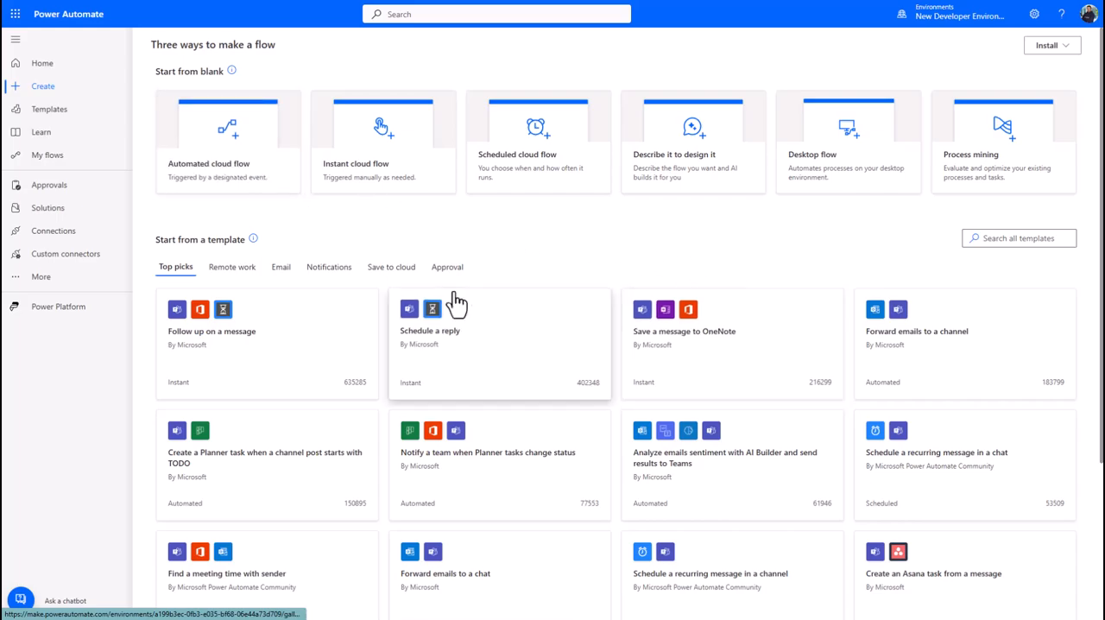
{"action": "mouse_move", "coordinate": [20, 169]}
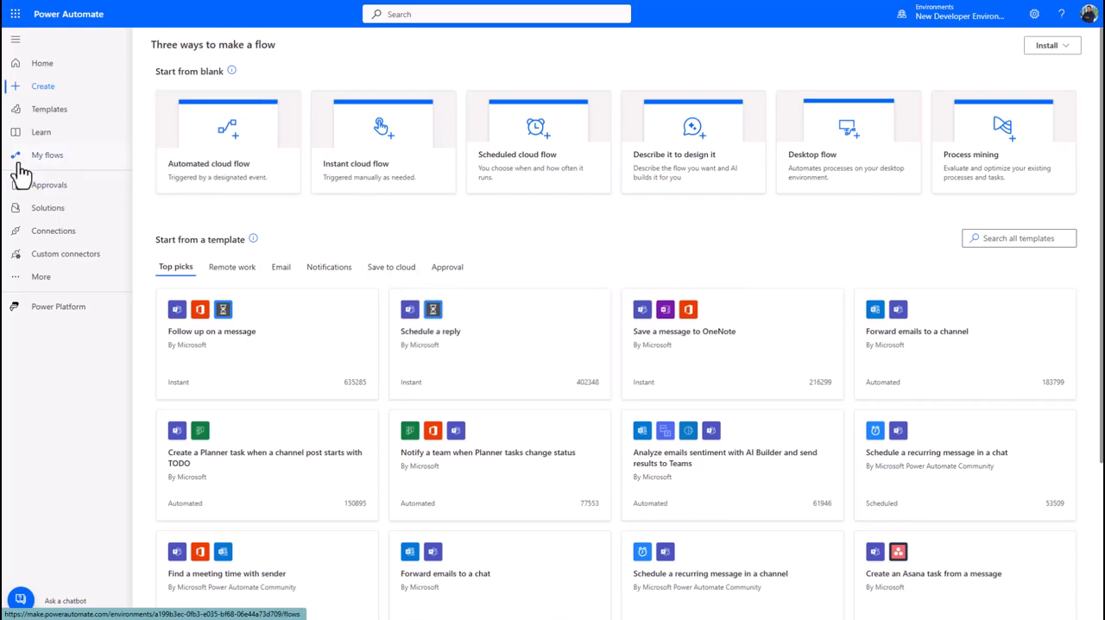
{"action": "mouse_move", "coordinate": [248, 178]}
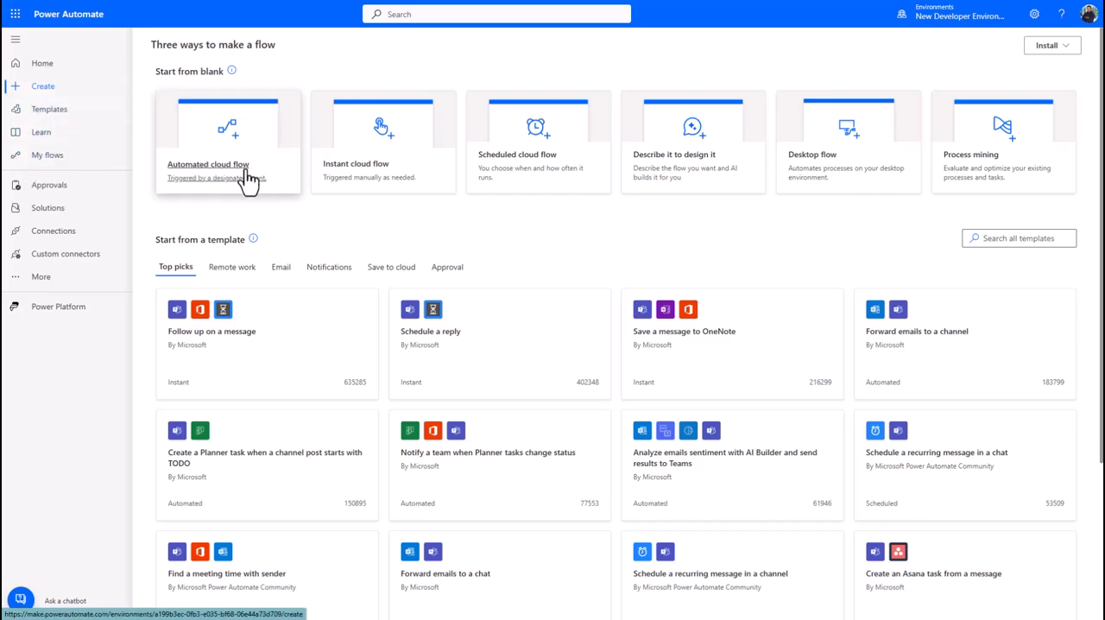
{"action": "mouse_move", "coordinate": [285, 164]}
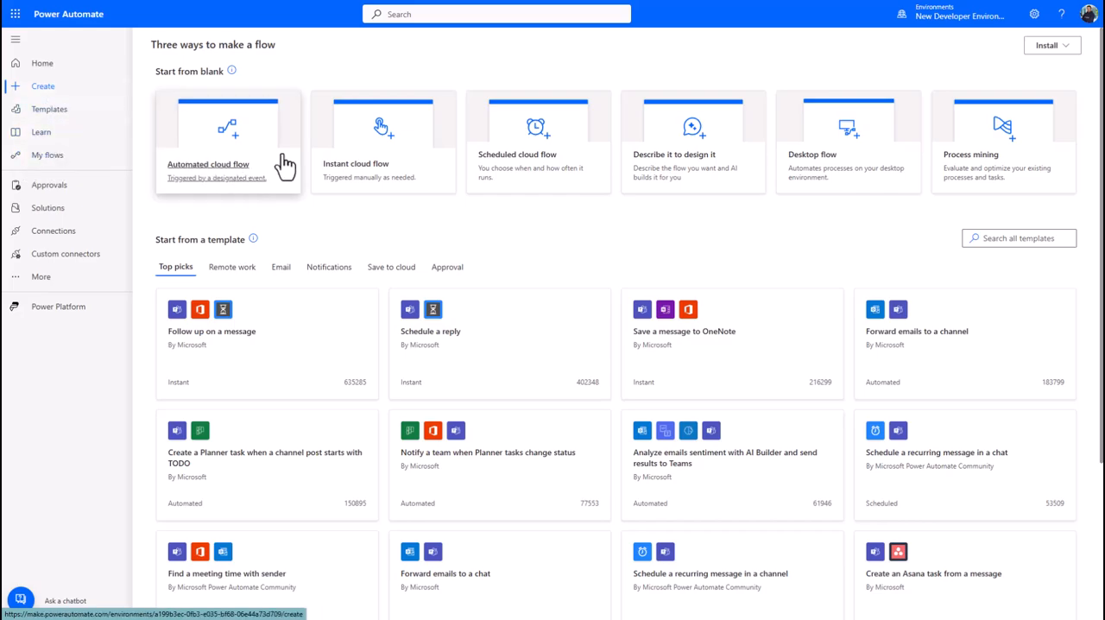
{"action": "mouse_move", "coordinate": [361, 223]}
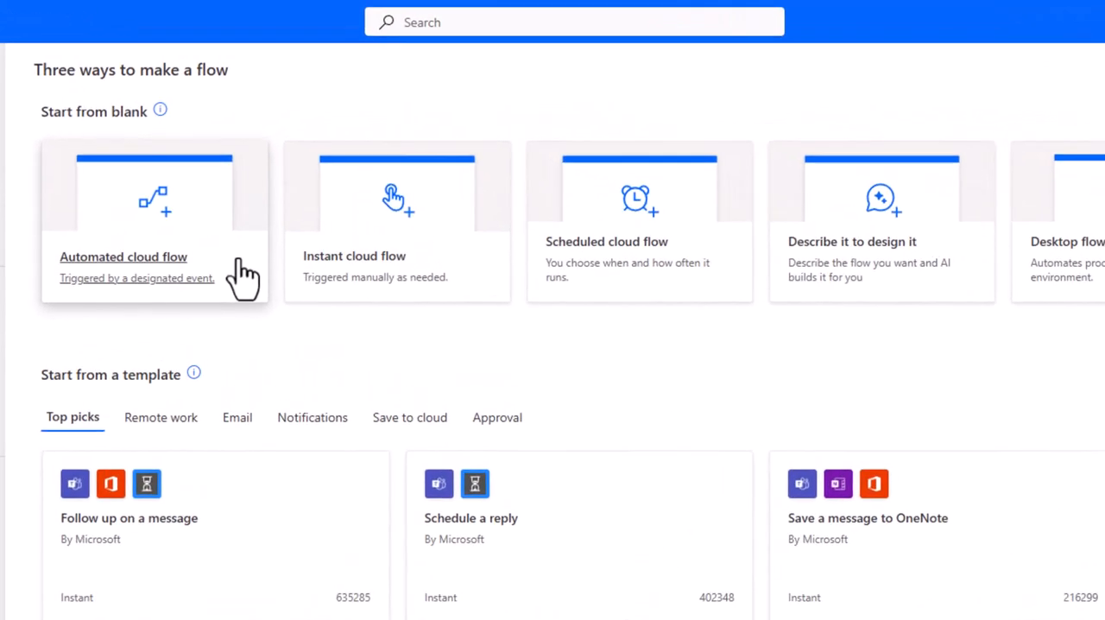
{"action": "mouse_move", "coordinate": [475, 278]}
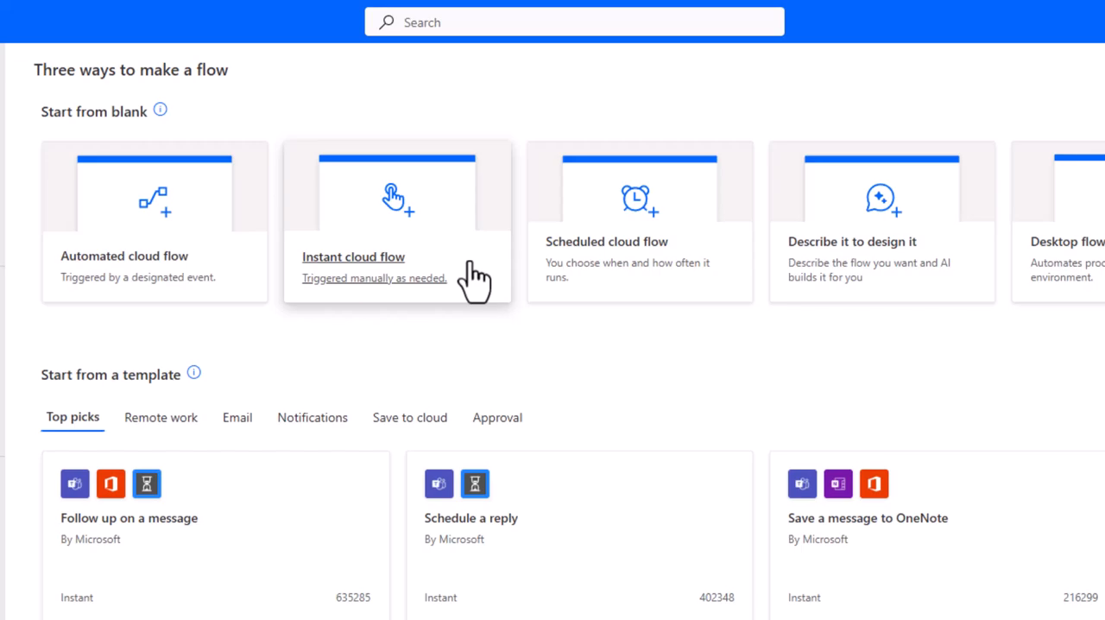
{"action": "mouse_move", "coordinate": [700, 259]}
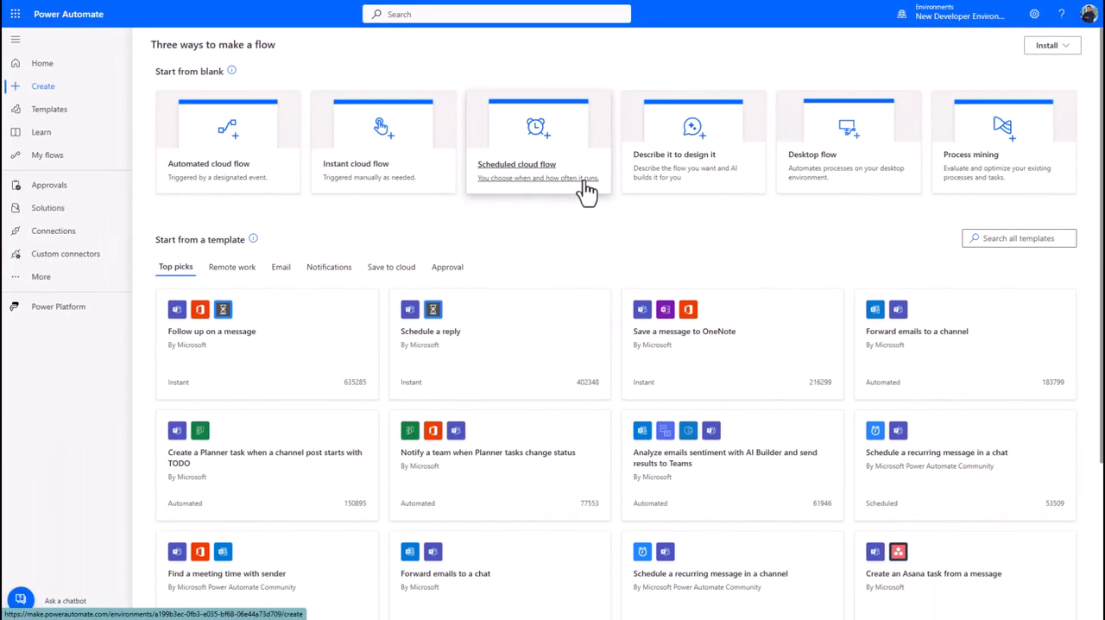
{"action": "mouse_move", "coordinate": [490, 222]}
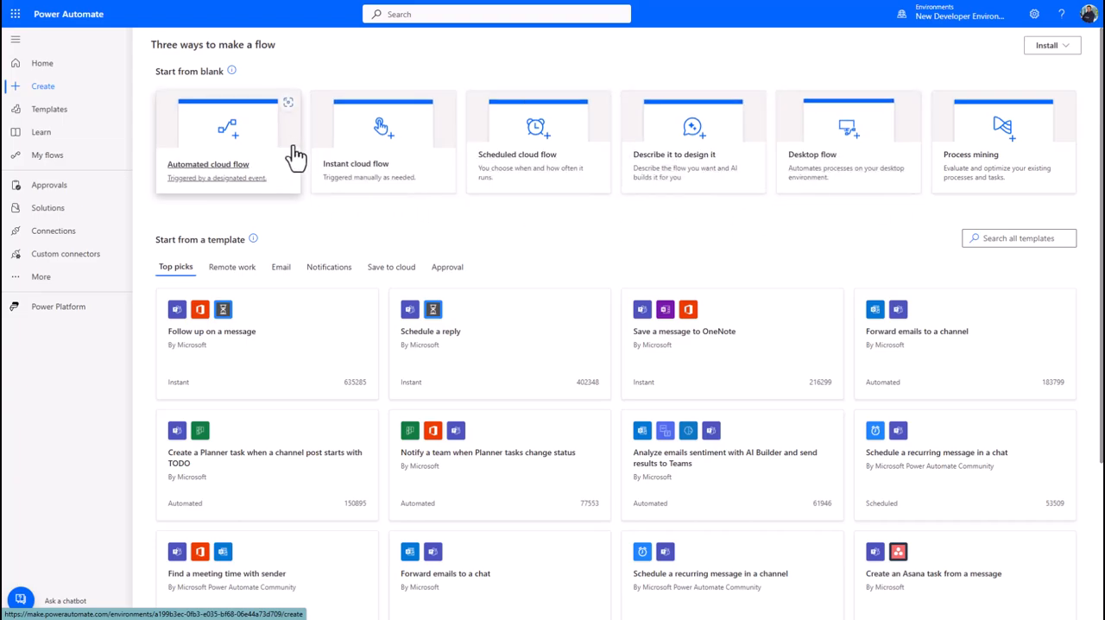
Step: Start a blank untitled Automated cloud flow, skipping naming and closing the Copilot pane
{"action": "left_click", "coordinate": [227, 142]}
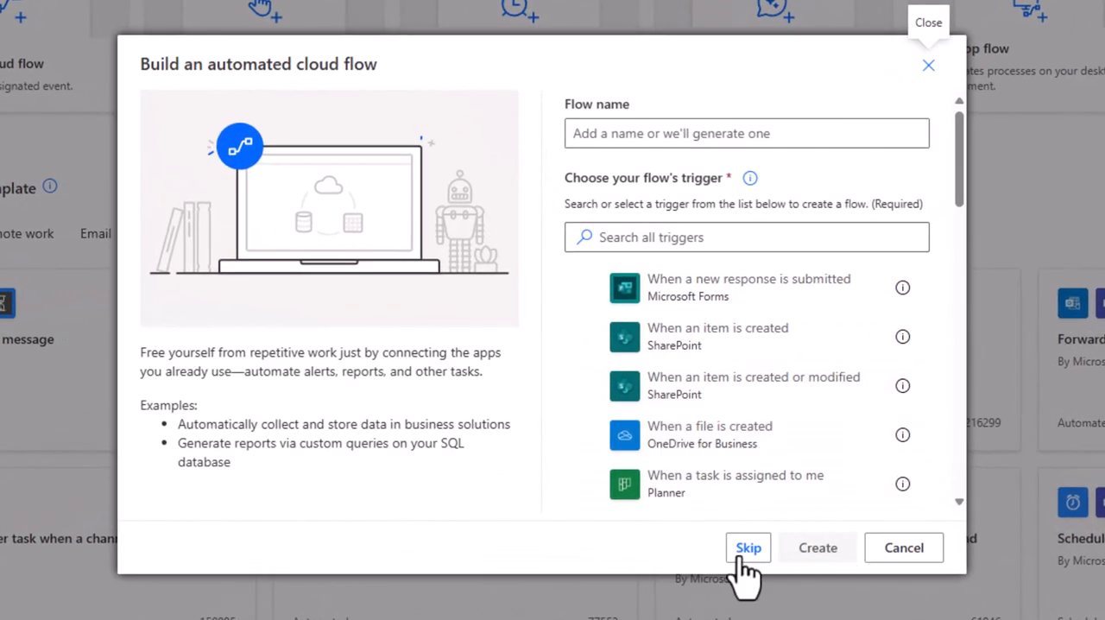
{"action": "left_click", "coordinate": [748, 547]}
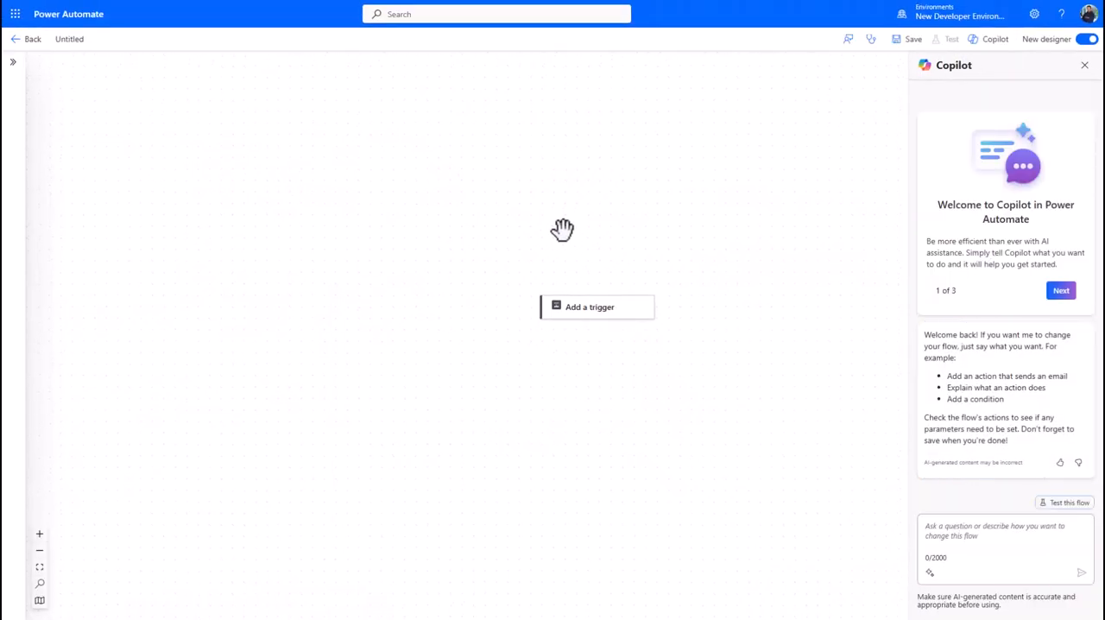
{"action": "left_click_drag", "start_coordinate": [563, 230], "coordinate": [551, 271]}
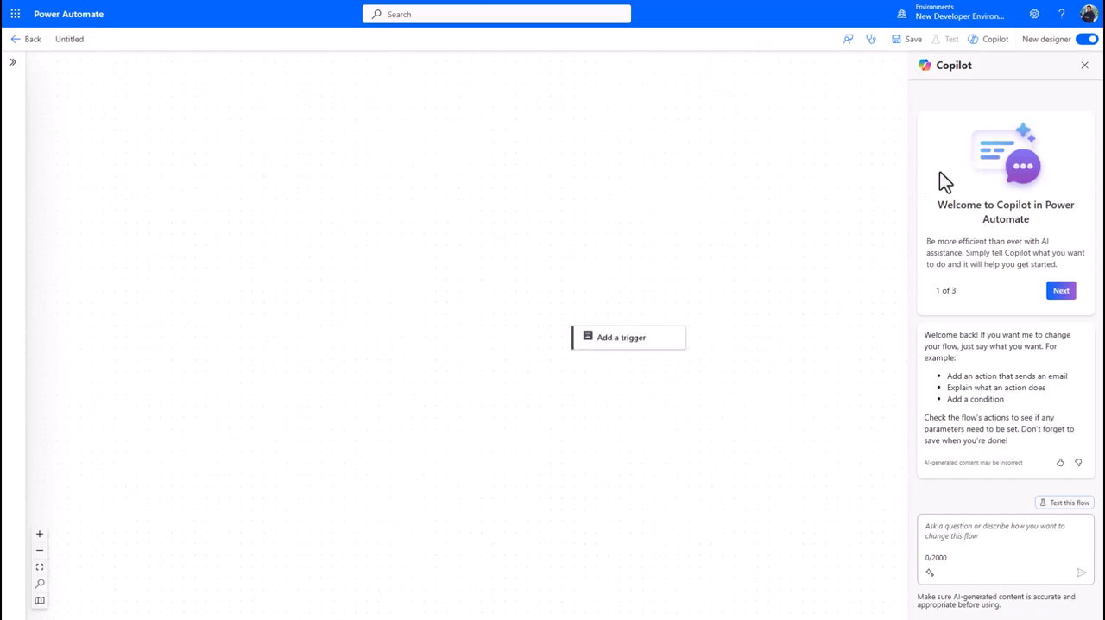
{"action": "left_click", "coordinate": [1084, 65]}
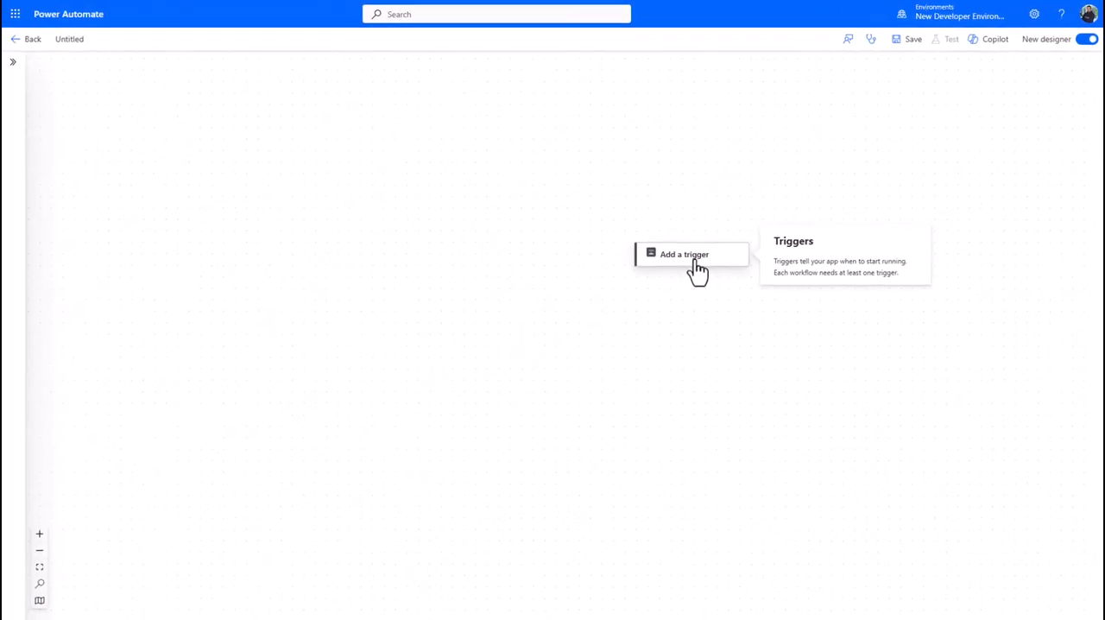
Step: Add the Office 365 Outlook 'When a new email arrives (V3)' trigger found by searching 'email'
{"action": "left_click", "coordinate": [683, 254]}
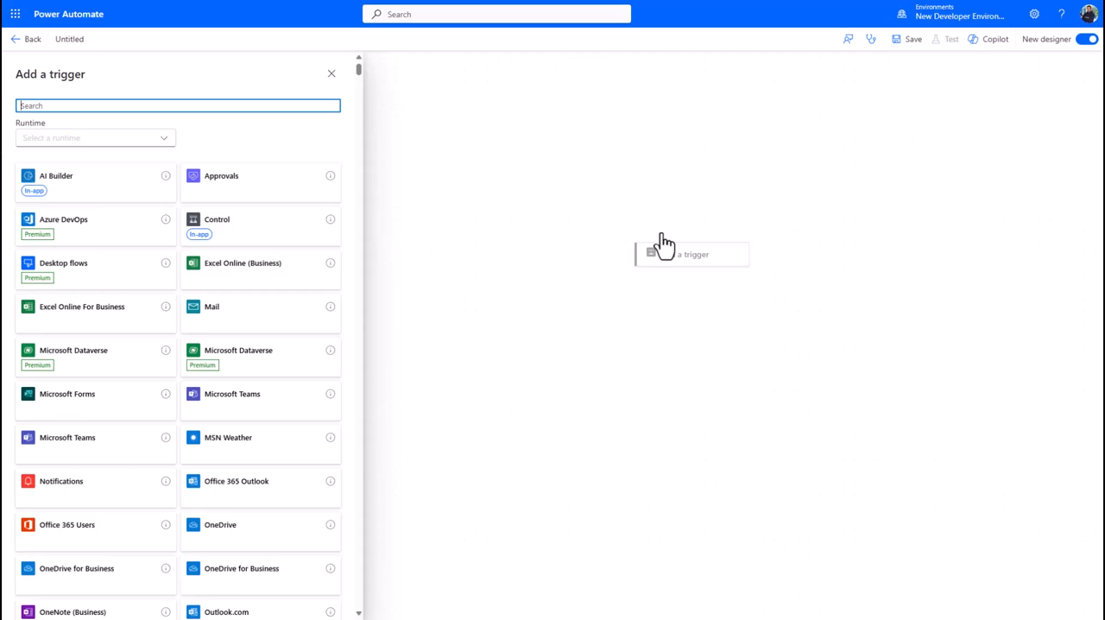
{"action": "mouse_move", "coordinate": [174, 135]}
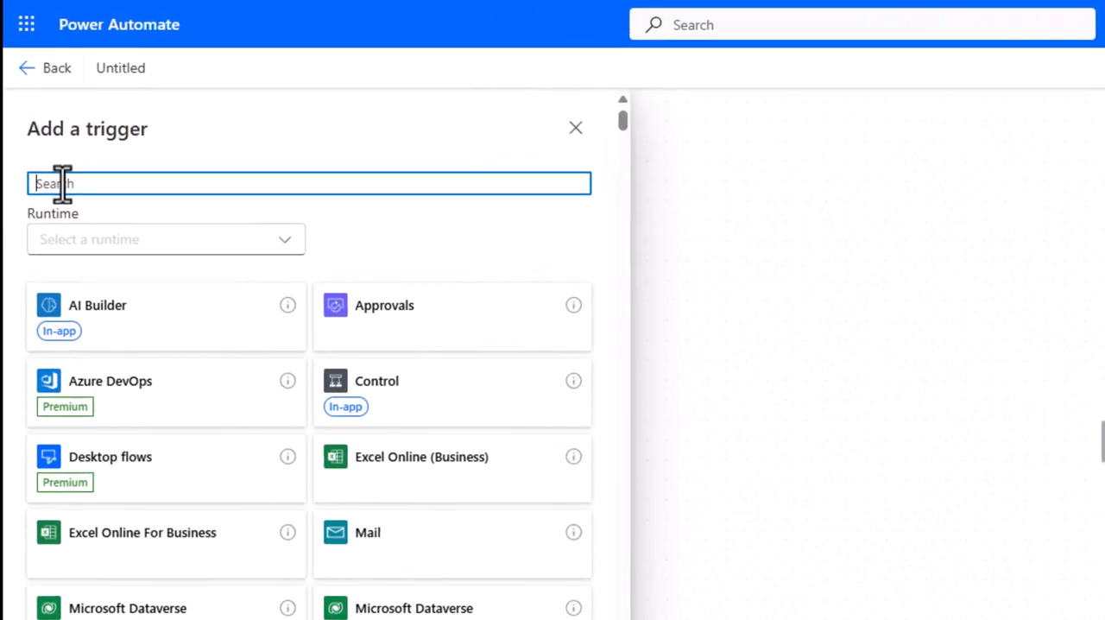
{"action": "type", "text": "email"}
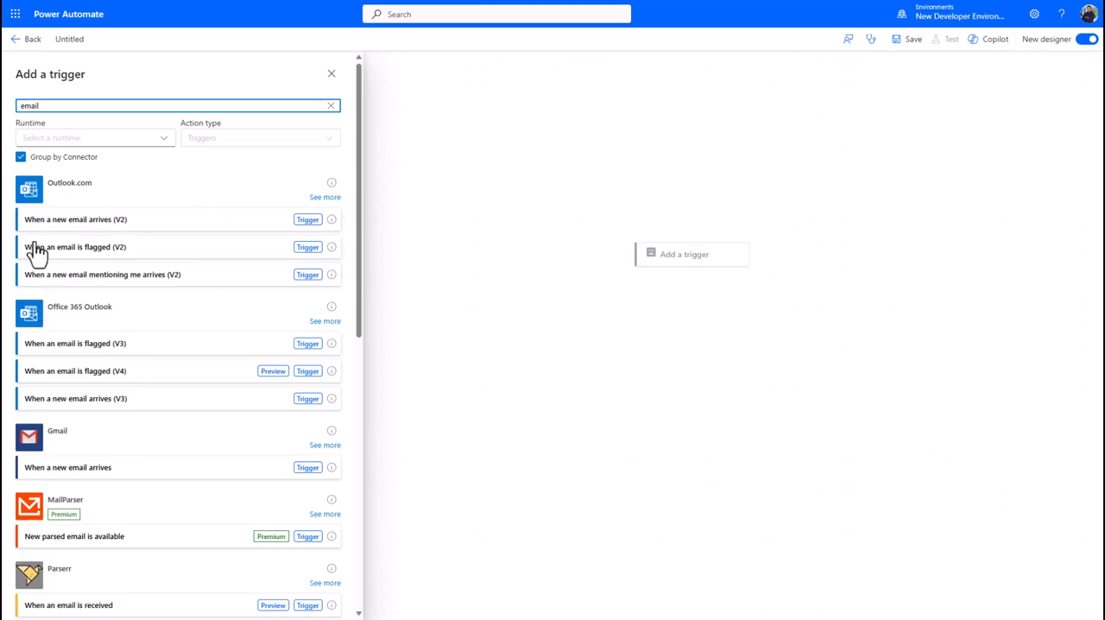
{"action": "mouse_move", "coordinate": [52, 380]}
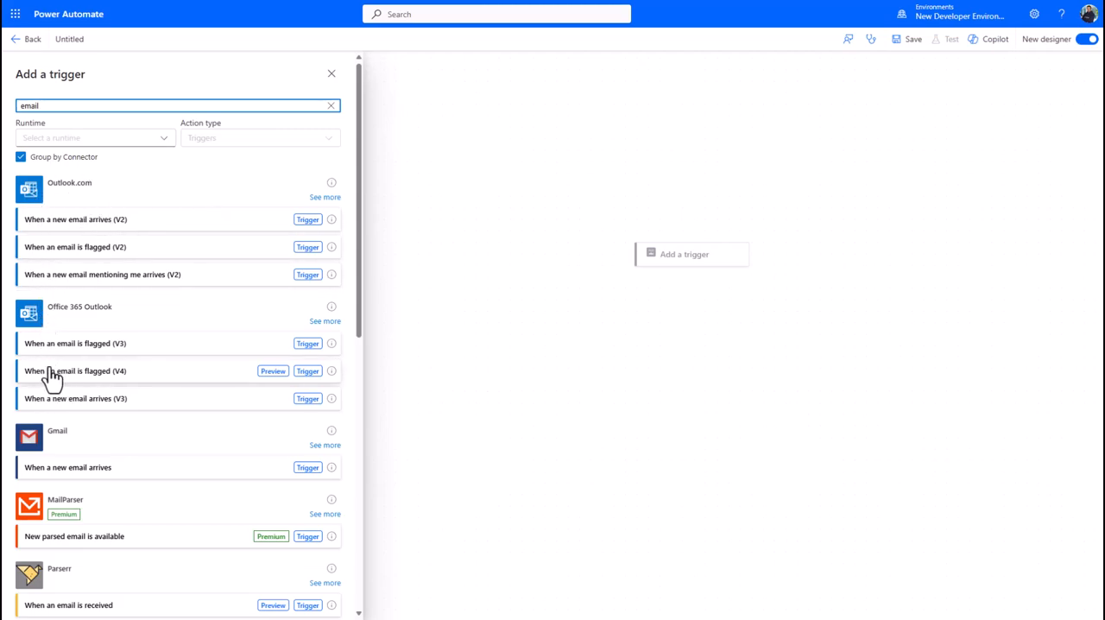
{"action": "mouse_move", "coordinate": [144, 233]}
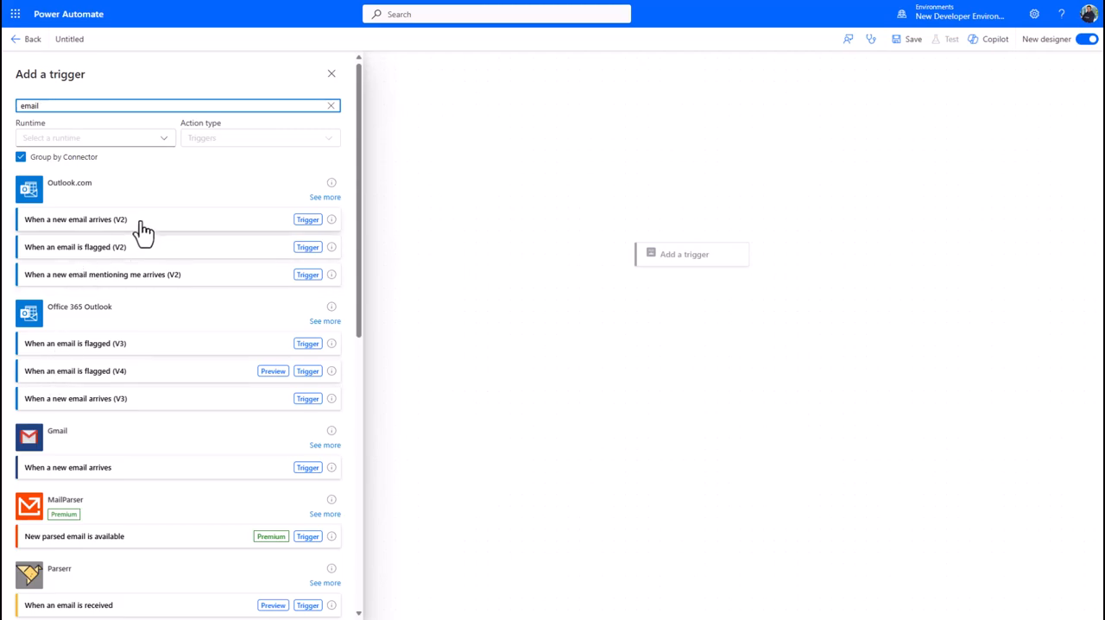
{"action": "mouse_move", "coordinate": [151, 213]}
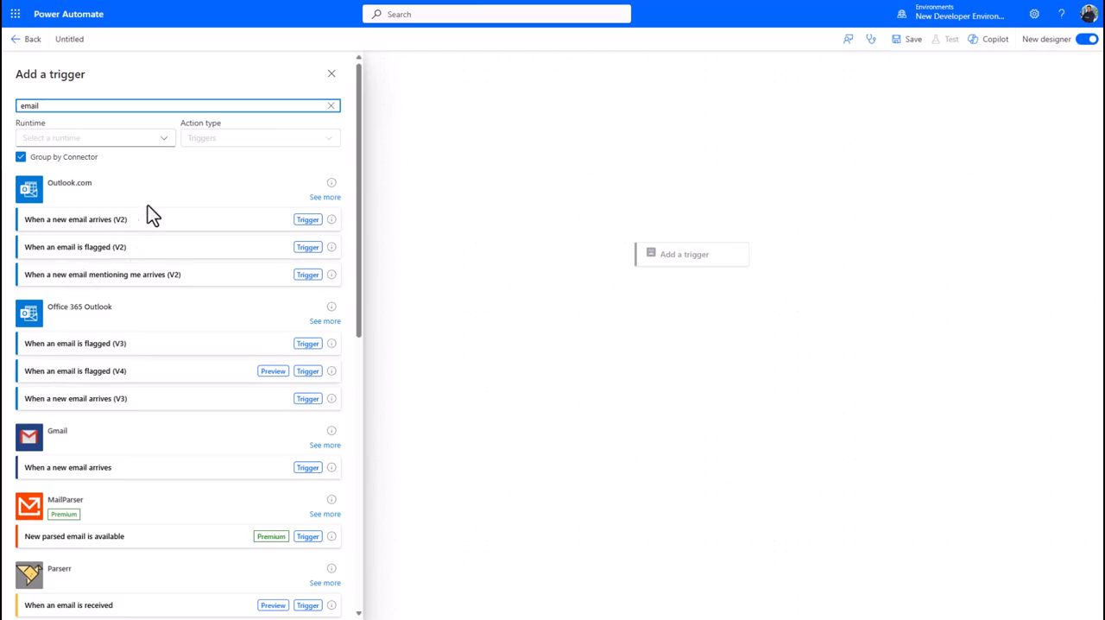
{"action": "mouse_move", "coordinate": [56, 326]}
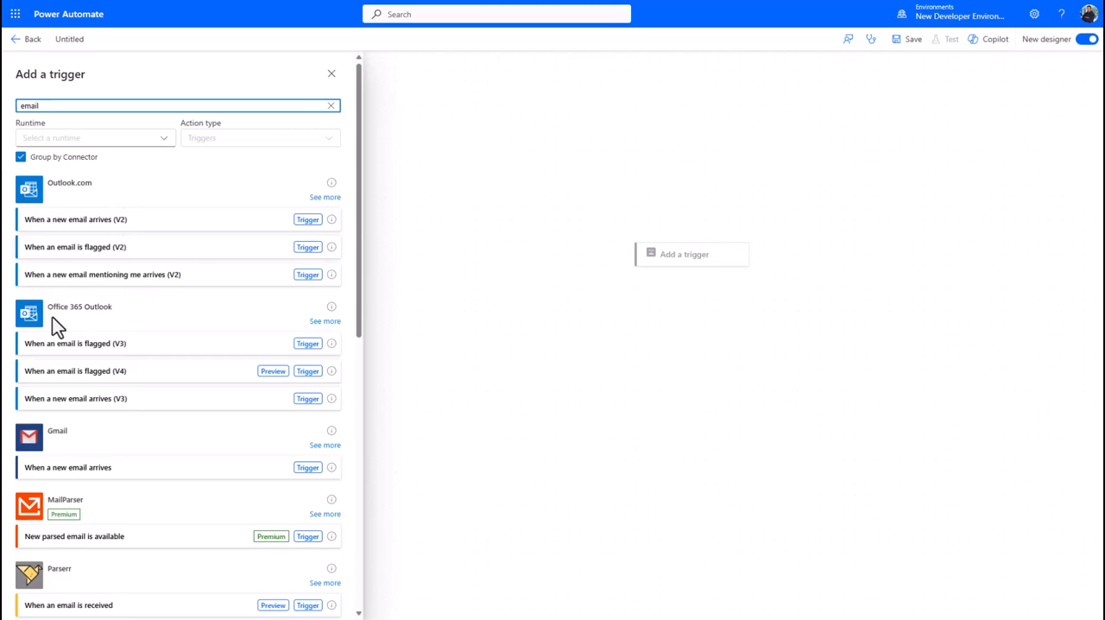
{"action": "mouse_move", "coordinate": [143, 285]}
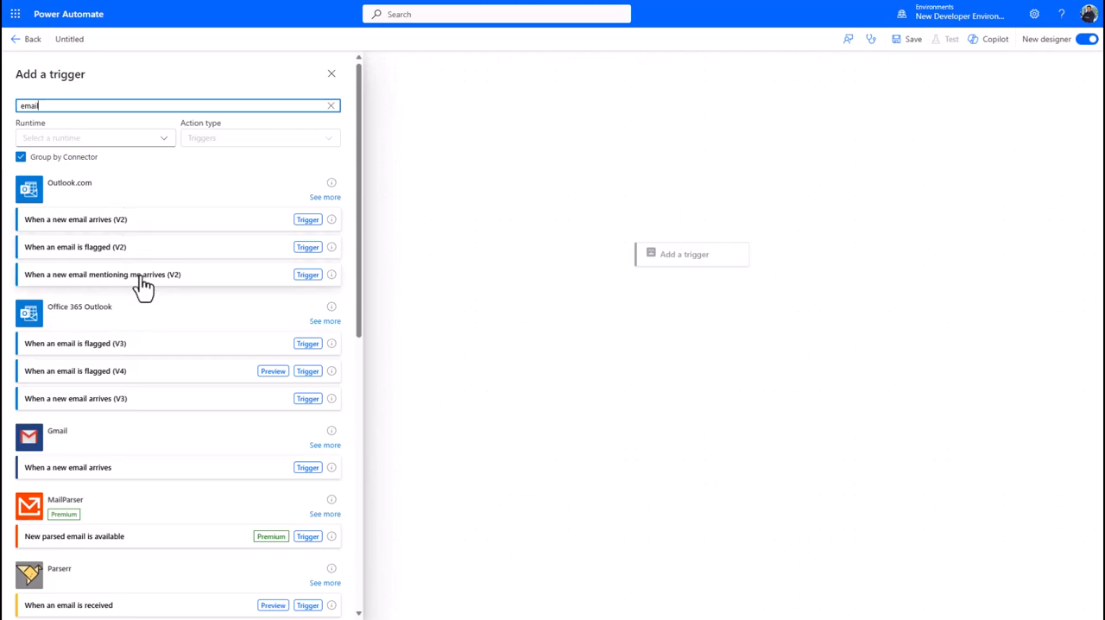
{"action": "mouse_move", "coordinate": [67, 324]}
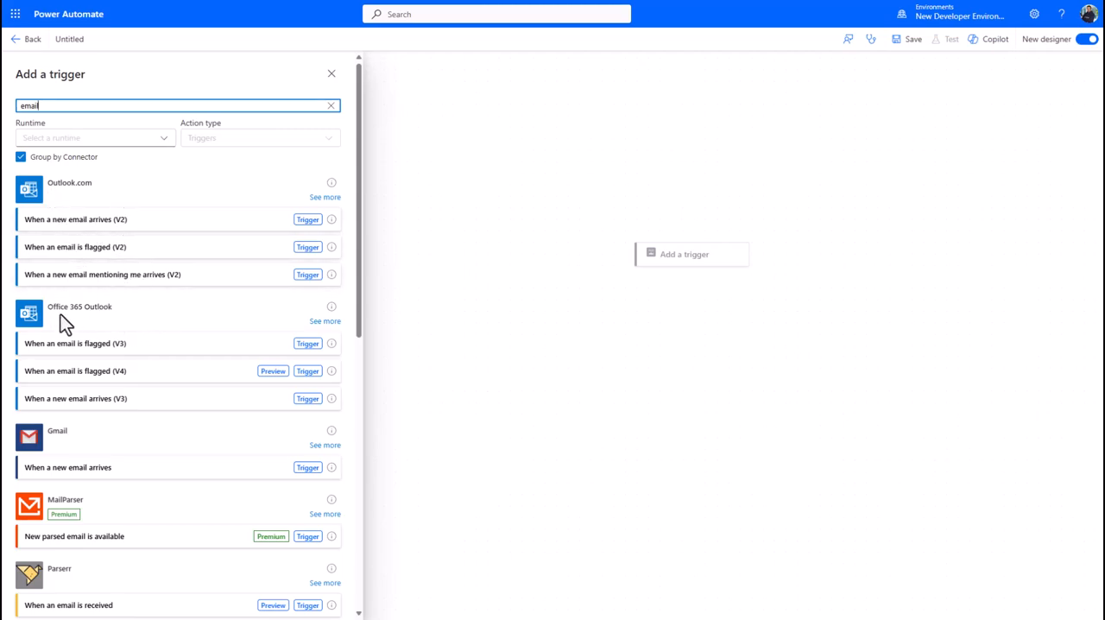
{"action": "mouse_move", "coordinate": [134, 343]}
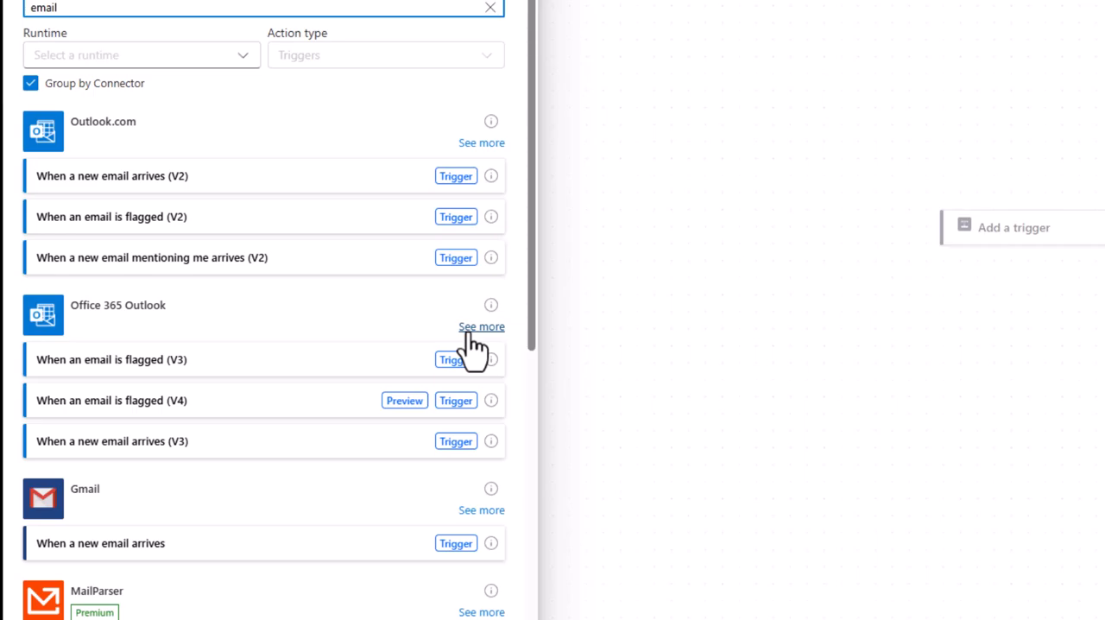
{"action": "mouse_move", "coordinate": [370, 332]}
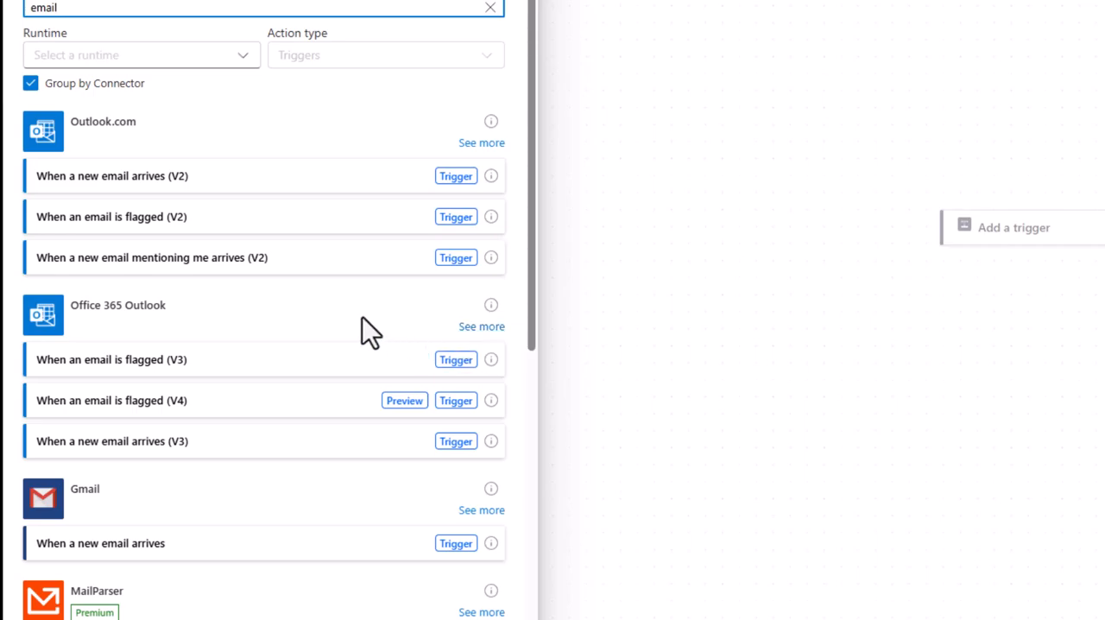
{"action": "mouse_move", "coordinate": [63, 385]}
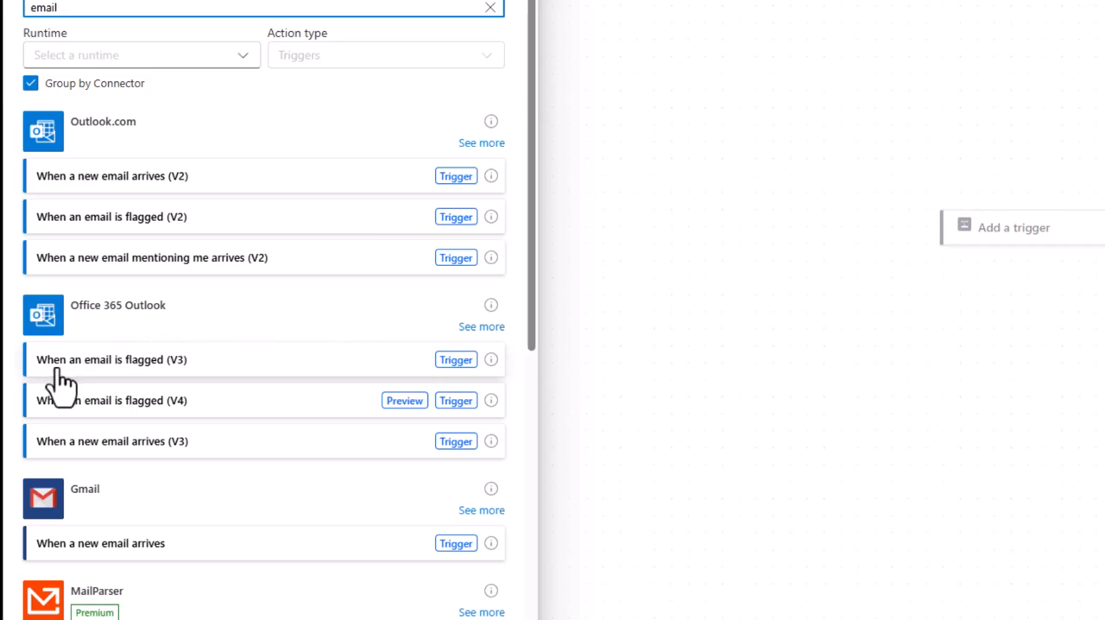
{"action": "mouse_move", "coordinate": [104, 466]}
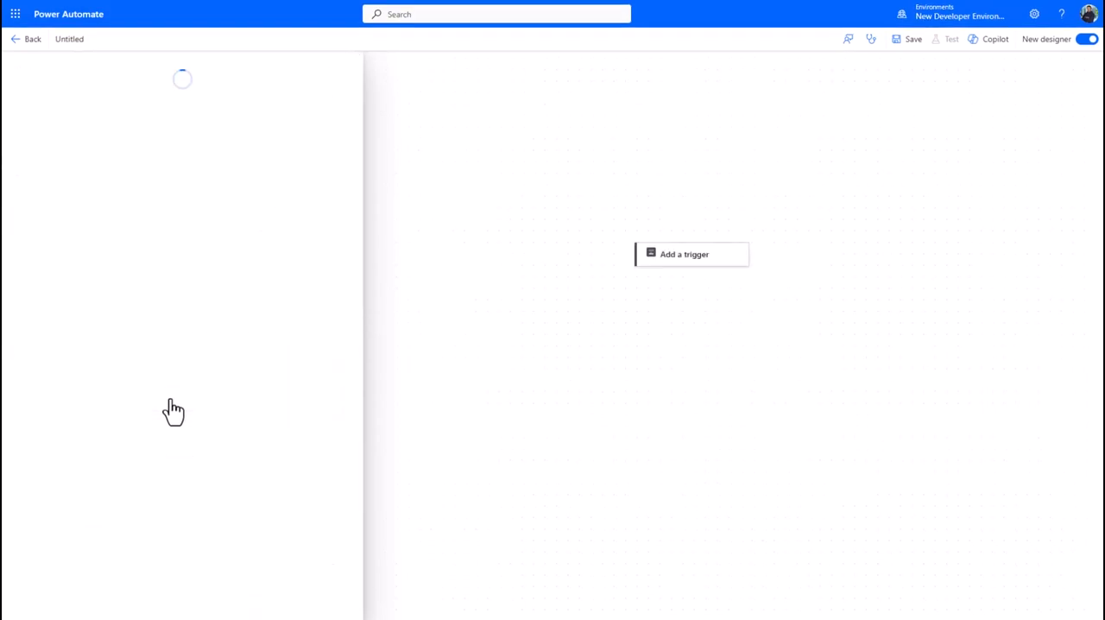
{"action": "left_click", "coordinate": [683, 254]}
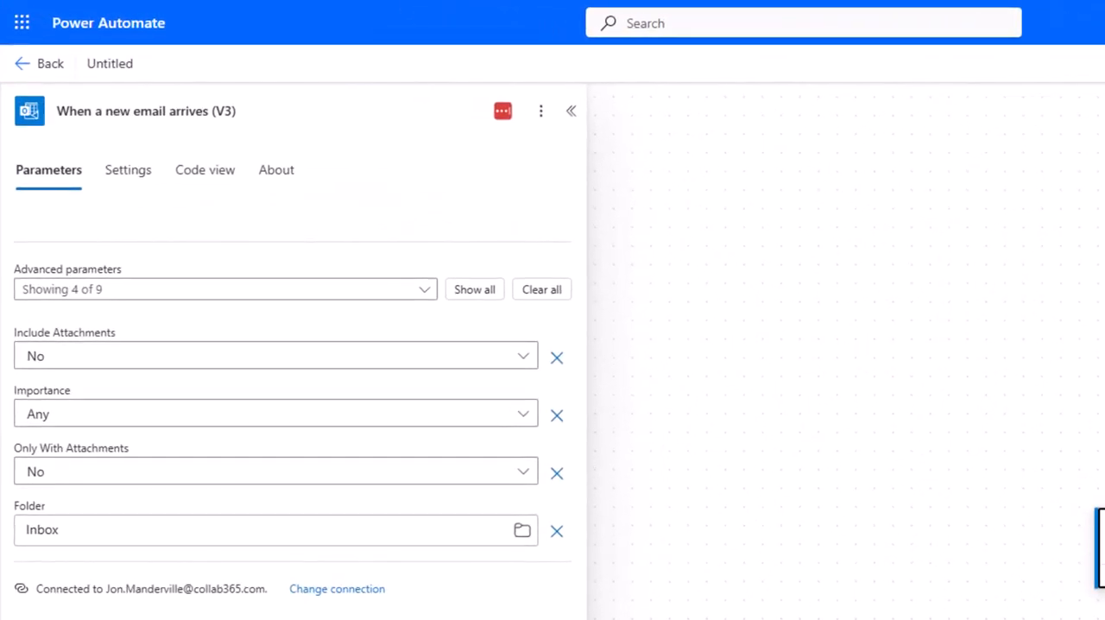
{"action": "mouse_move", "coordinate": [9, 454]}
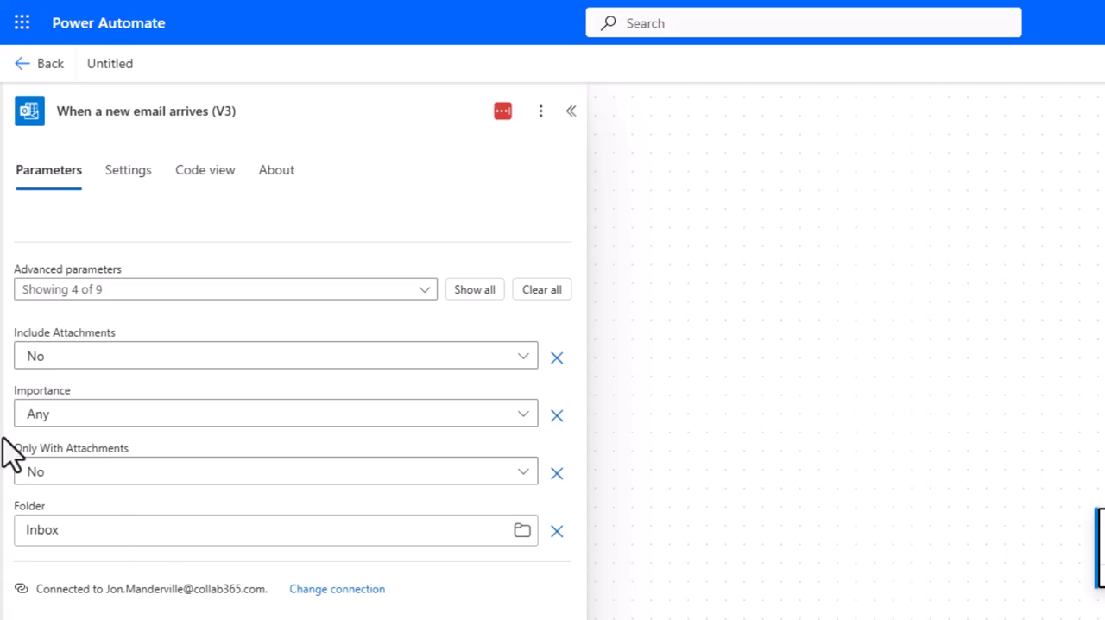
Step: Show all 9 advanced parameters of the new-email trigger
{"action": "left_click", "coordinate": [474, 290]}
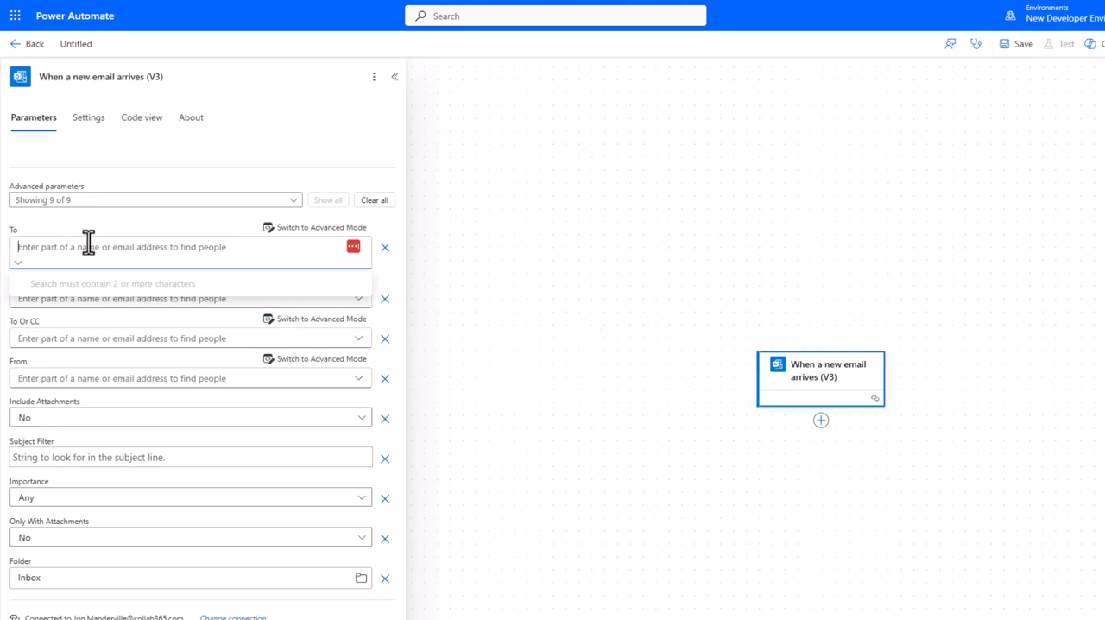
{"action": "mouse_move", "coordinate": [97, 251]}
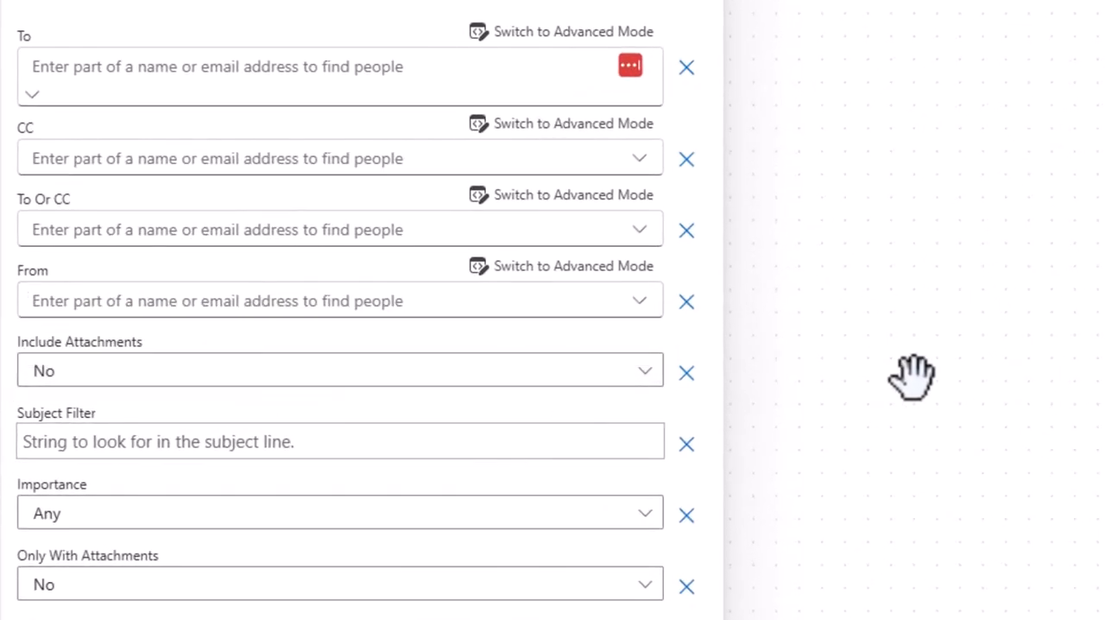
{"action": "mouse_move", "coordinate": [285, 380]}
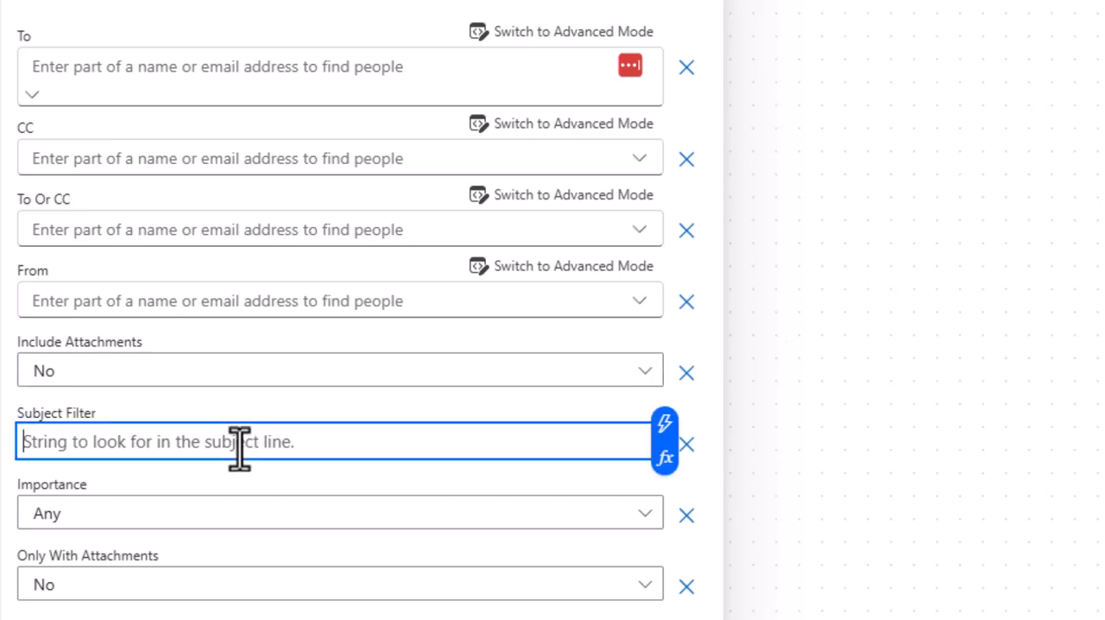
{"action": "mouse_move", "coordinate": [203, 440]}
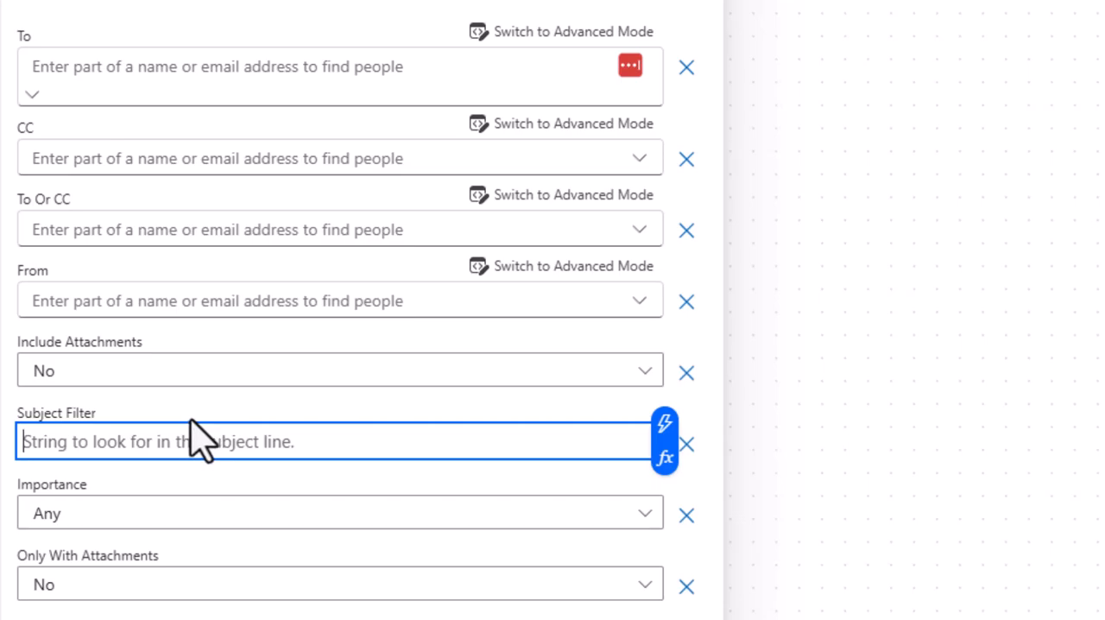
{"action": "mouse_move", "coordinate": [206, 439]}
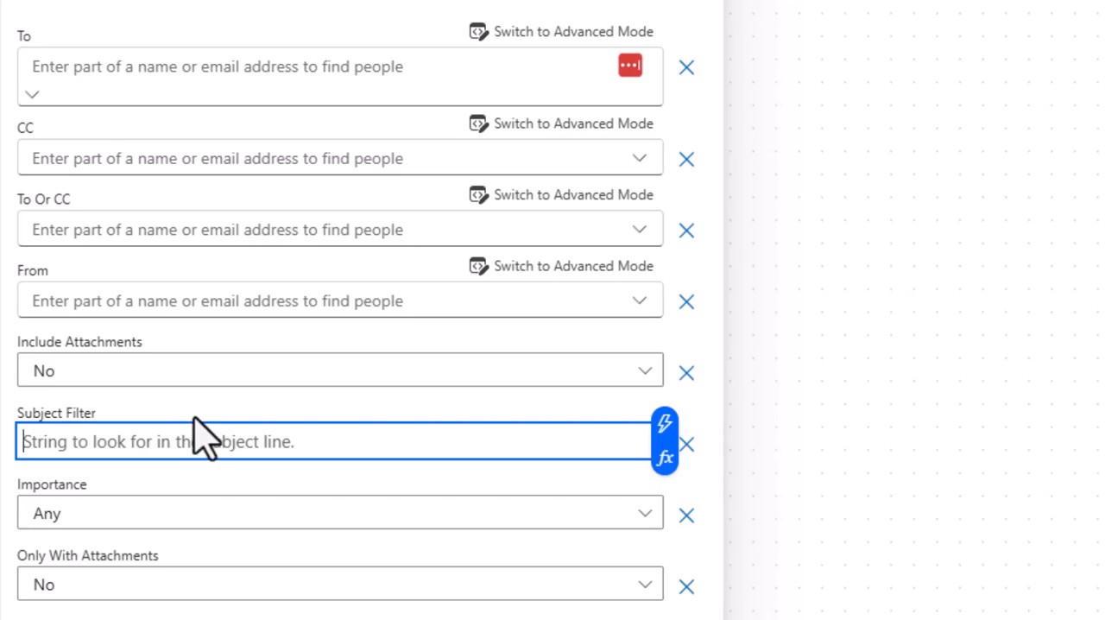
{"action": "mouse_move", "coordinate": [259, 367]}
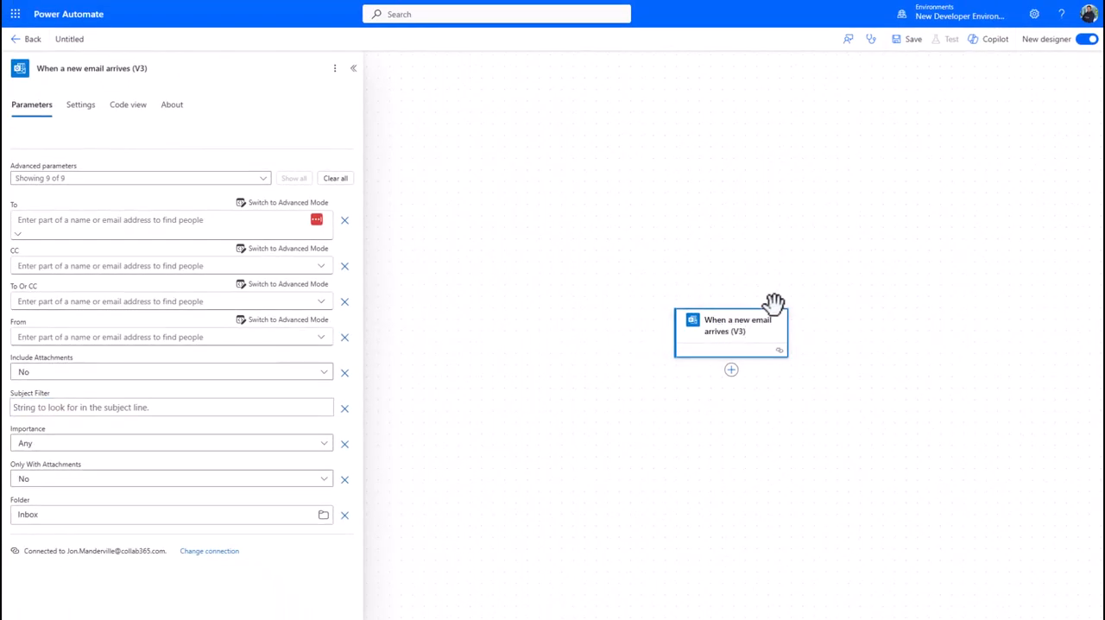
{"action": "mouse_move", "coordinate": [762, 338]}
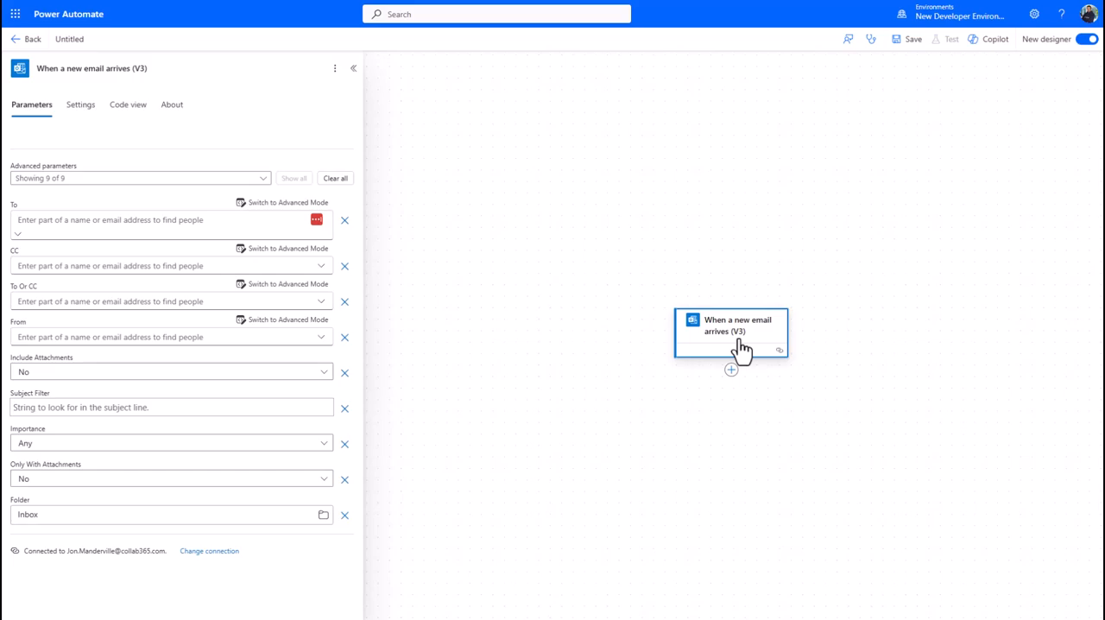
{"action": "mouse_move", "coordinate": [756, 341]}
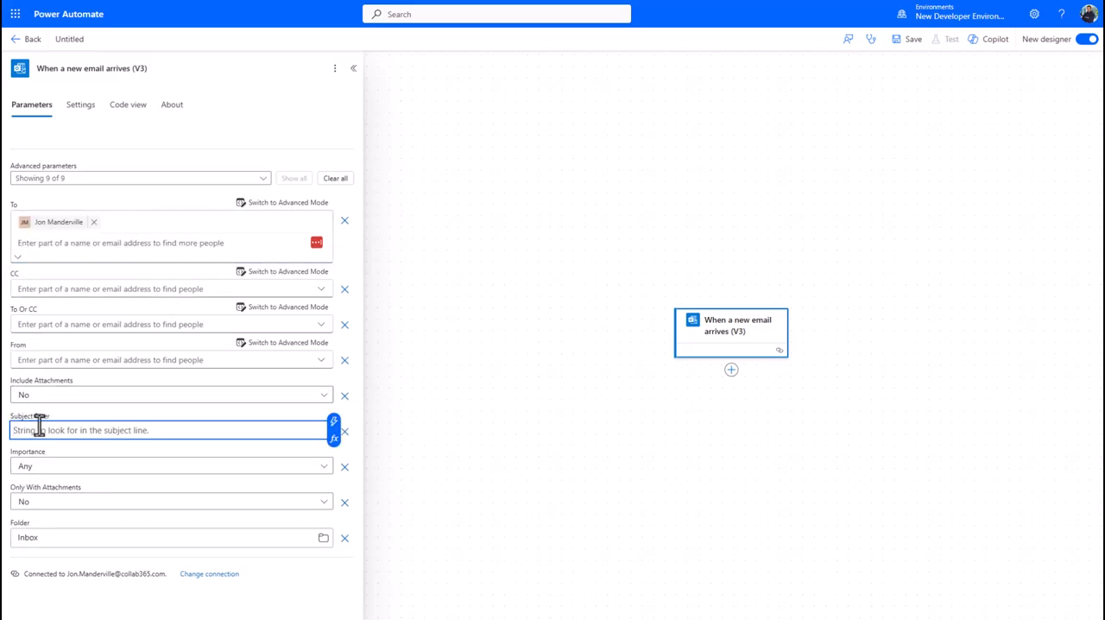
Step: Filter the trigger to one recipient and subjects containing 'Urgent'
{"action": "type", "text": "Urgent"}
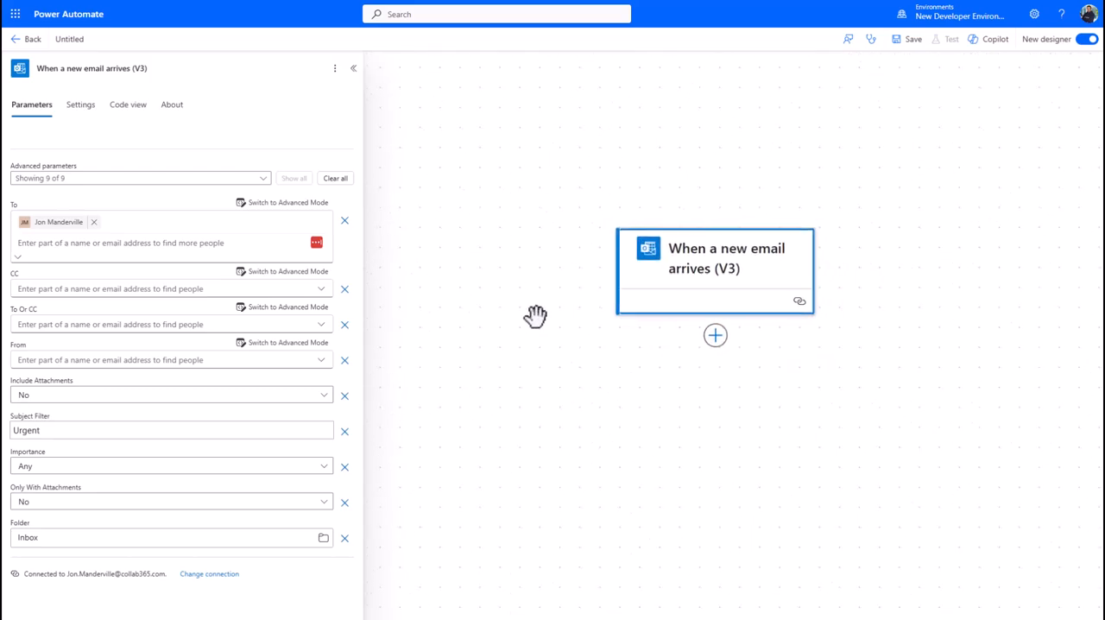
{"action": "mouse_move", "coordinate": [671, 309]}
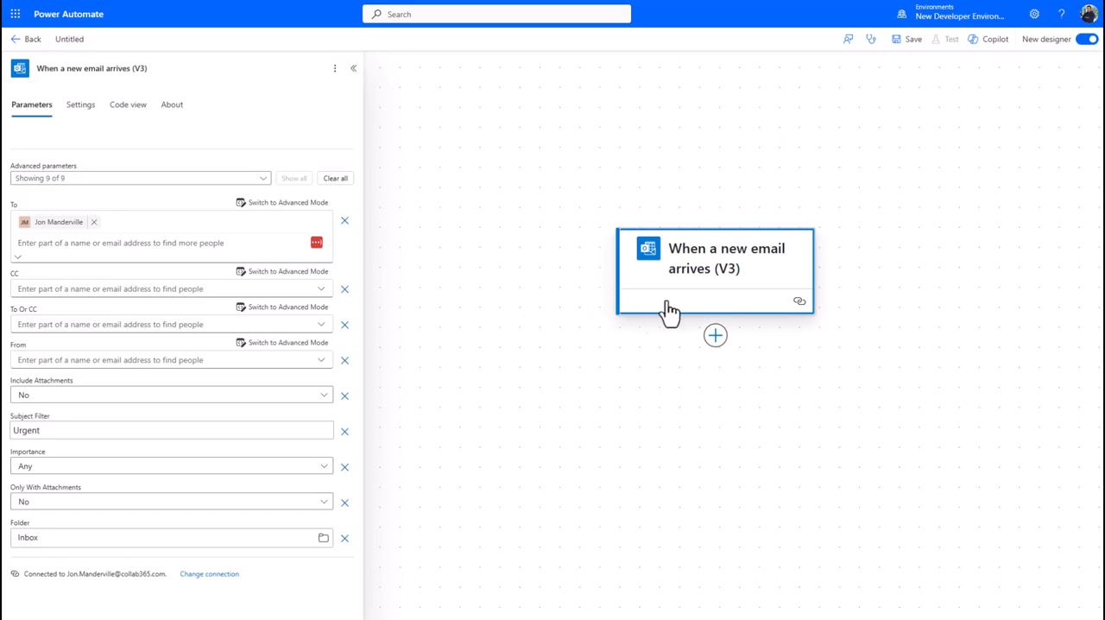
{"action": "mouse_move", "coordinate": [464, 336]}
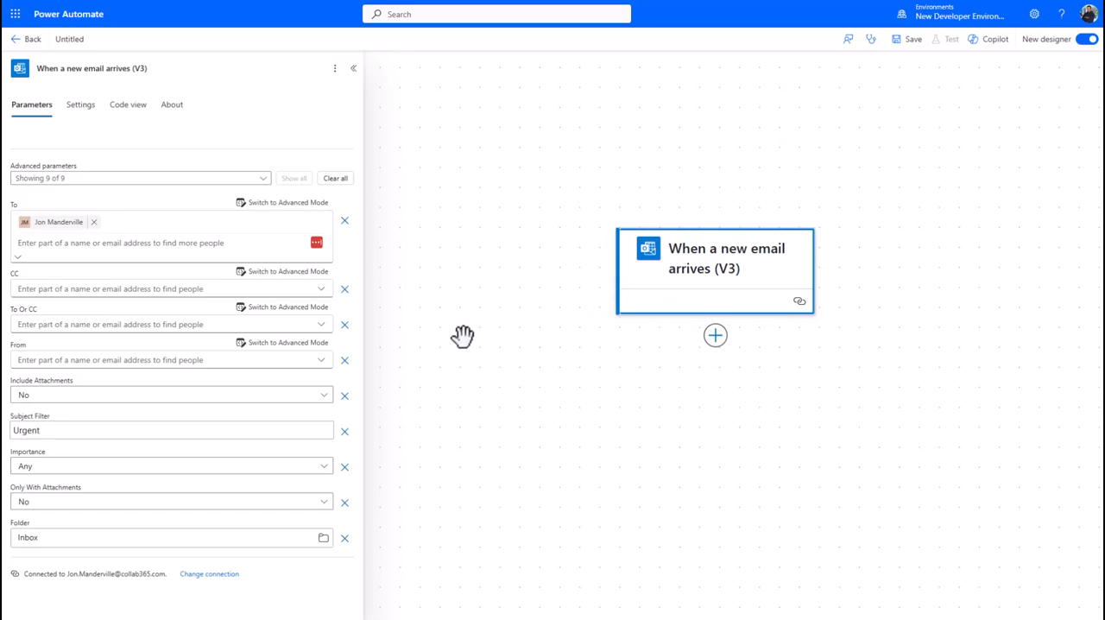
{"action": "mouse_move", "coordinate": [715, 336]}
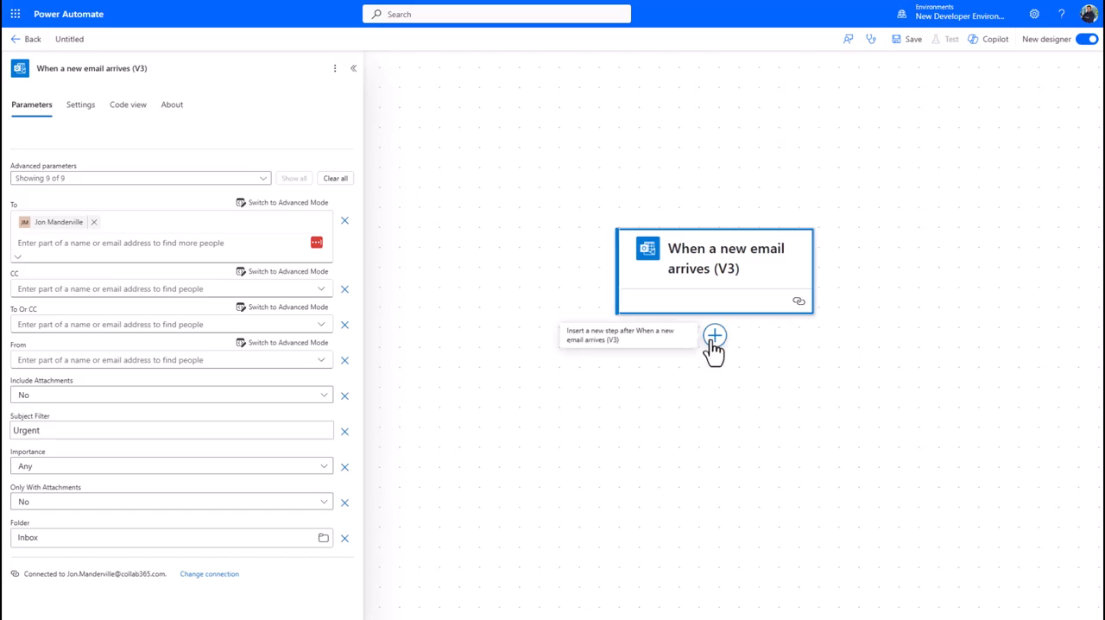
{"action": "mouse_move", "coordinate": [786, 345]}
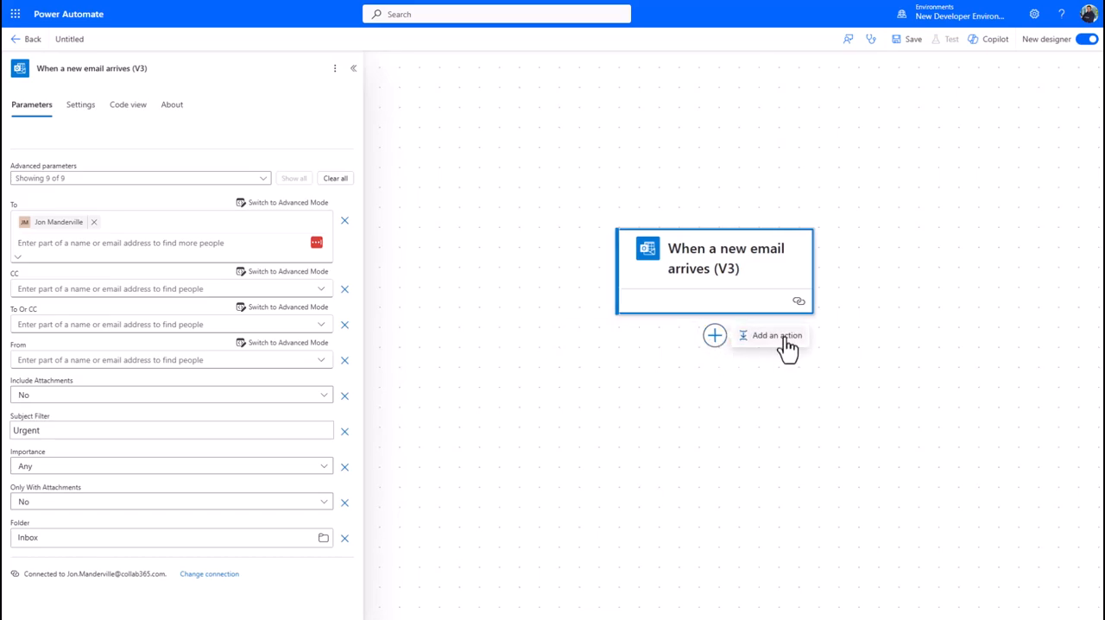
Step: Add an action after the trigger and search the picker for 'teams'
{"action": "left_click", "coordinate": [776, 335]}
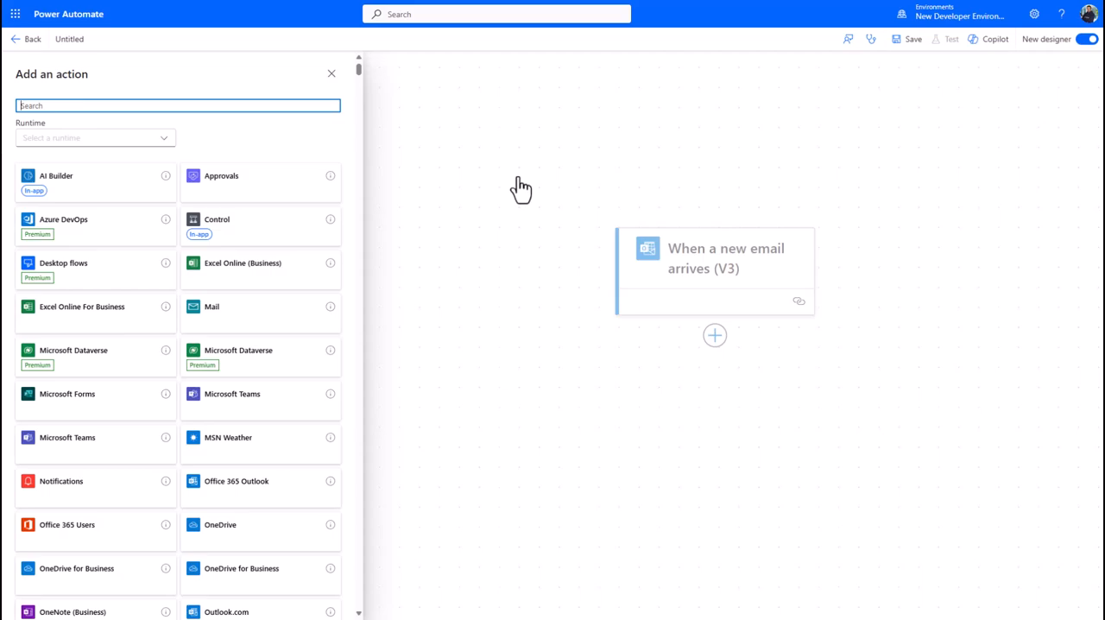
{"action": "mouse_move", "coordinate": [521, 234]}
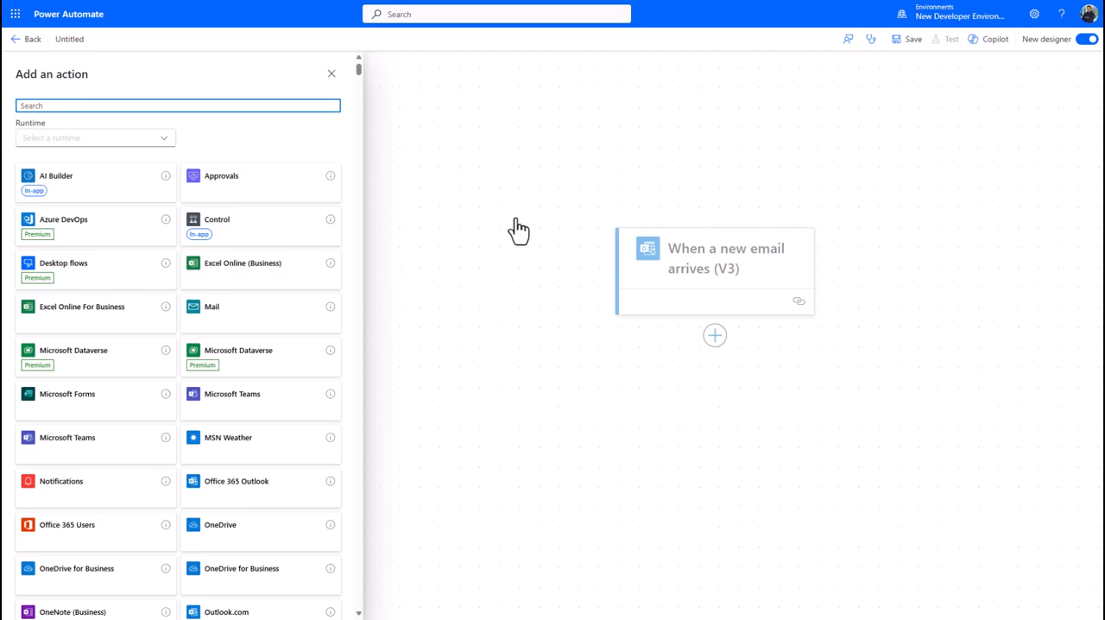
{"action": "type", "text": "teams"}
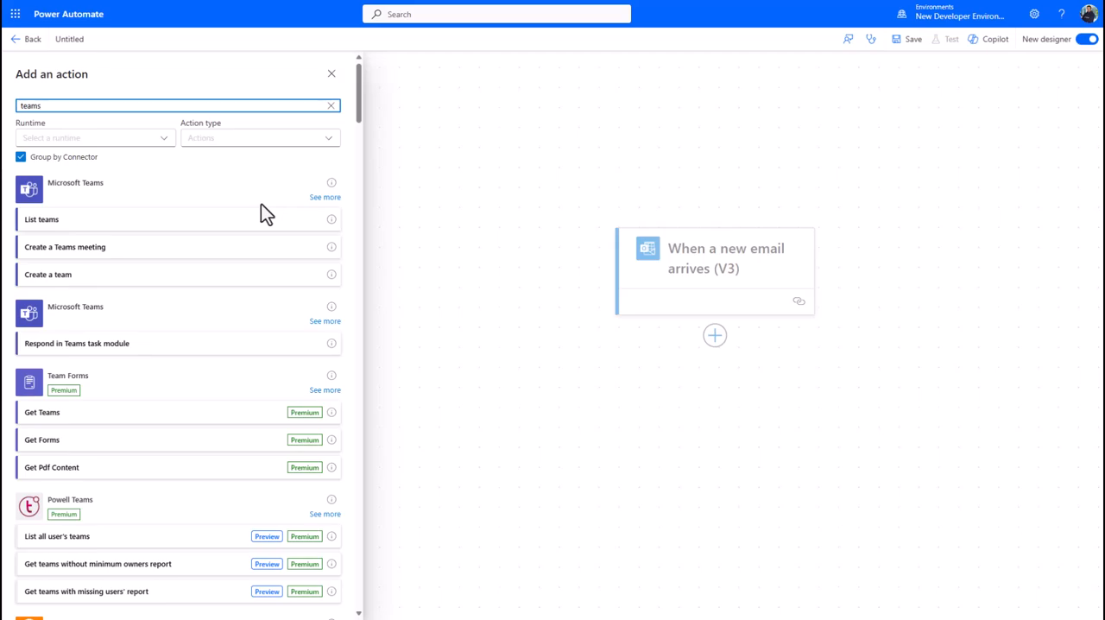
{"action": "mouse_move", "coordinate": [151, 200]}
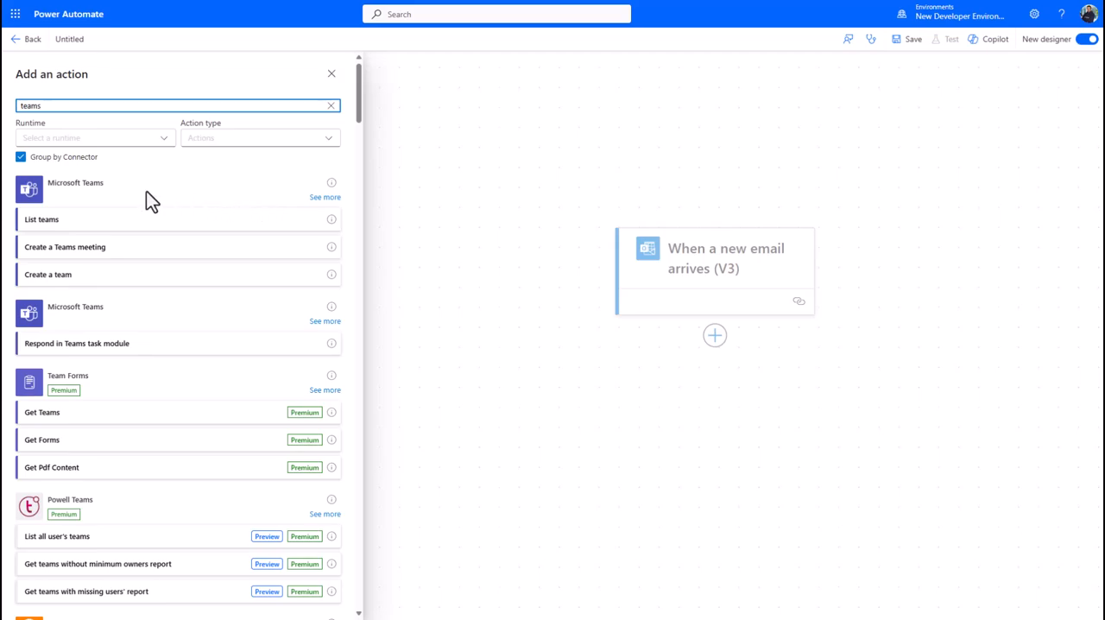
{"action": "mouse_move", "coordinate": [128, 380]}
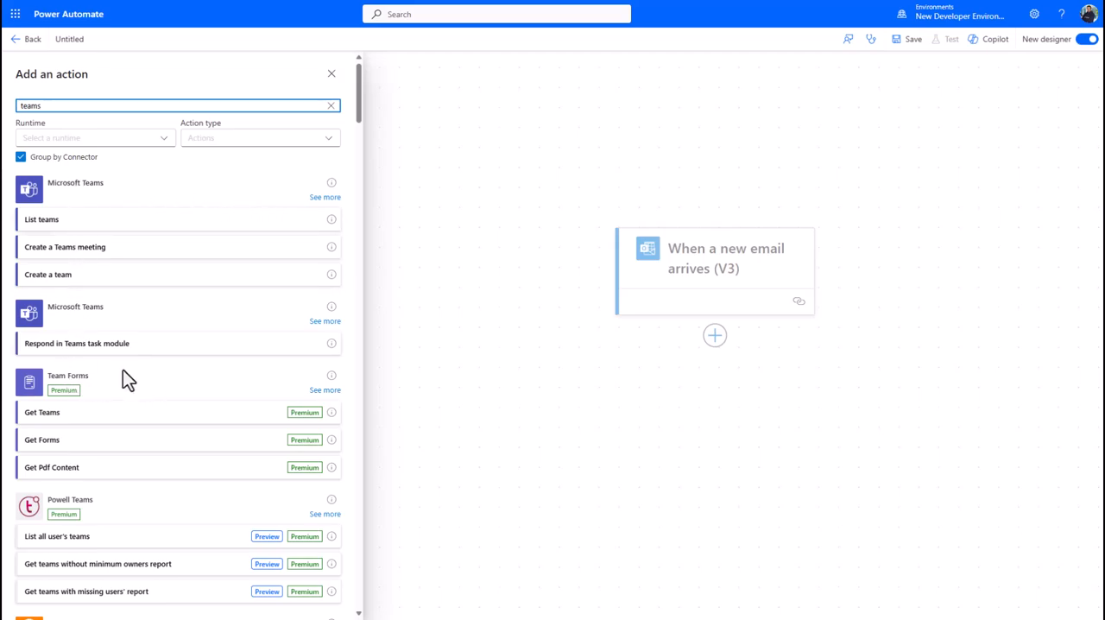
{"action": "mouse_move", "coordinate": [314, 235]}
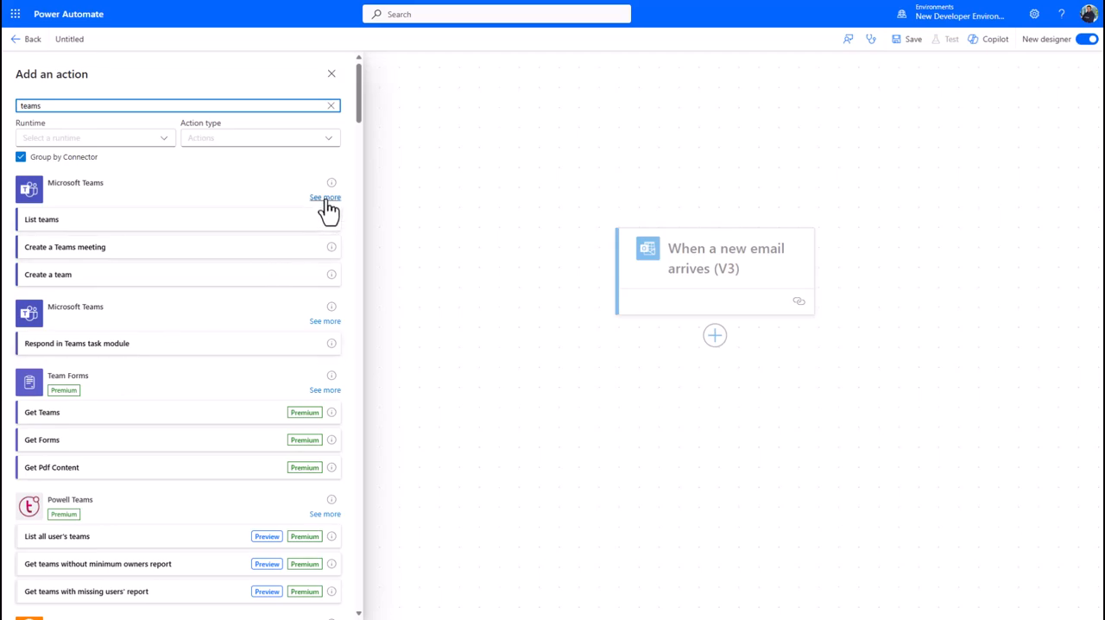
Step: Choose the Microsoft Teams 'Post message in a chat or channel' action
{"action": "left_click", "coordinate": [326, 196]}
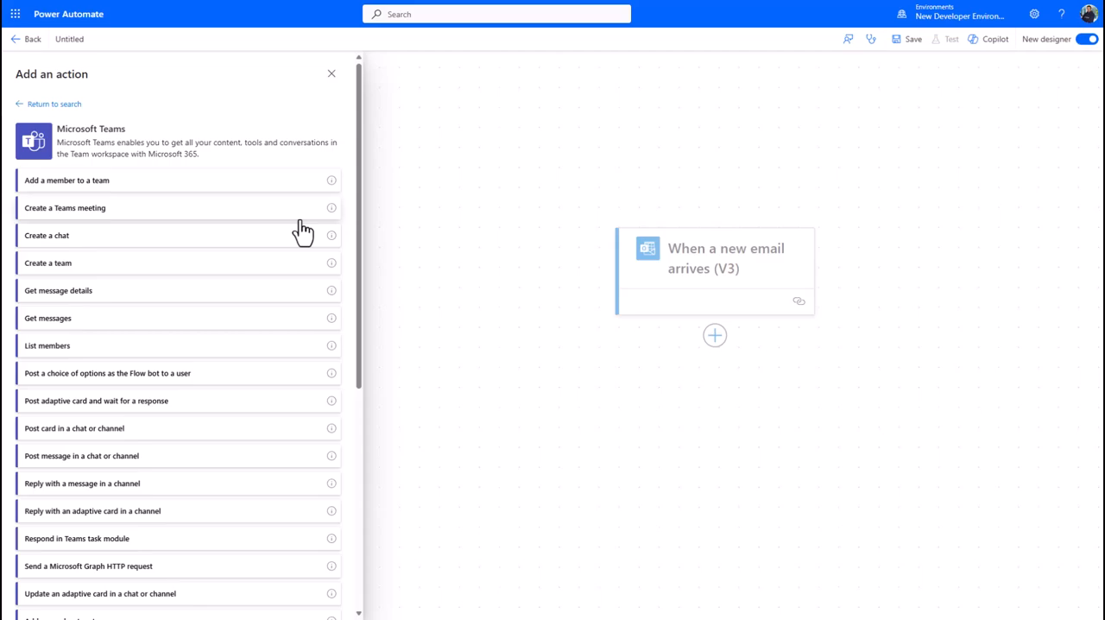
{"action": "mouse_move", "coordinate": [214, 266]}
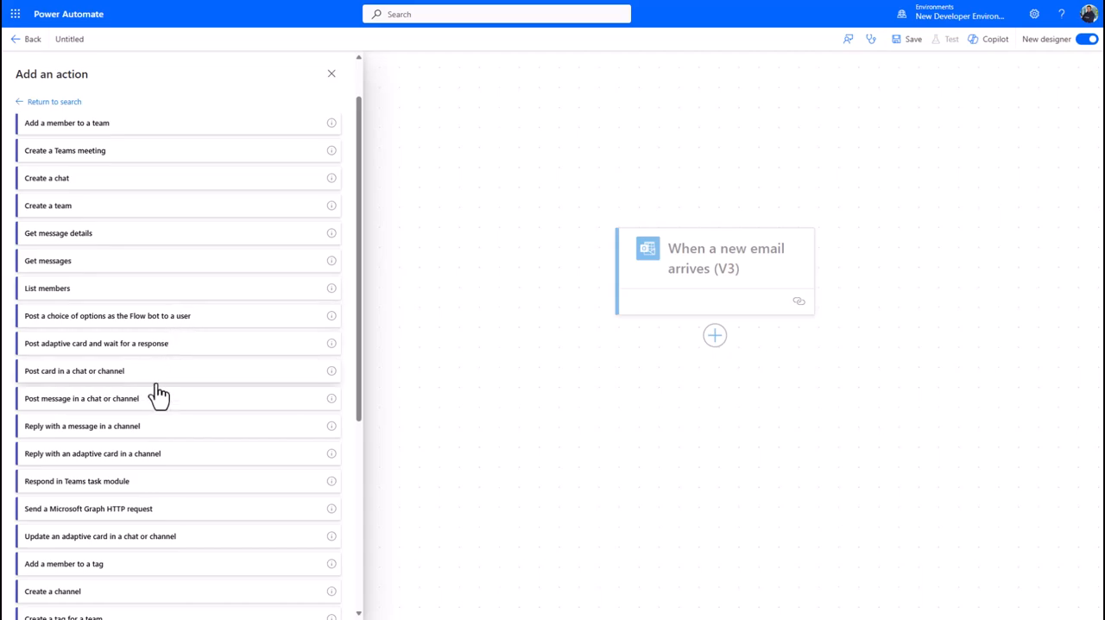
{"action": "left_click", "coordinate": [82, 398]}
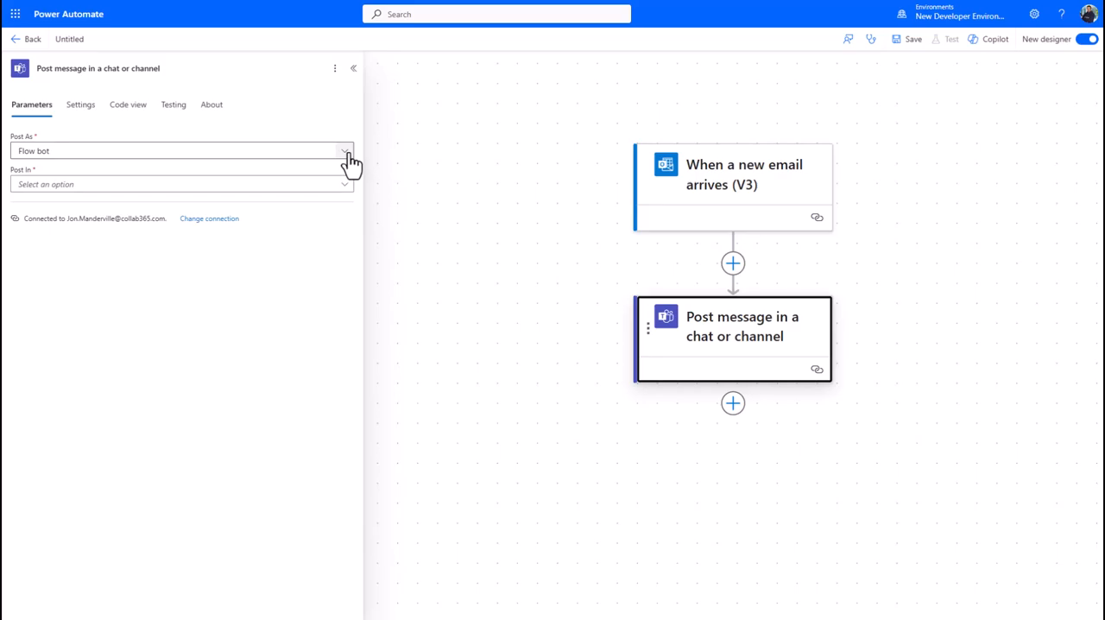
Step: Set the Teams step to post as User in the General channel of the Collab365 team
{"action": "left_click", "coordinate": [181, 150]}
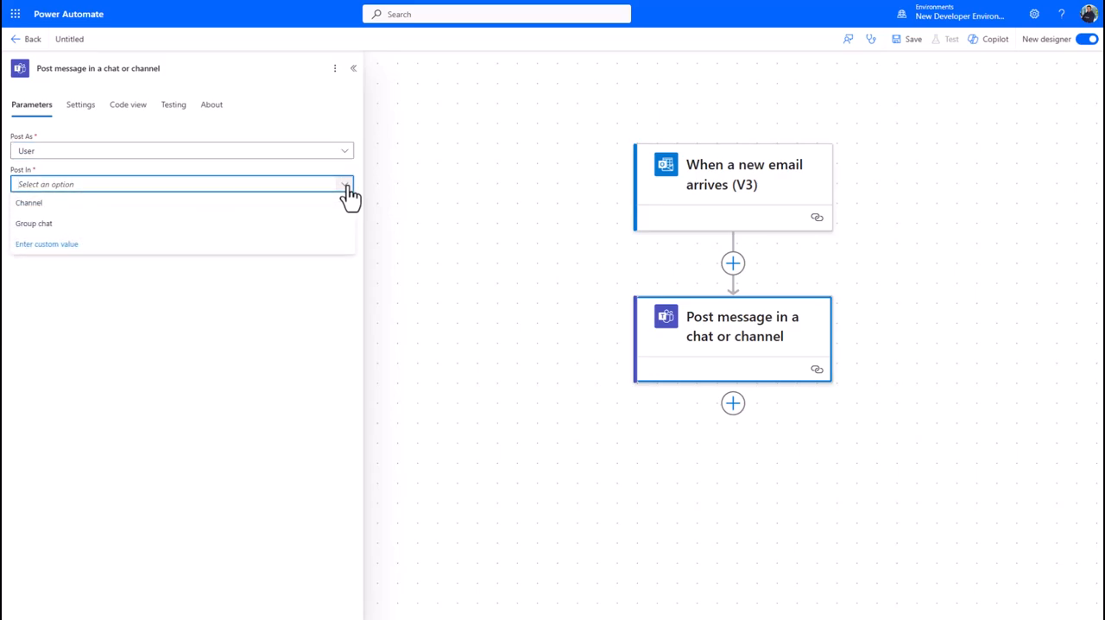
{"action": "left_click", "coordinate": [29, 202]}
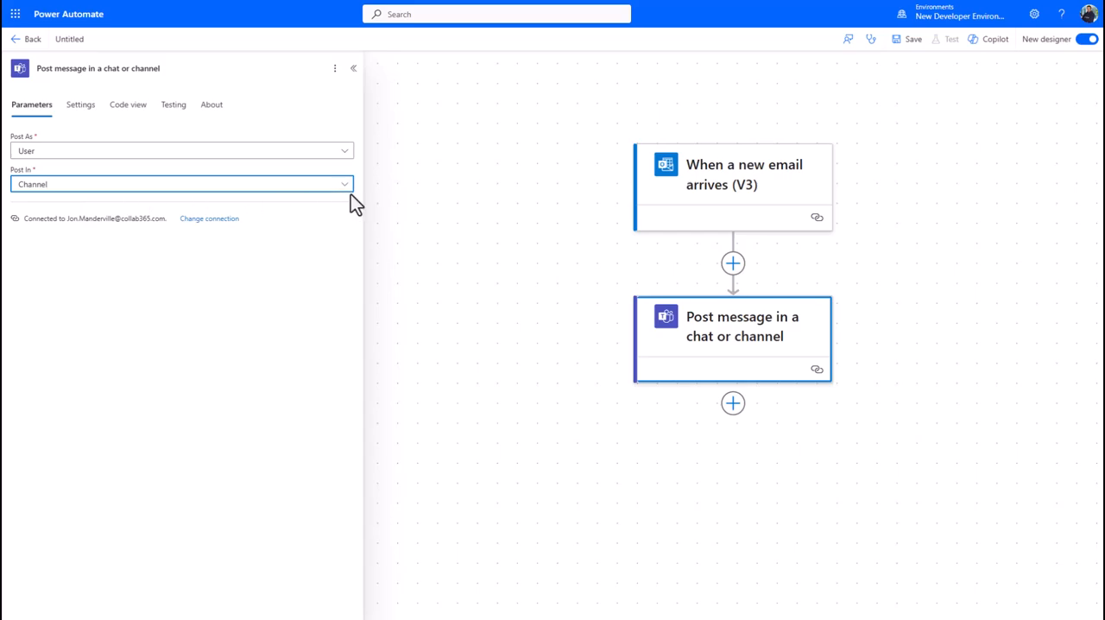
{"action": "left_click", "coordinate": [181, 184]}
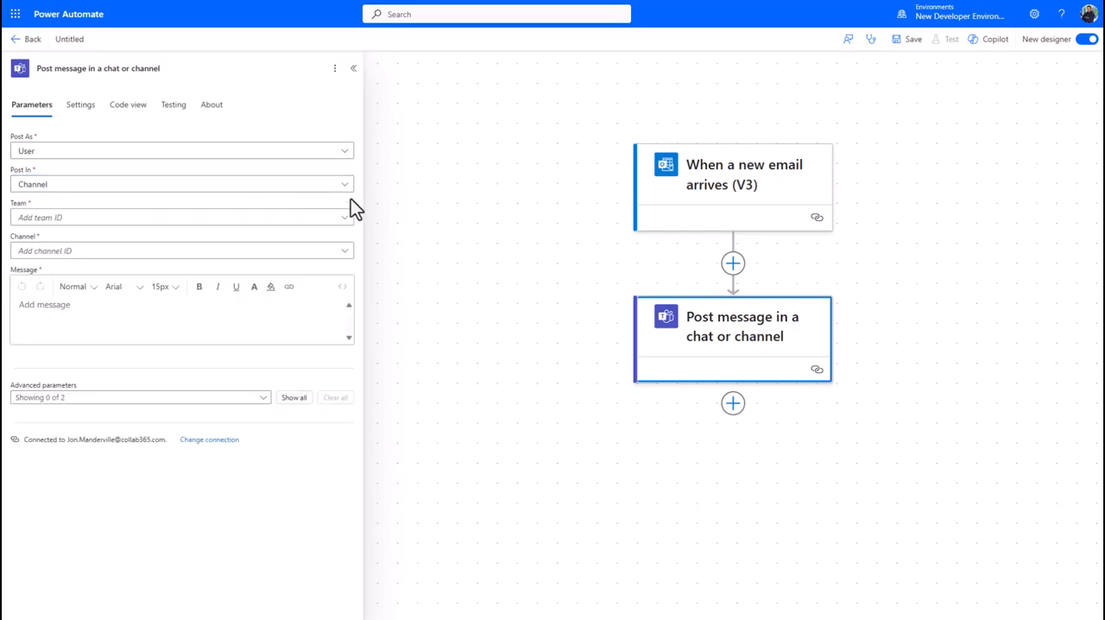
{"action": "mouse_move", "coordinate": [145, 218]}
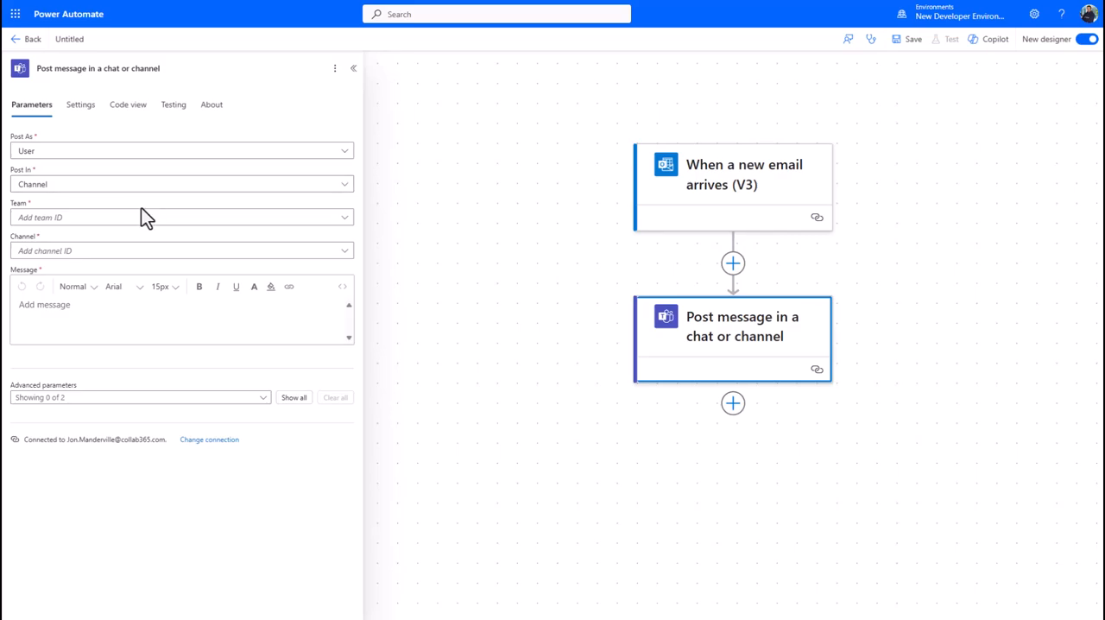
{"action": "left_click", "coordinate": [181, 217]}
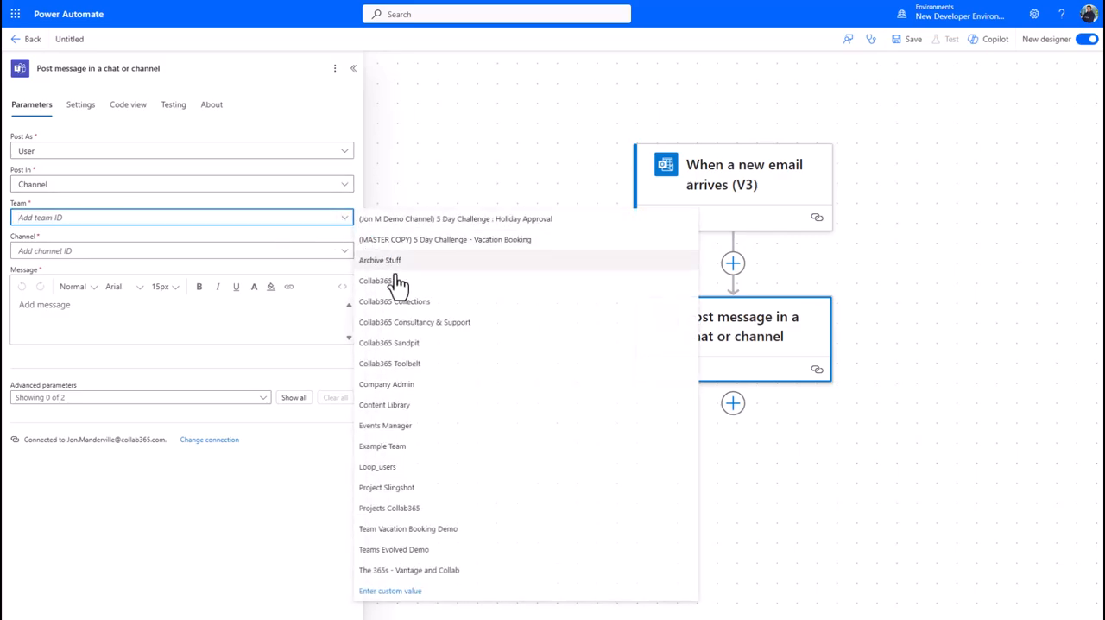
{"action": "left_click", "coordinate": [373, 281]}
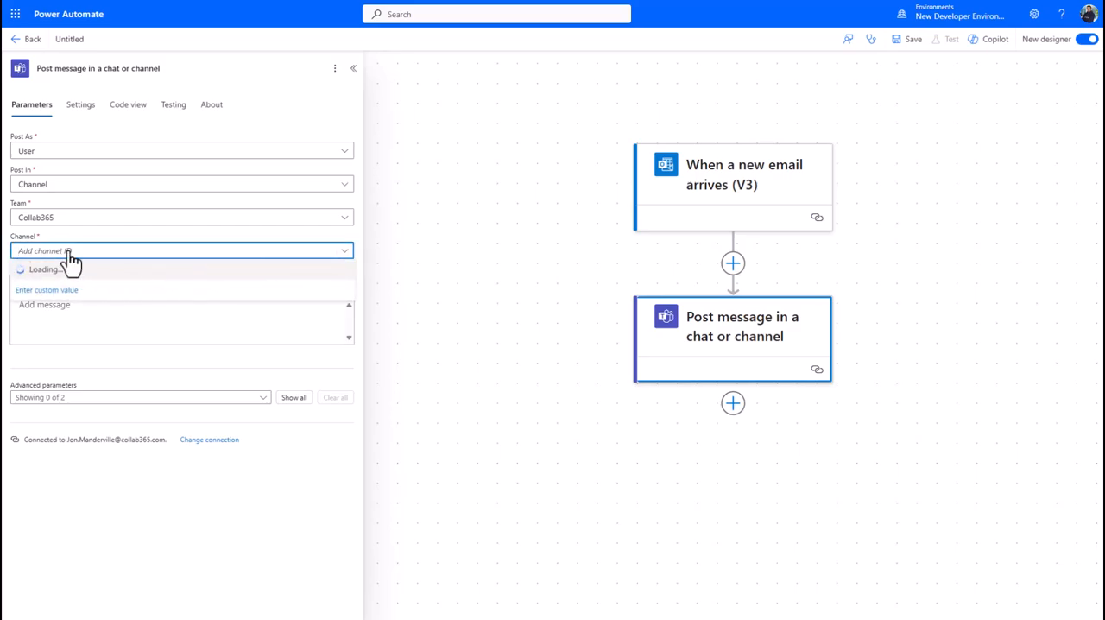
{"action": "left_click", "coordinate": [182, 251]}
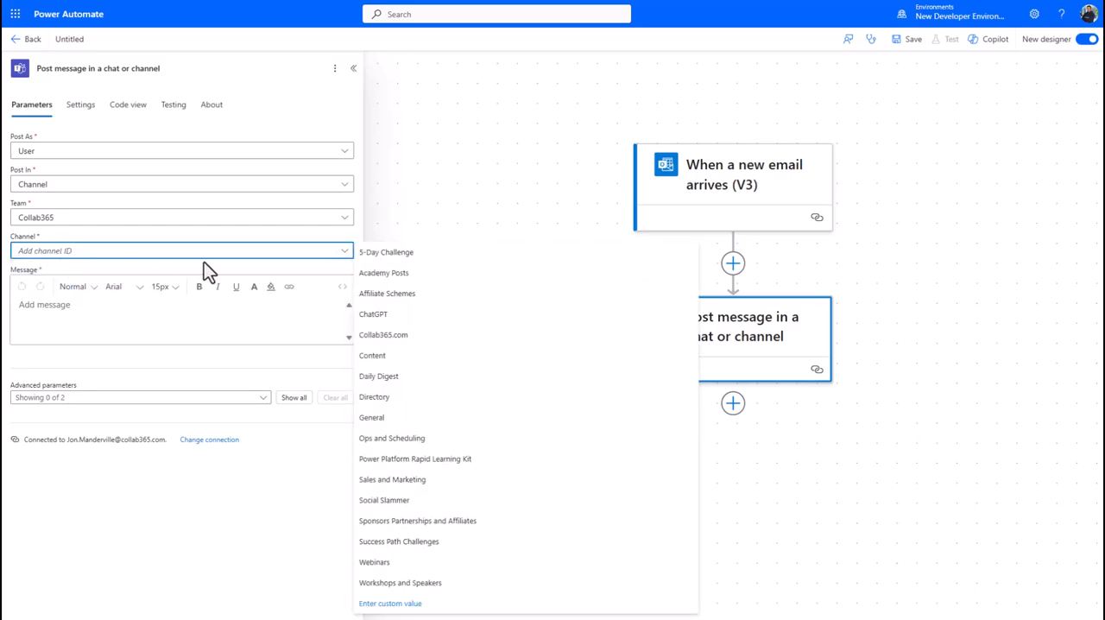
{"action": "left_click", "coordinate": [371, 417]}
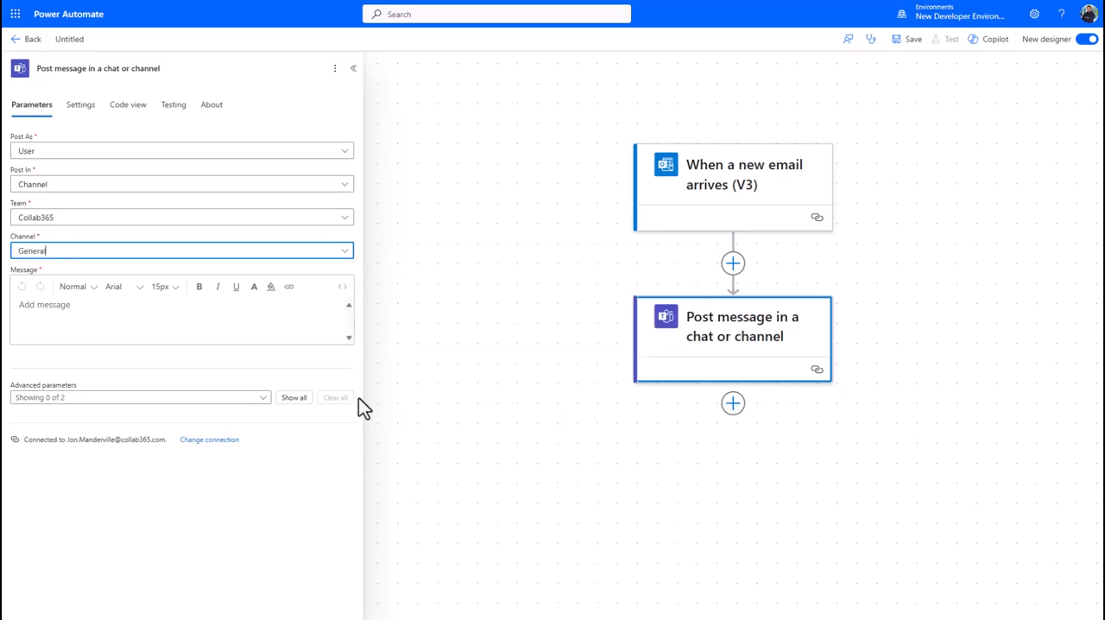
Step: Enter the alert message 'Hi Your Client needs help!!!'
{"action": "left_click", "coordinate": [173, 323]}
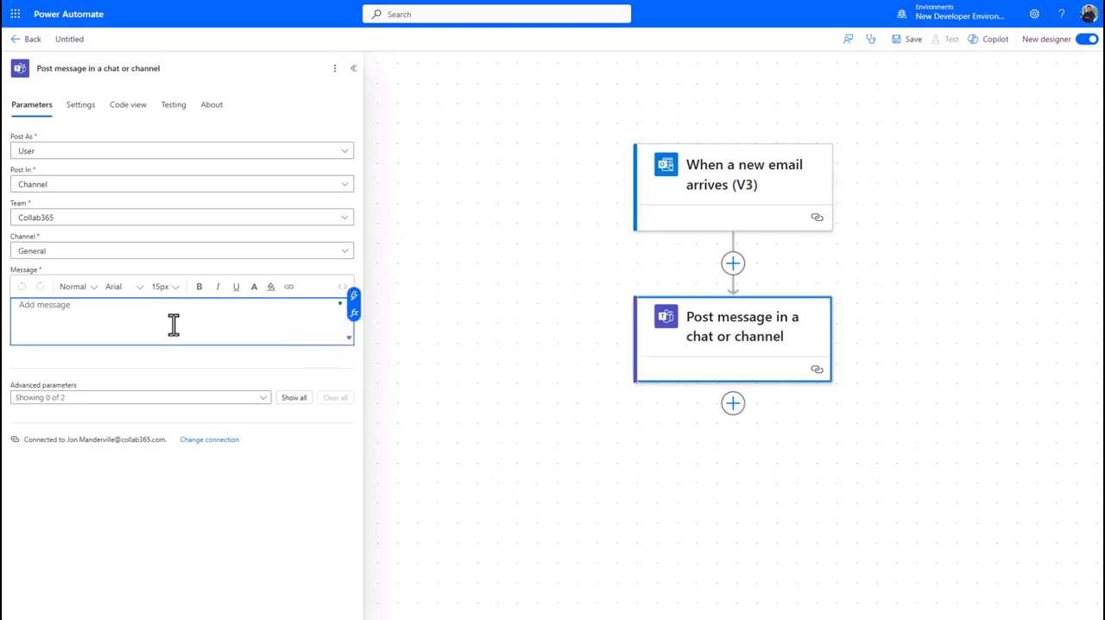
{"action": "mouse_move", "coordinate": [322, 335]}
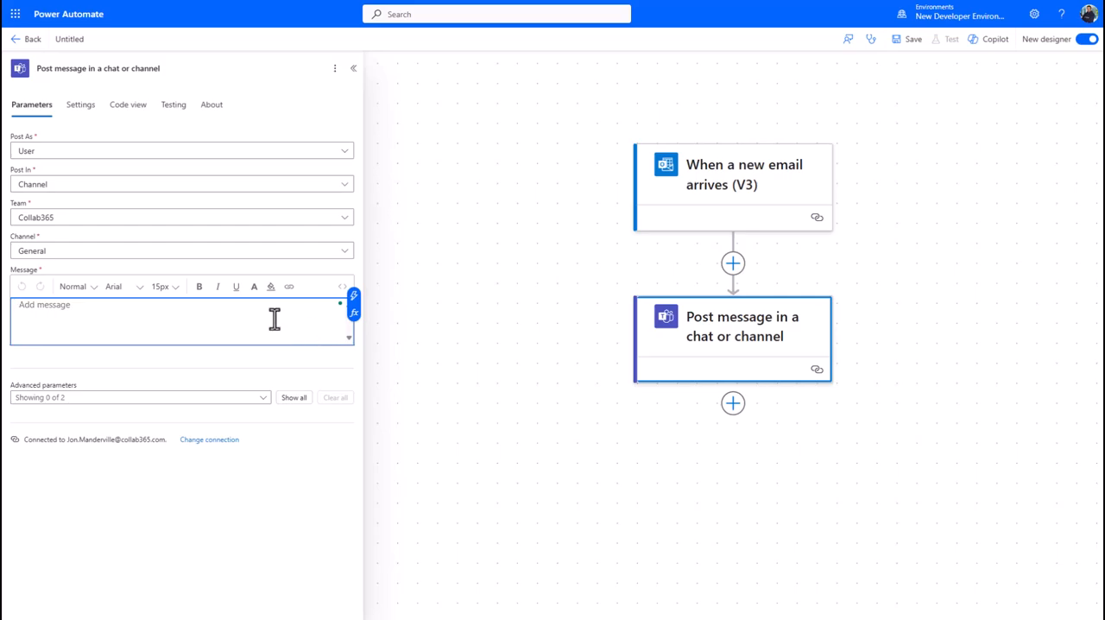
{"action": "mouse_move", "coordinate": [282, 330]}
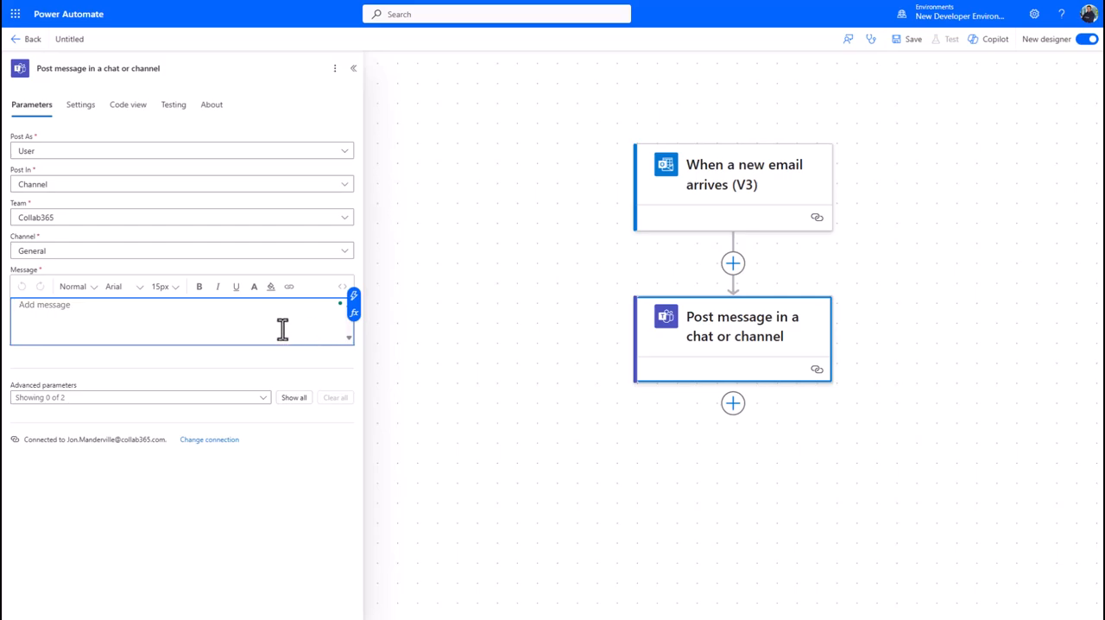
{"action": "type", "text": "Hi Your Client needs help!!!"}
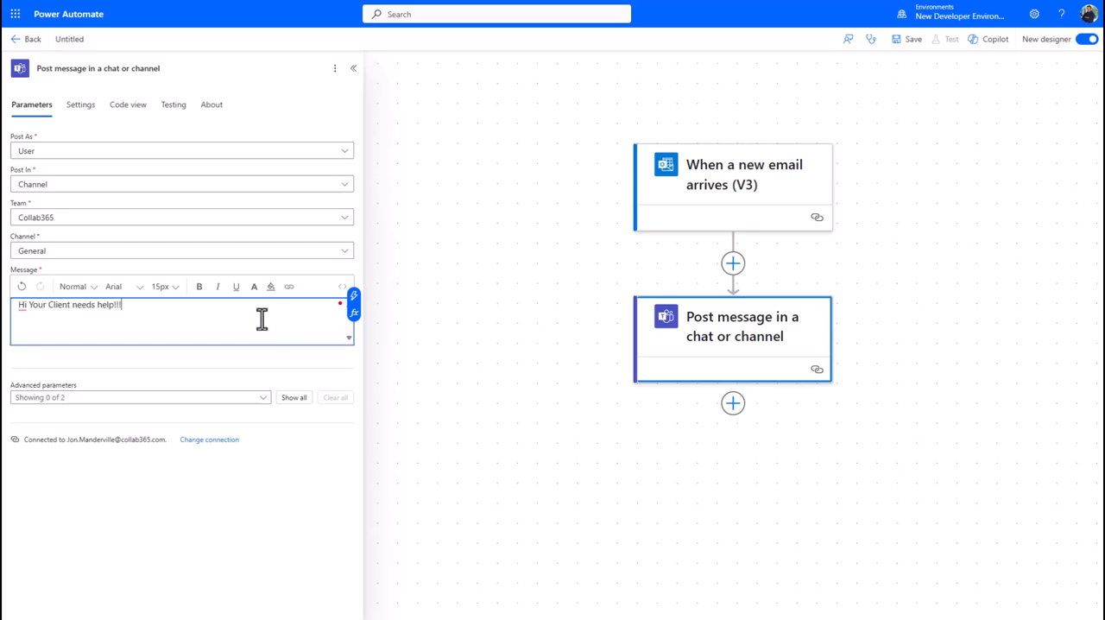
{"action": "mouse_move", "coordinate": [424, 342]}
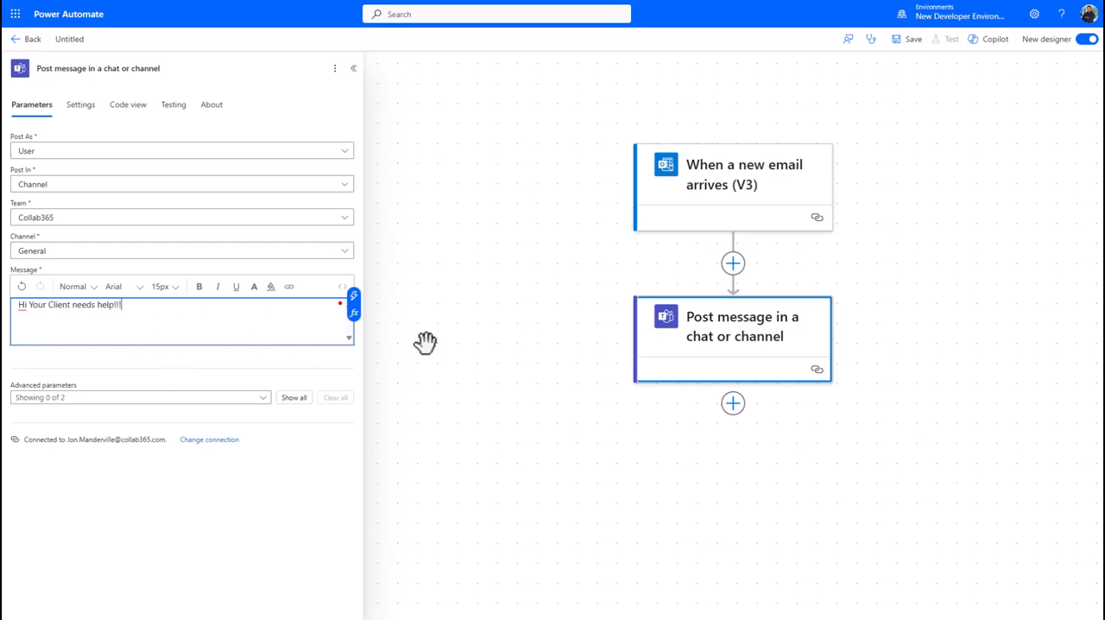
Step: Save the flow under its auto-generated name and dismiss the flow-ready notice
{"action": "left_click", "coordinate": [352, 69]}
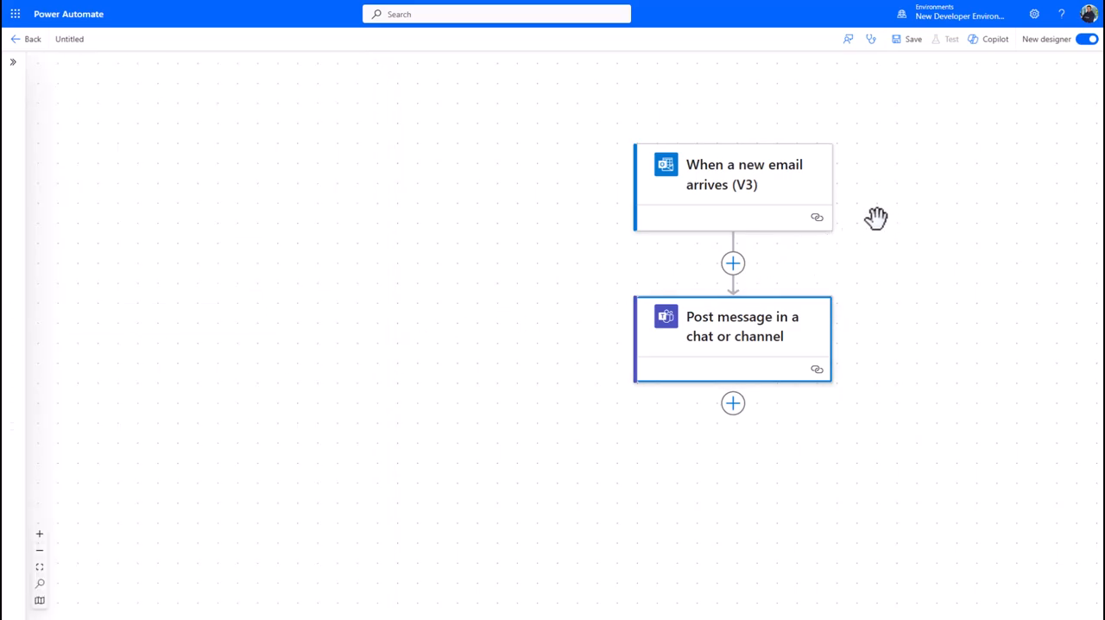
{"action": "mouse_move", "coordinate": [878, 214]}
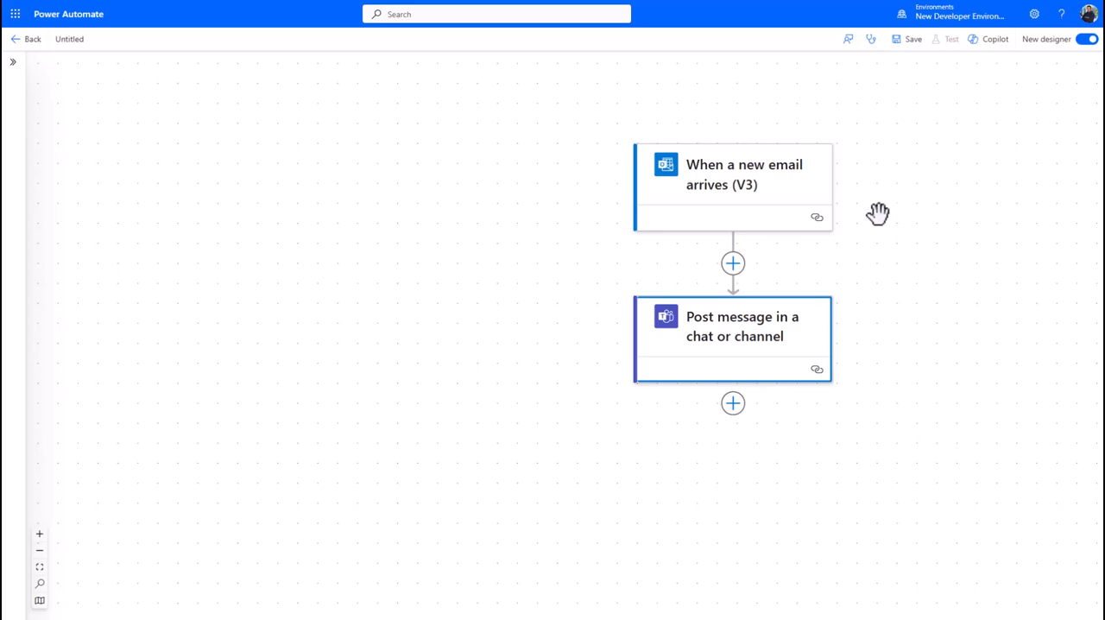
{"action": "mouse_move", "coordinate": [881, 299]}
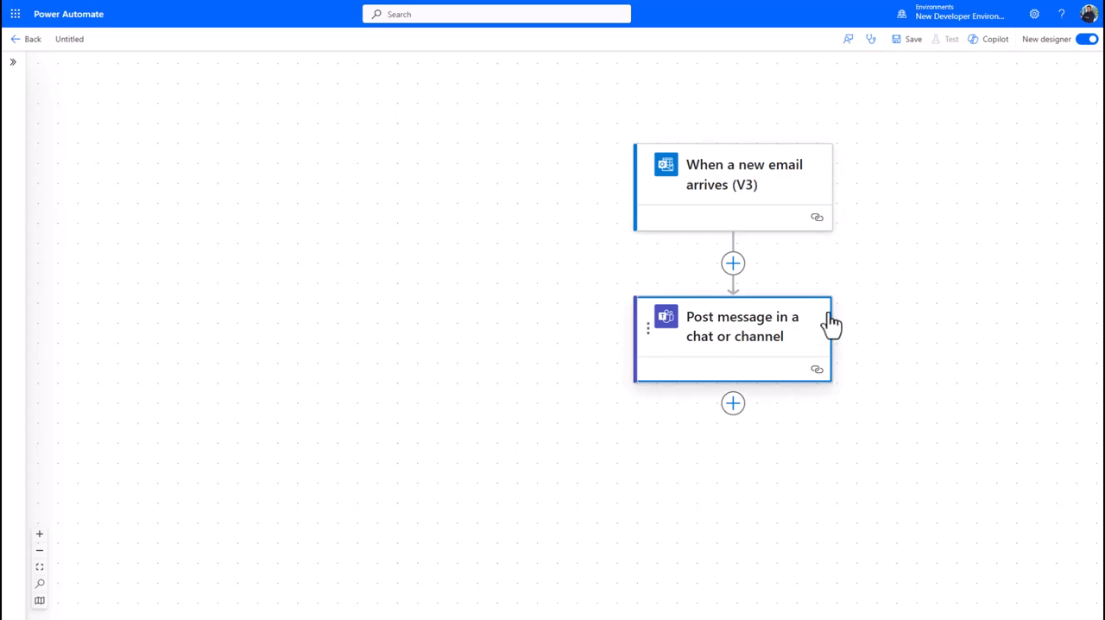
{"action": "left_click_drag", "start_coordinate": [829, 324], "coordinate": [732, 318]}
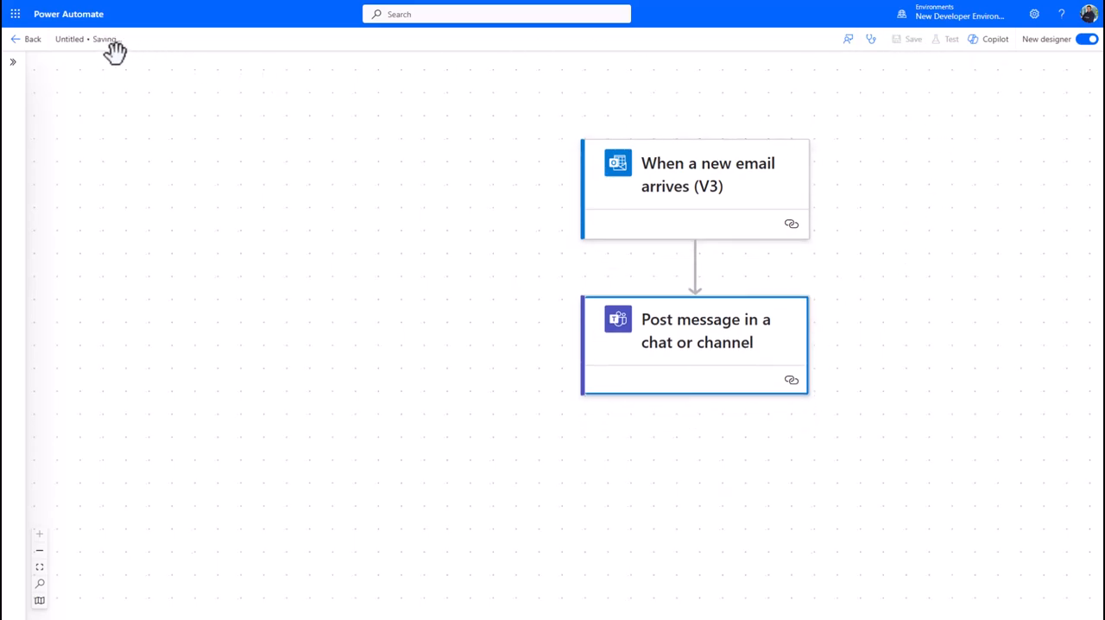
{"action": "left_click", "coordinate": [911, 38]}
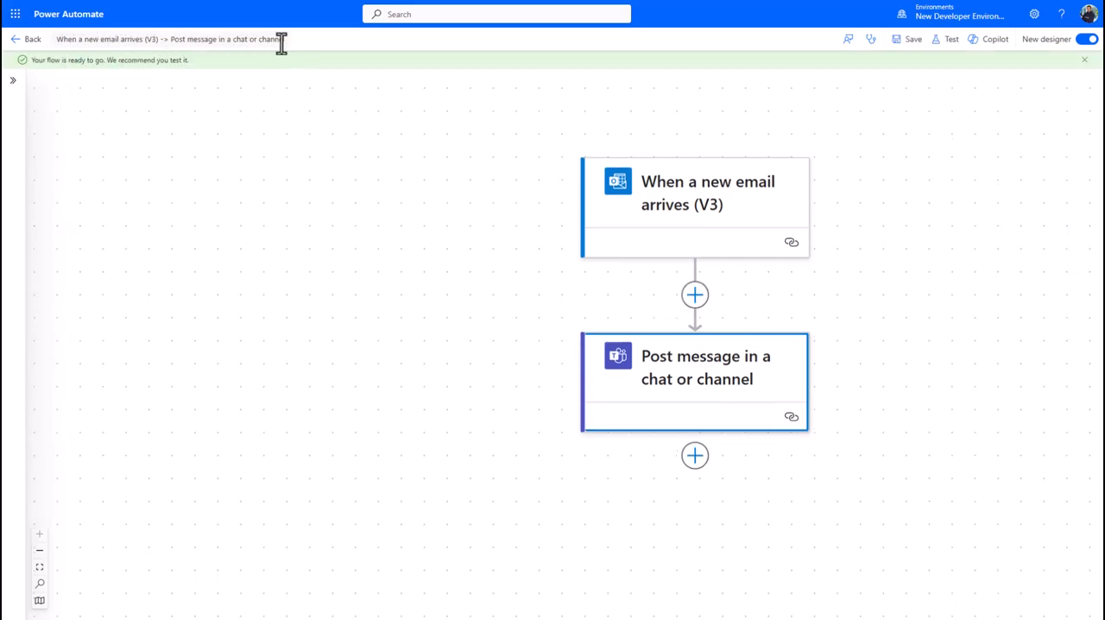
{"action": "mouse_move", "coordinate": [951, 38]}
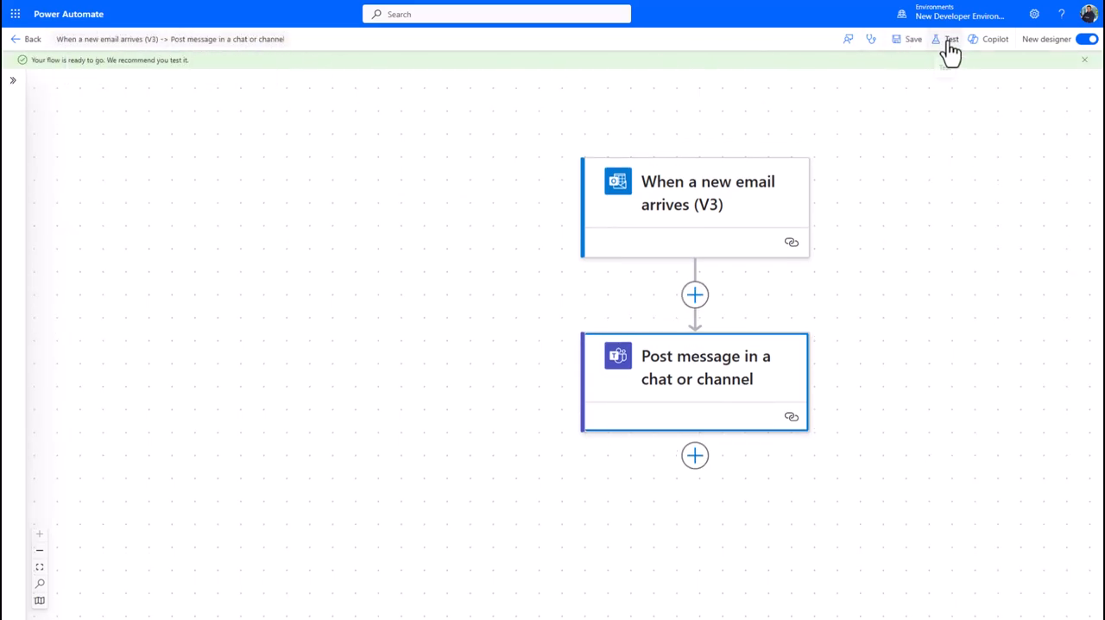
{"action": "mouse_move", "coordinate": [949, 38]}
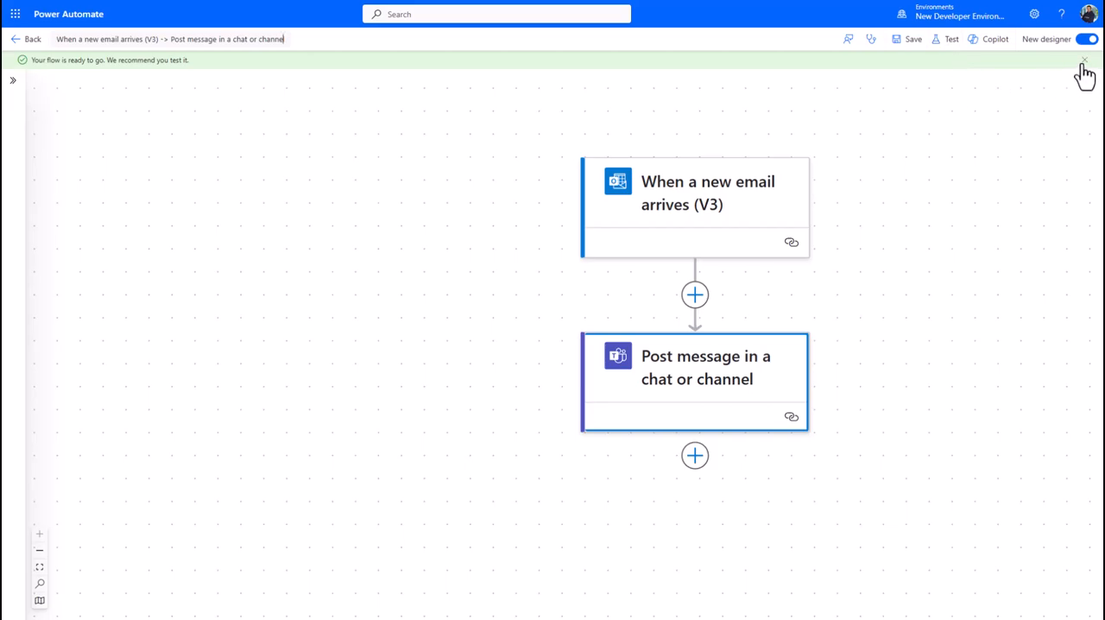
{"action": "mouse_move", "coordinate": [1091, 78]}
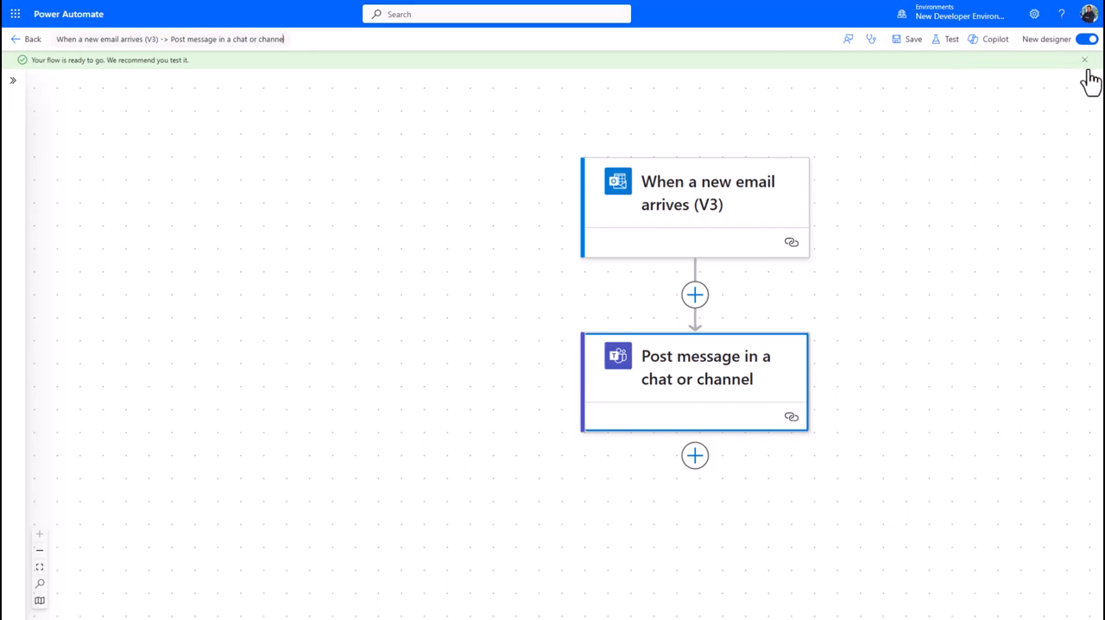
{"action": "left_click", "coordinate": [1084, 60]}
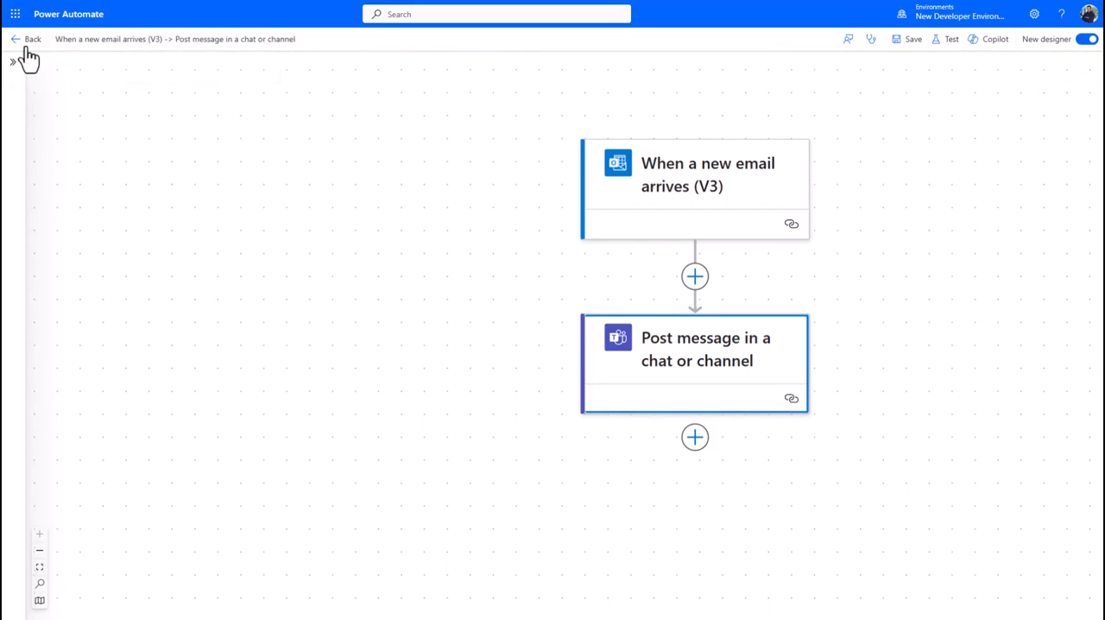
Step: Return to the flow's details page showing status On and no runs yet
{"action": "left_click", "coordinate": [27, 39]}
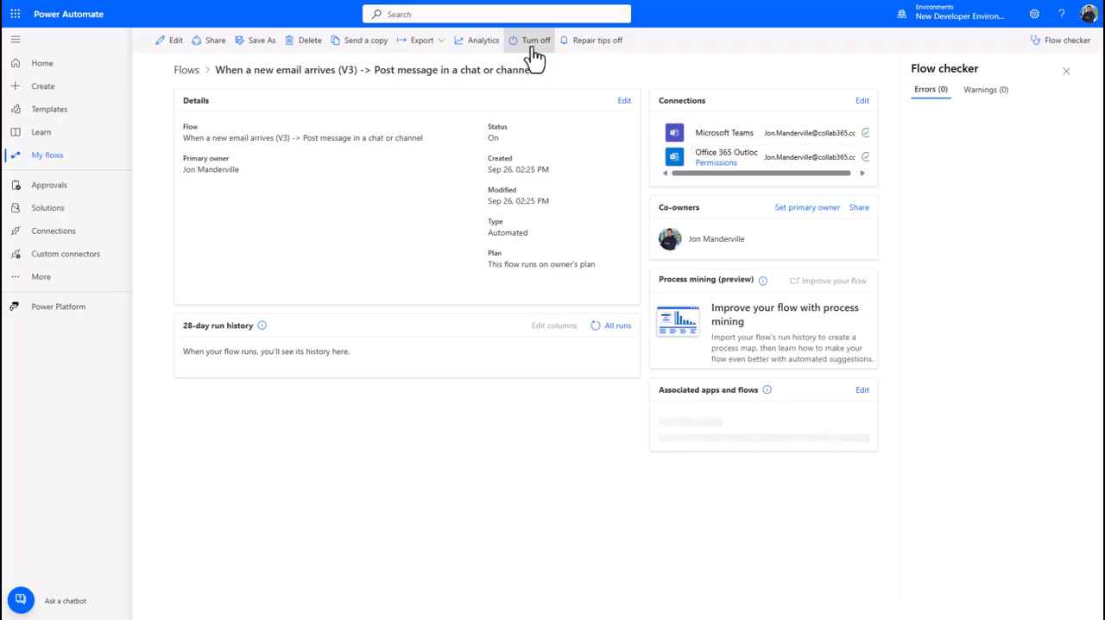
{"action": "mouse_move", "coordinate": [543, 165]}
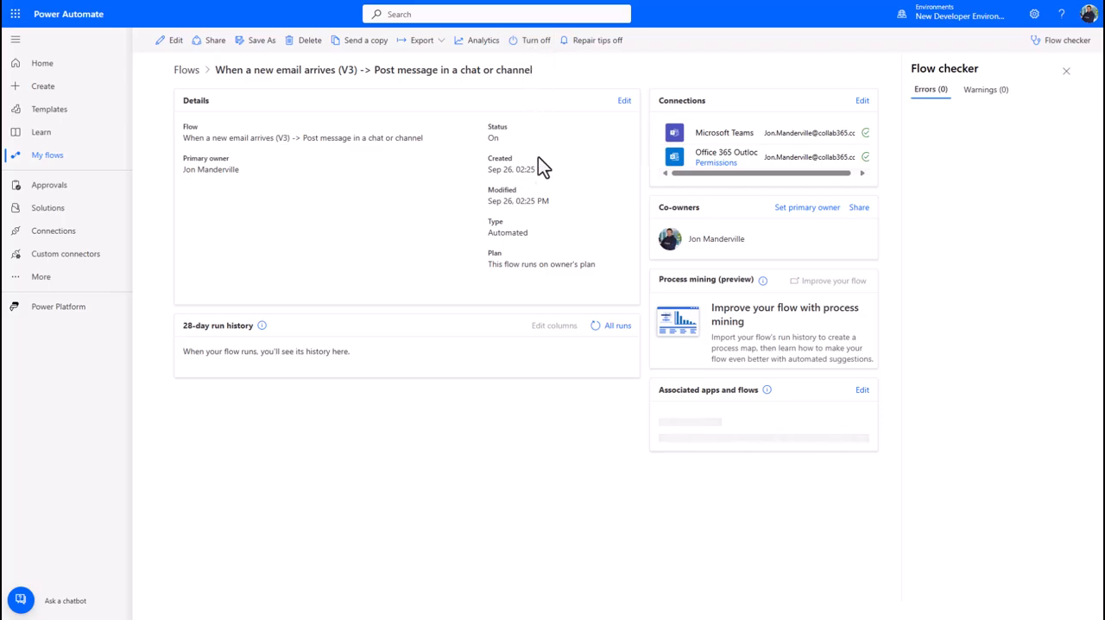
{"action": "mouse_move", "coordinate": [447, 161]}
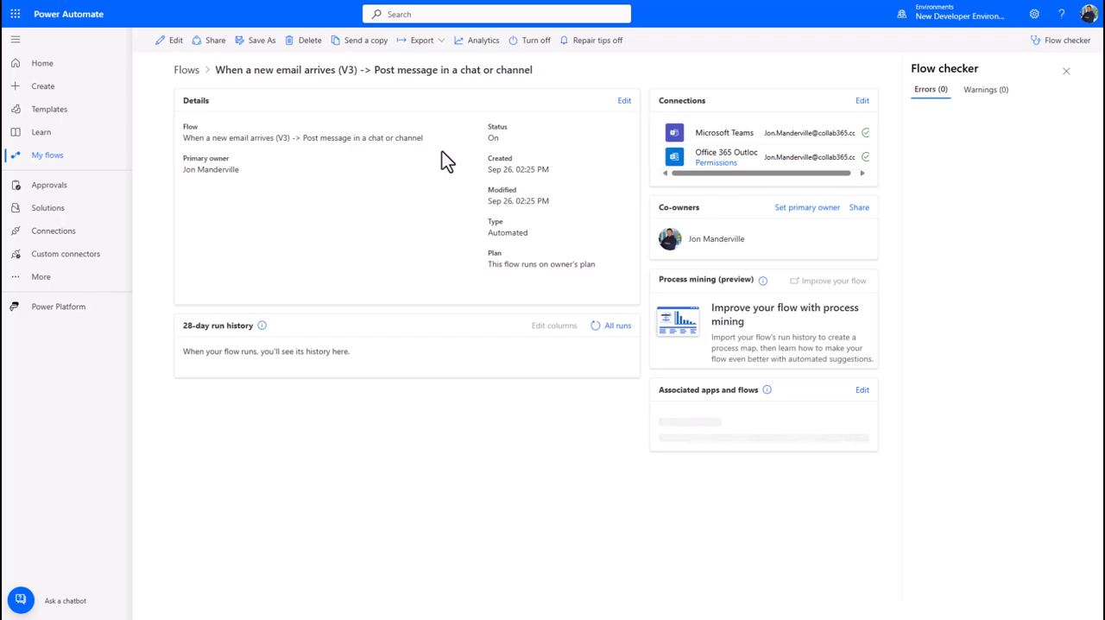
{"action": "mouse_move", "coordinate": [247, 121]}
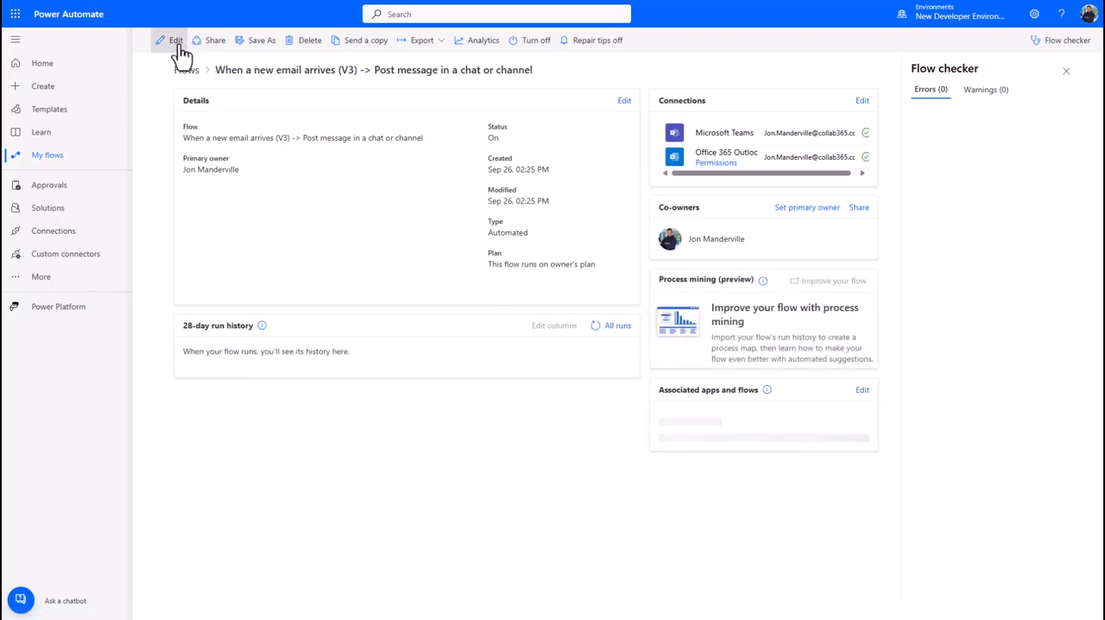
{"action": "left_click", "coordinate": [175, 40]}
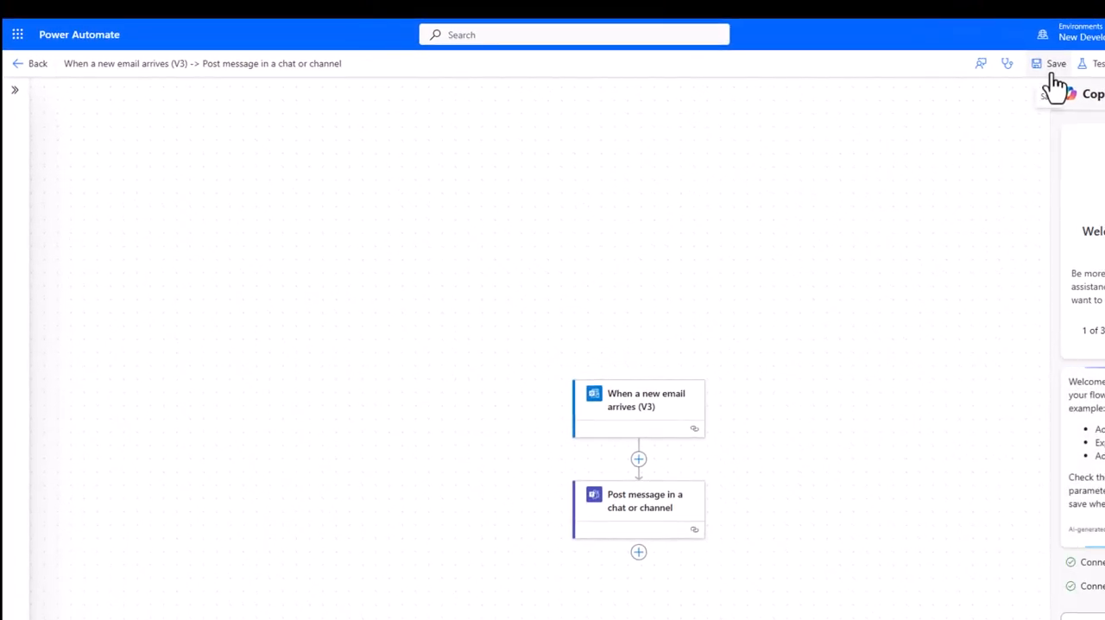
{"action": "mouse_move", "coordinate": [37, 63]}
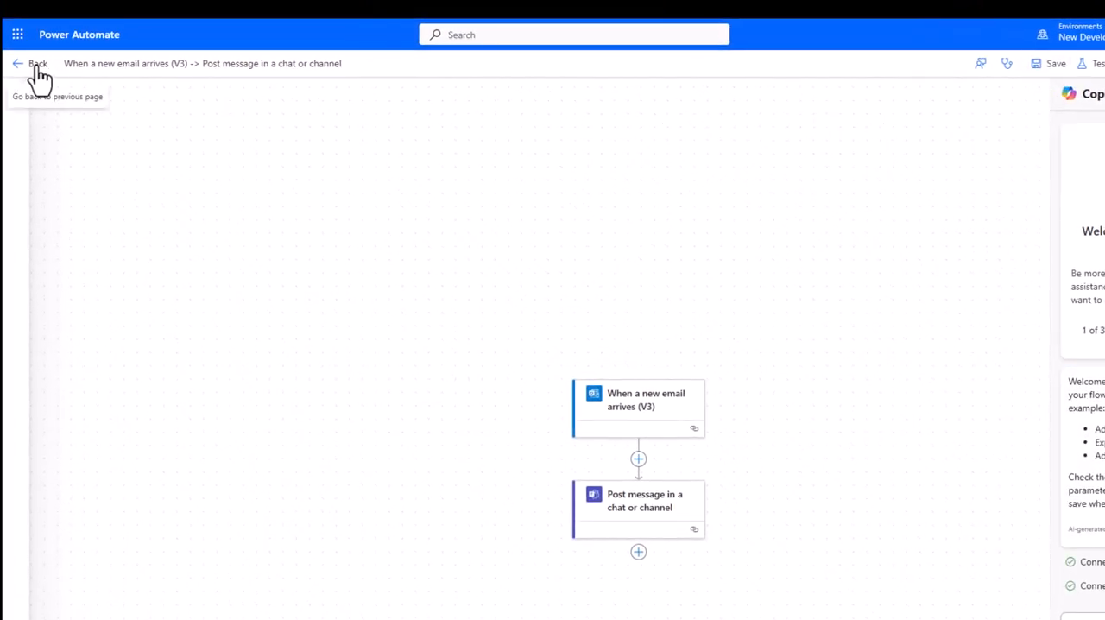
{"action": "left_click", "coordinate": [35, 63]}
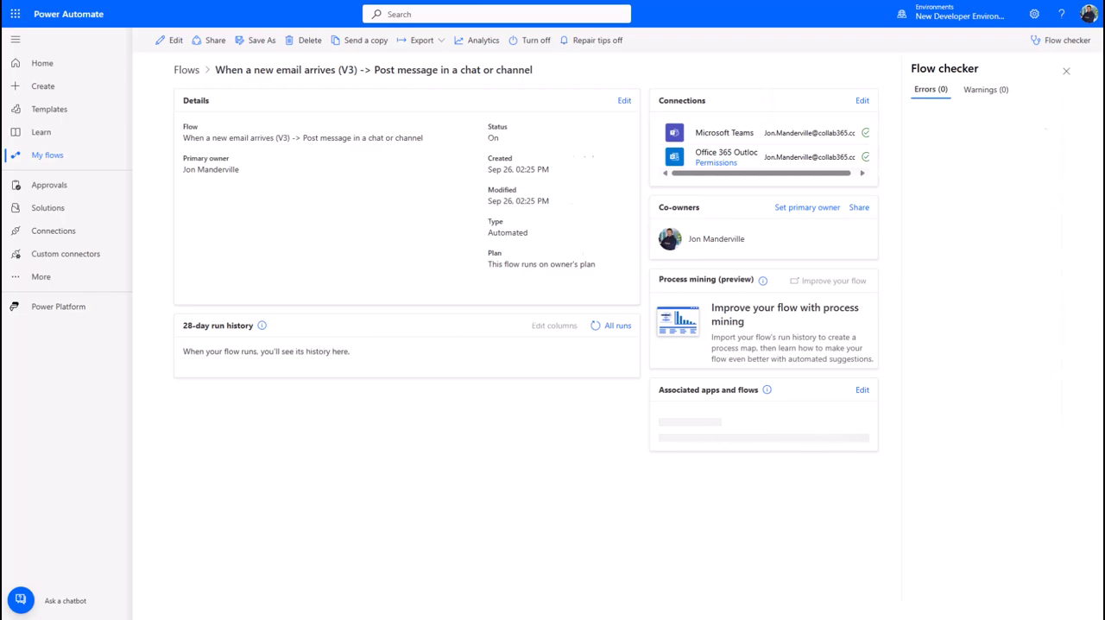
Step: Refresh the run history and reopen the email-to-Teams flow's details showing a succeeded run
{"action": "left_click", "coordinate": [1066, 70]}
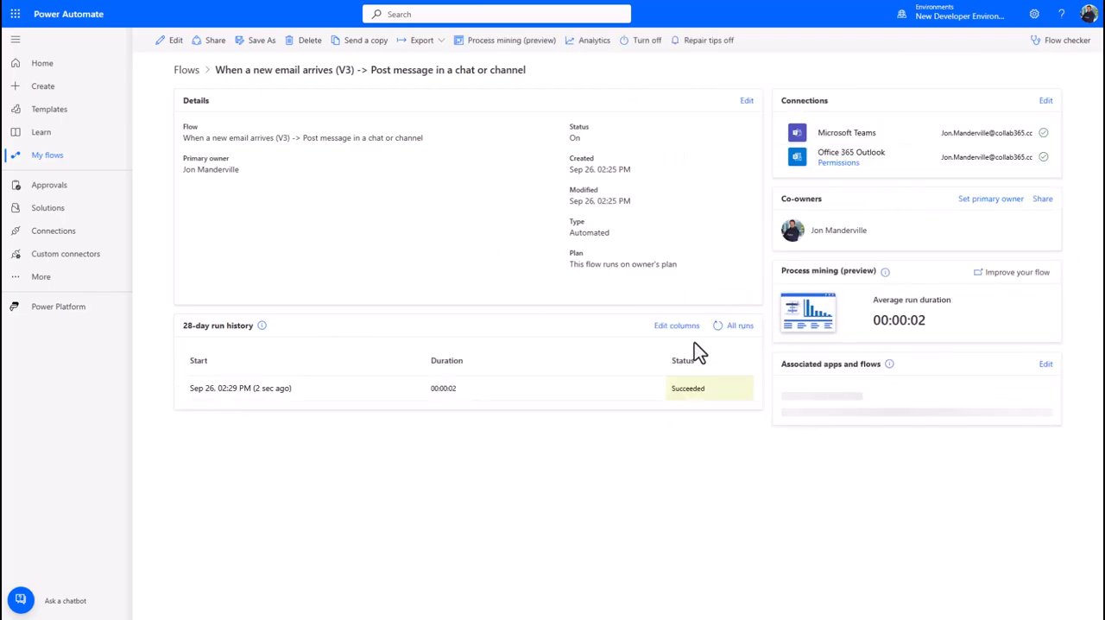
{"action": "mouse_move", "coordinate": [718, 326]}
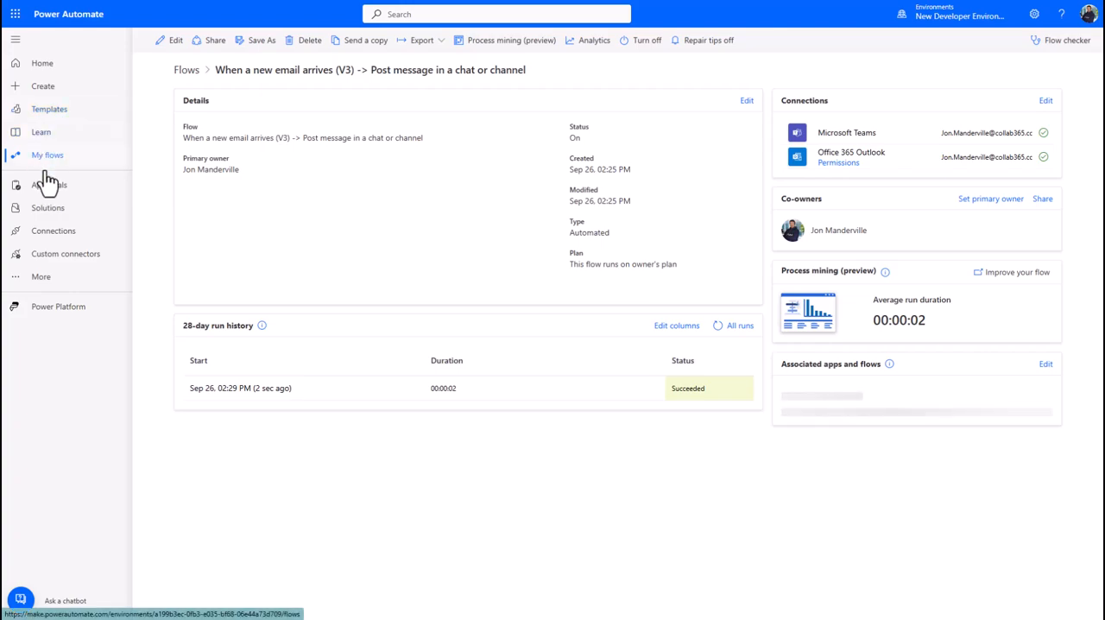
{"action": "left_click", "coordinate": [47, 155]}
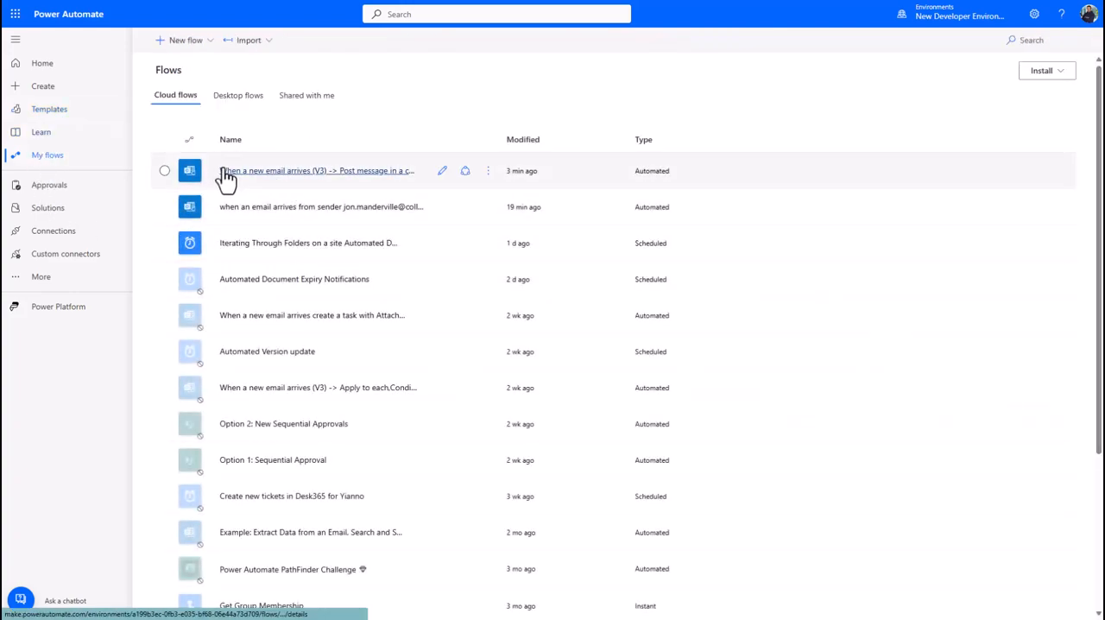
{"action": "mouse_move", "coordinate": [289, 170]}
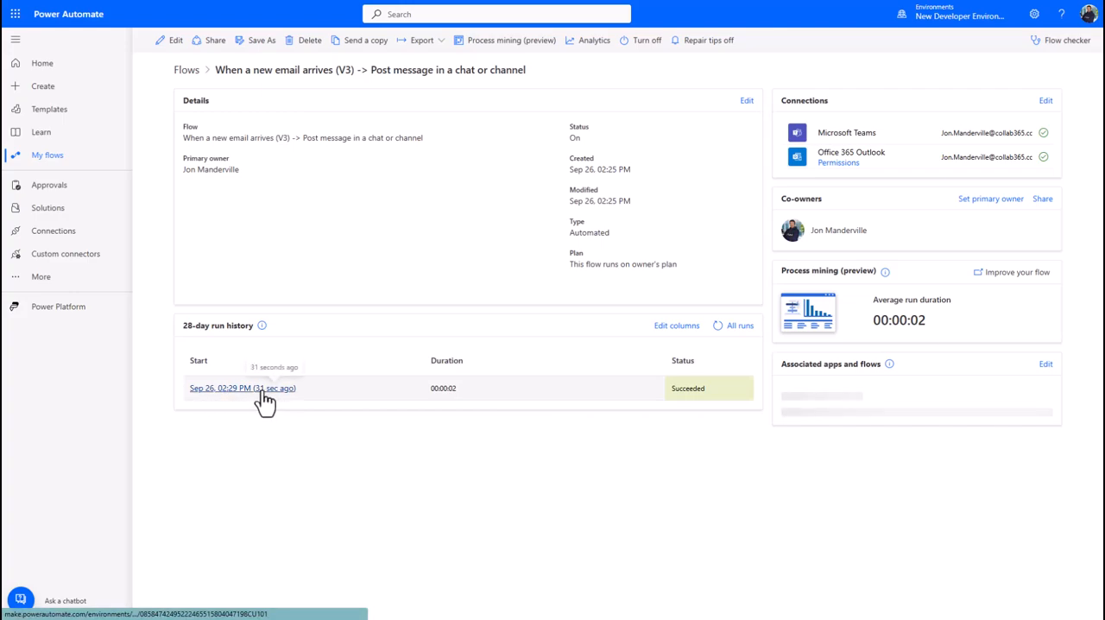
Step: Open the latest succeeded run and inspect the Urgent subject of the triggering email
{"action": "left_click", "coordinate": [243, 388]}
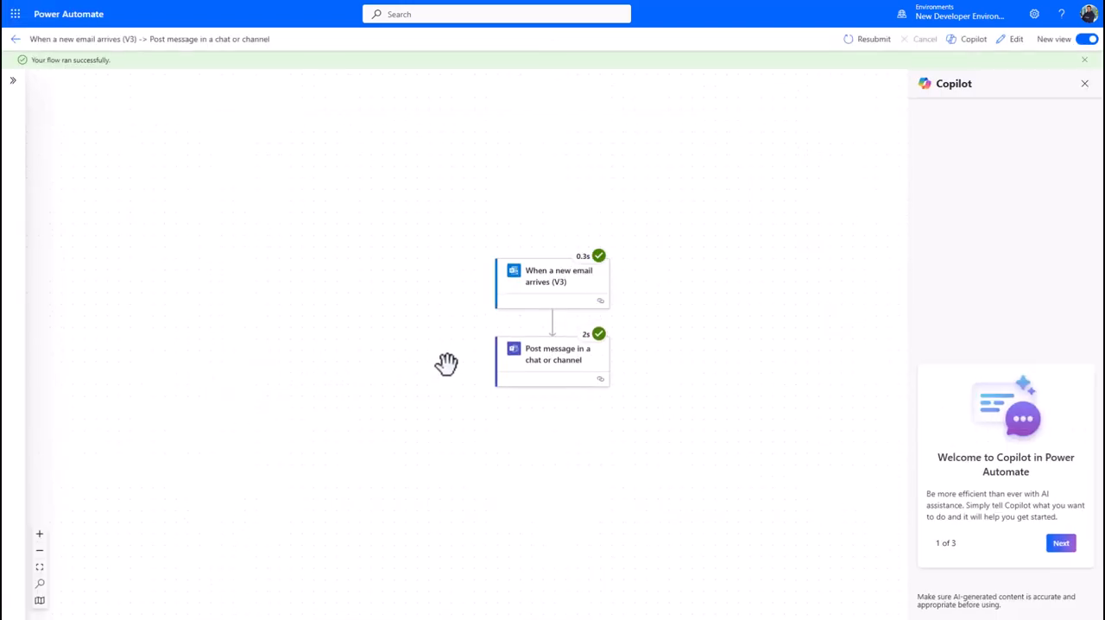
{"action": "mouse_move", "coordinate": [473, 285]}
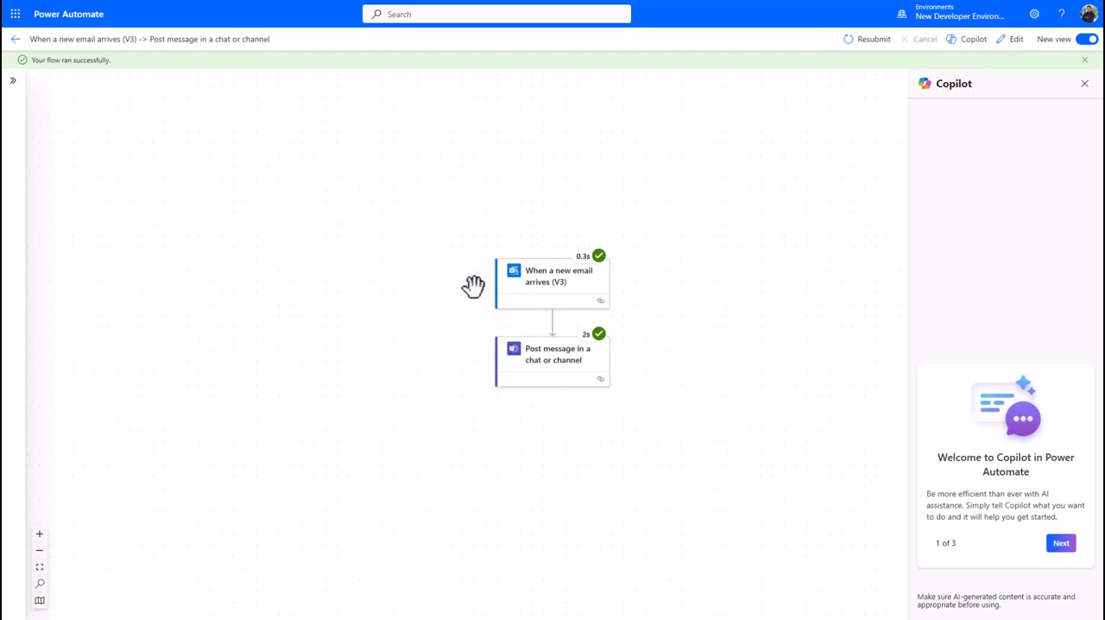
{"action": "mouse_move", "coordinate": [599, 257]}
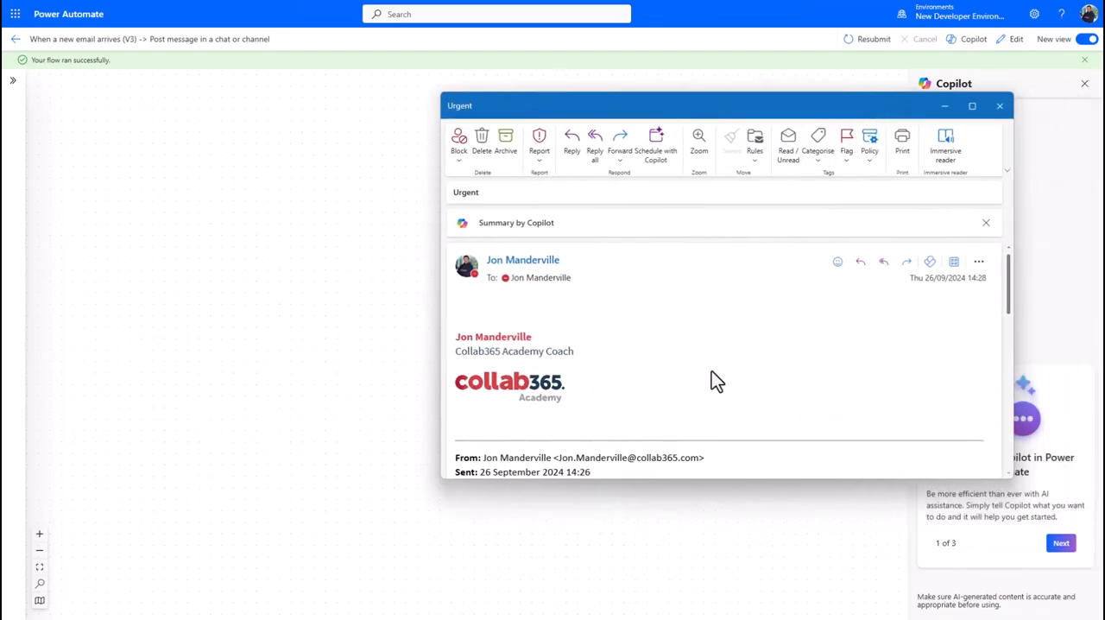
{"action": "scroll", "scroll_direction": "down", "scroll_amount": 3}
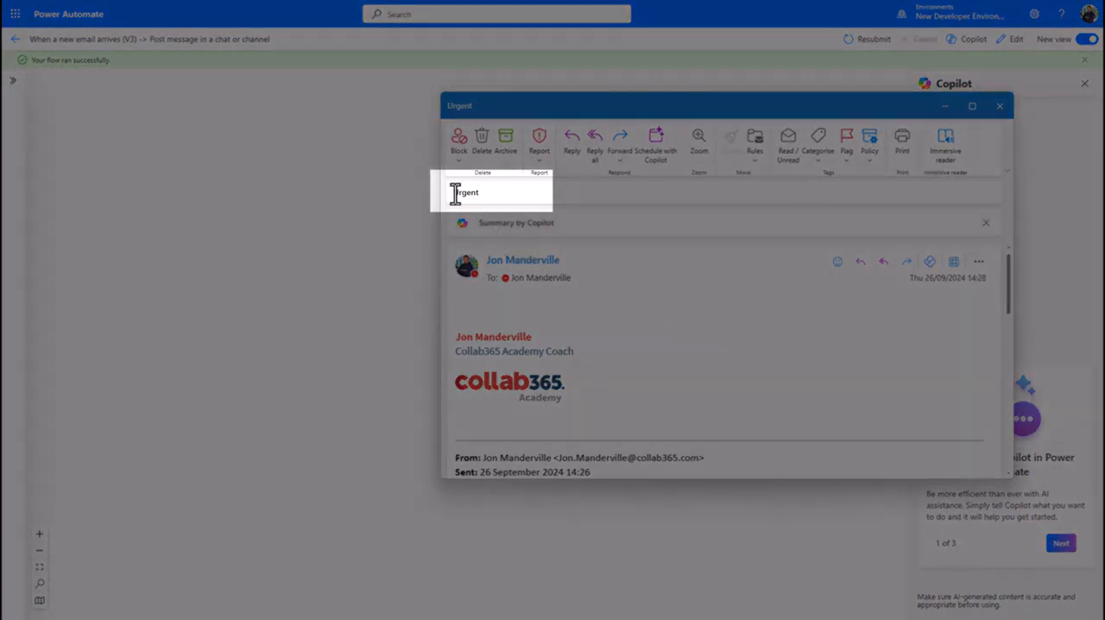
{"action": "left_click", "coordinate": [1000, 105]}
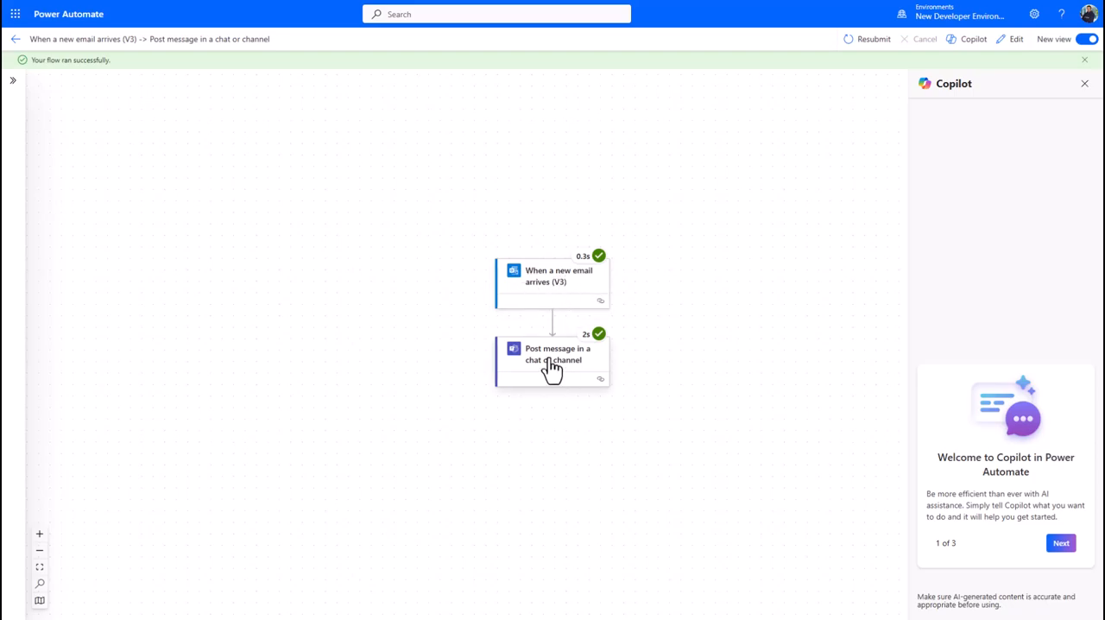
Step: Review the Teams posting step's recorded parameters and close the Teams post preview
{"action": "left_click", "coordinate": [552, 354]}
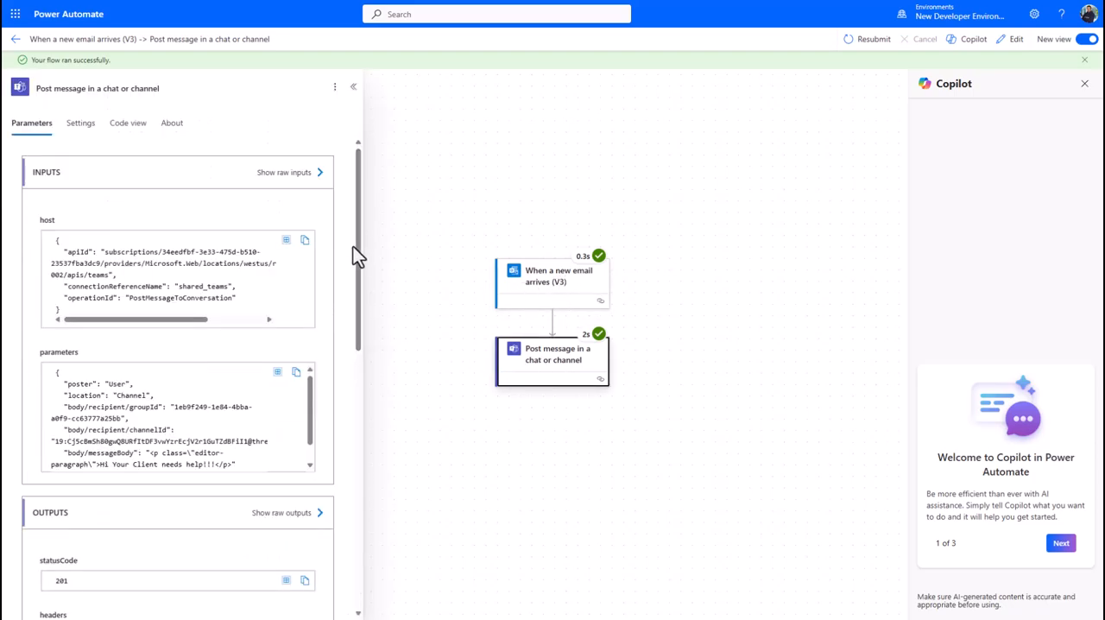
{"action": "scroll", "scroll_direction": "down", "scroll_amount": 3}
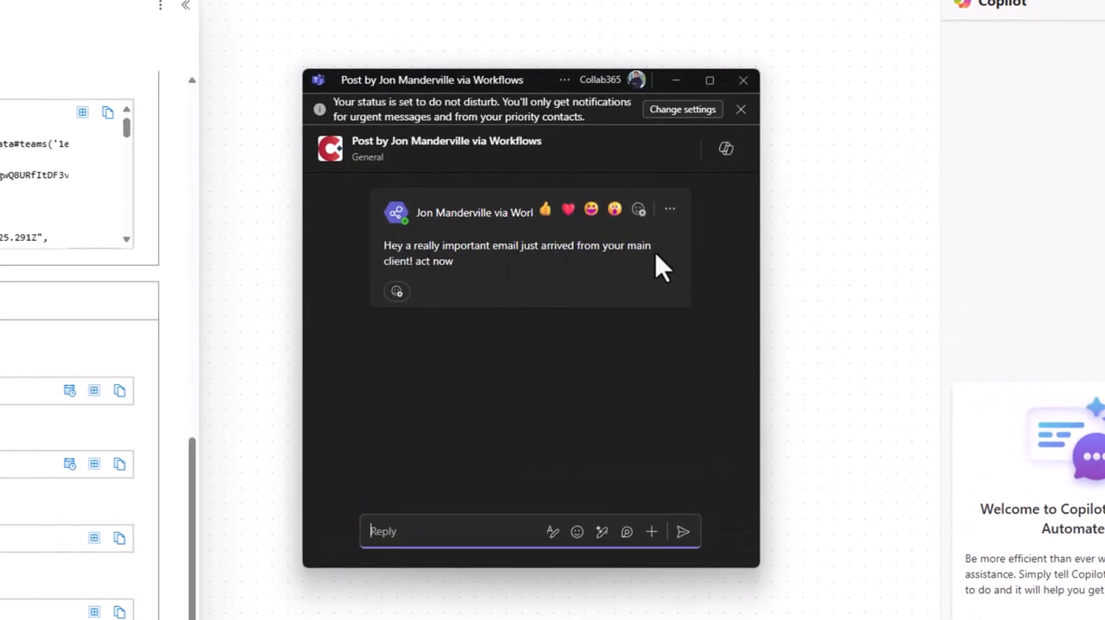
{"action": "mouse_move", "coordinate": [397, 186]}
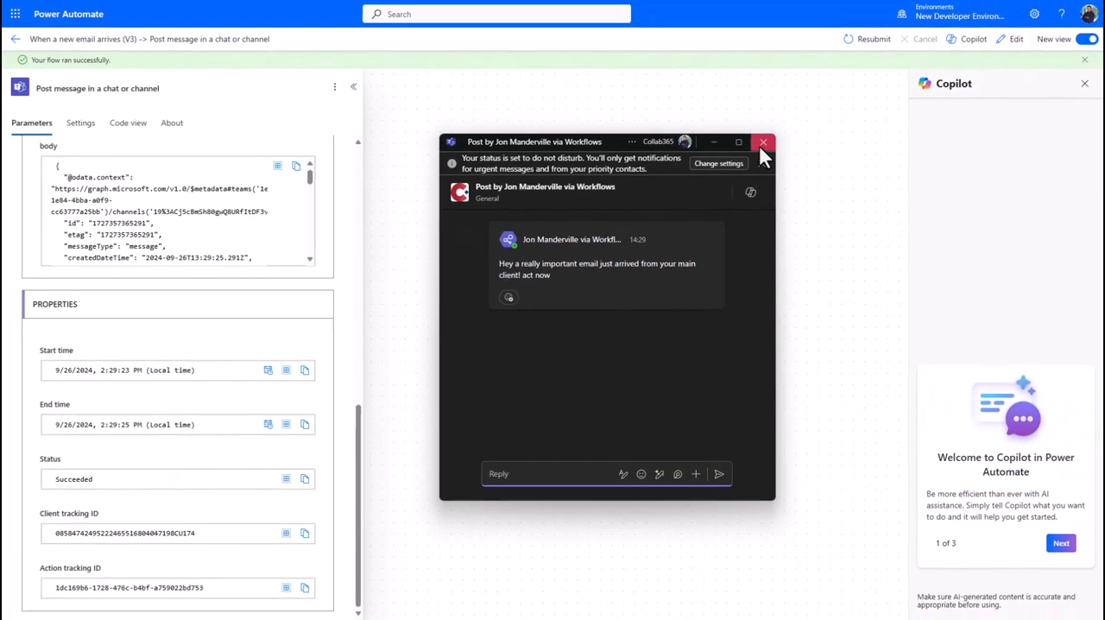
{"action": "left_click", "coordinate": [764, 142]}
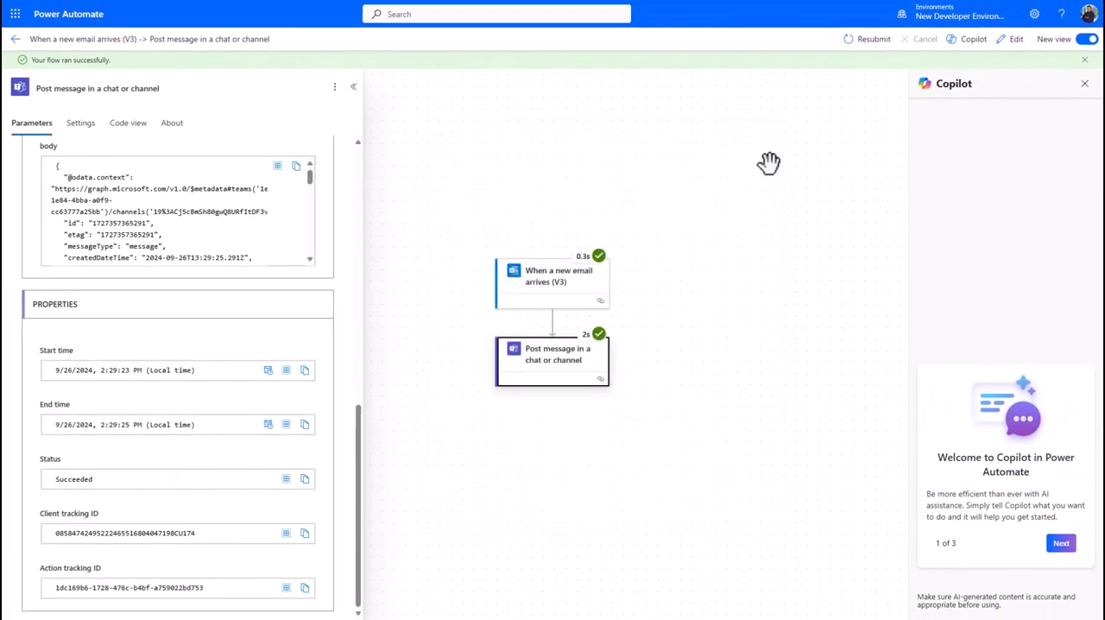
{"action": "mouse_move", "coordinate": [521, 211]}
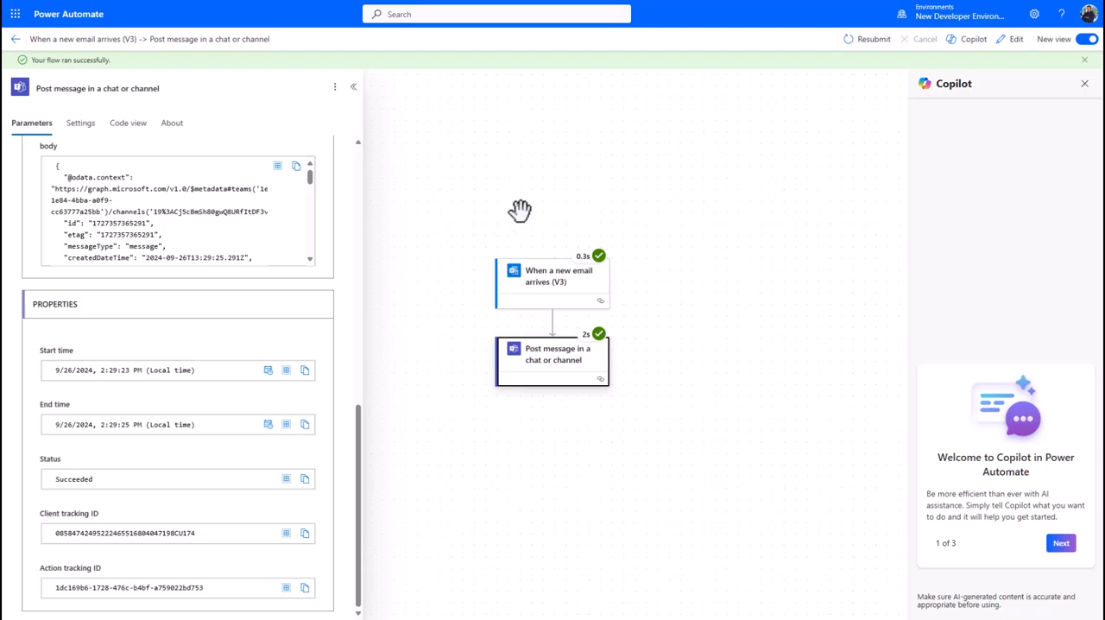
{"action": "mouse_move", "coordinate": [515, 236]}
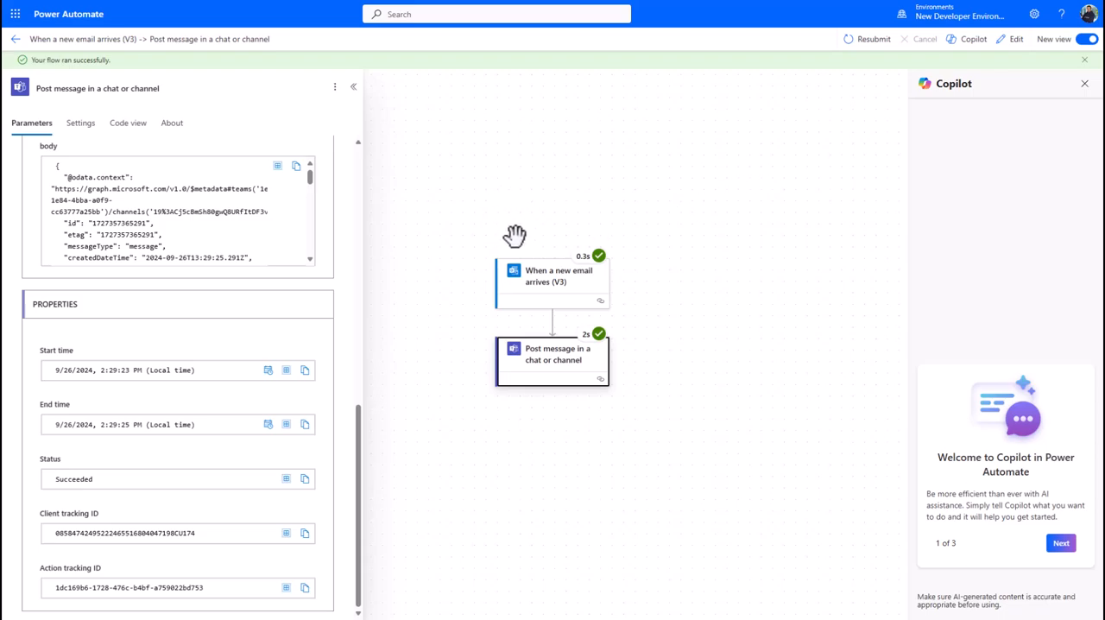
{"action": "mouse_move", "coordinate": [519, 240]}
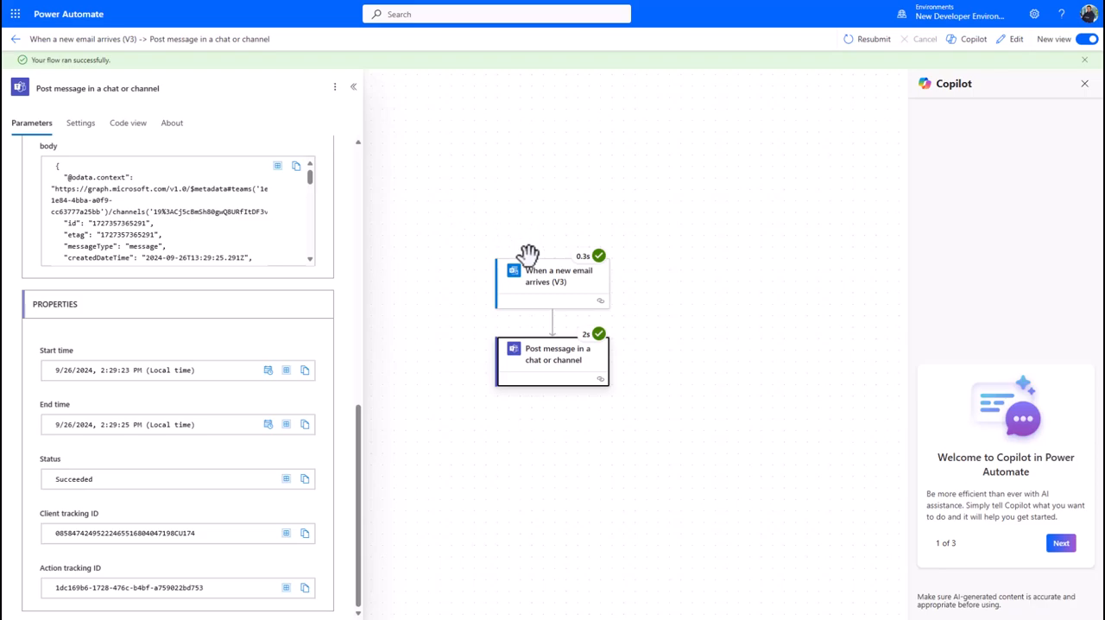
{"action": "mouse_move", "coordinate": [600, 270]}
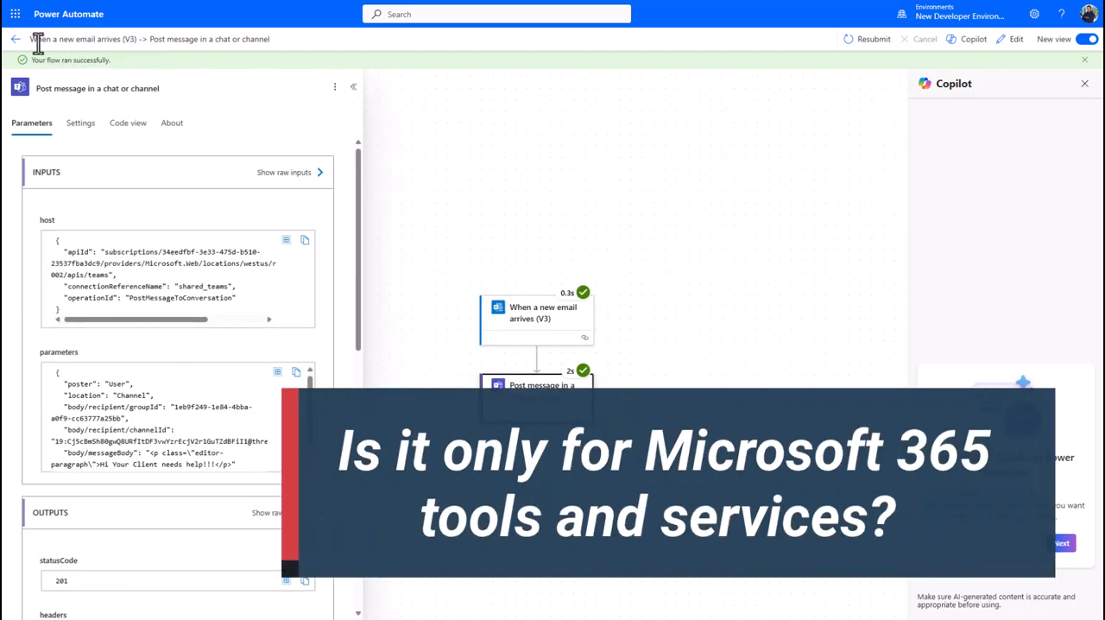
Step: Leave the run view and reopen the flow in the designer for editing
{"action": "left_click", "coordinate": [15, 39]}
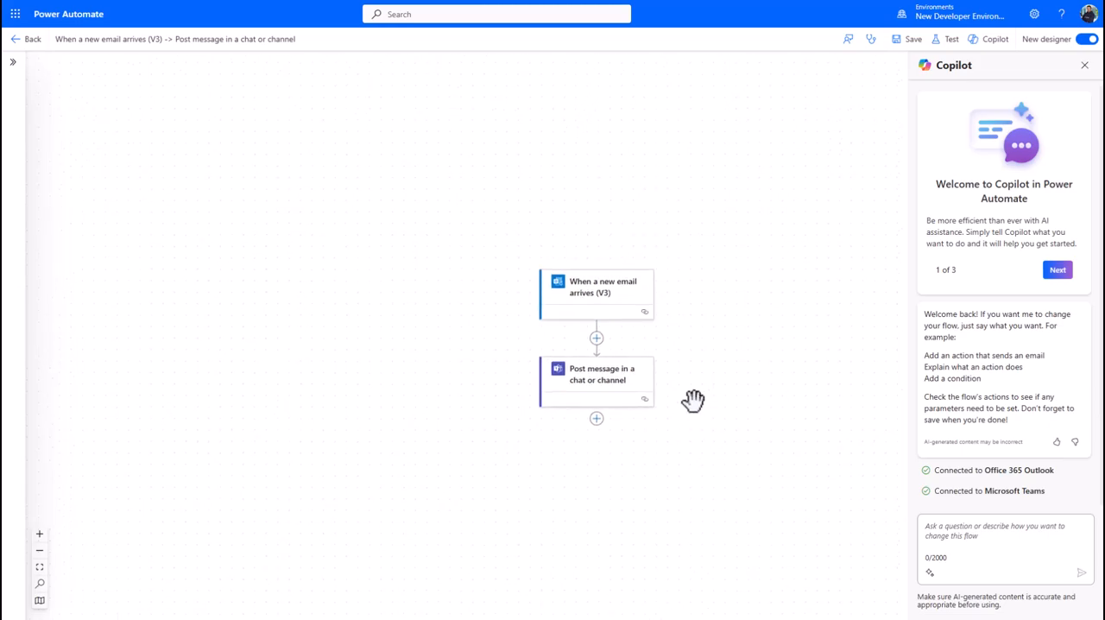
Step: Start adding an action between the trigger and Teams step and browse the connector catalogue
{"action": "left_click", "coordinate": [596, 418]}
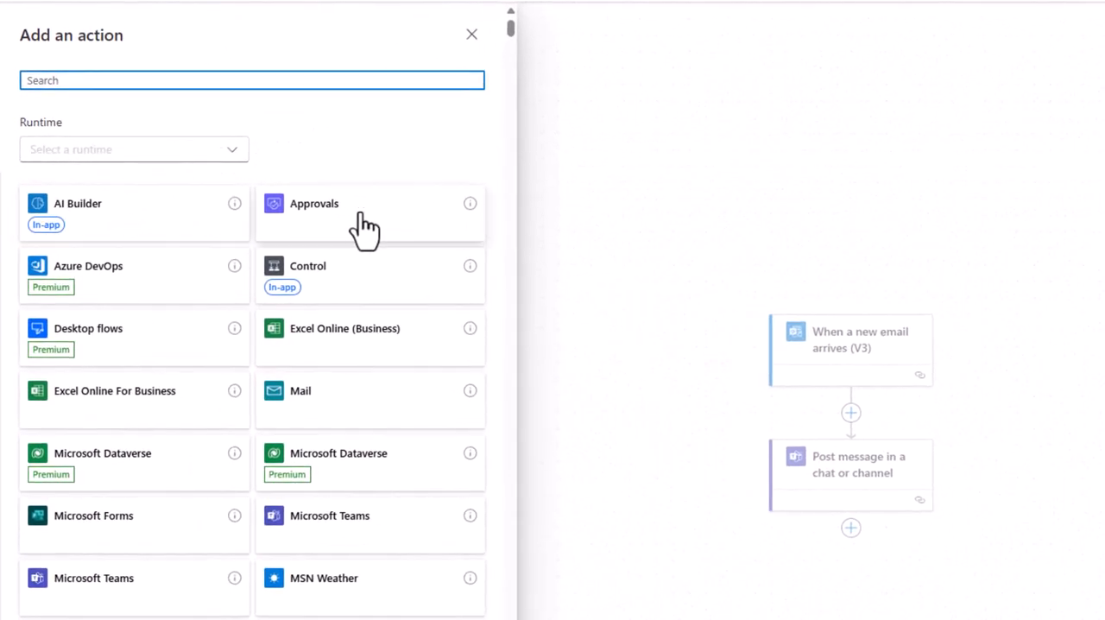
{"action": "scroll", "scroll_direction": "down", "scroll_amount": 3}
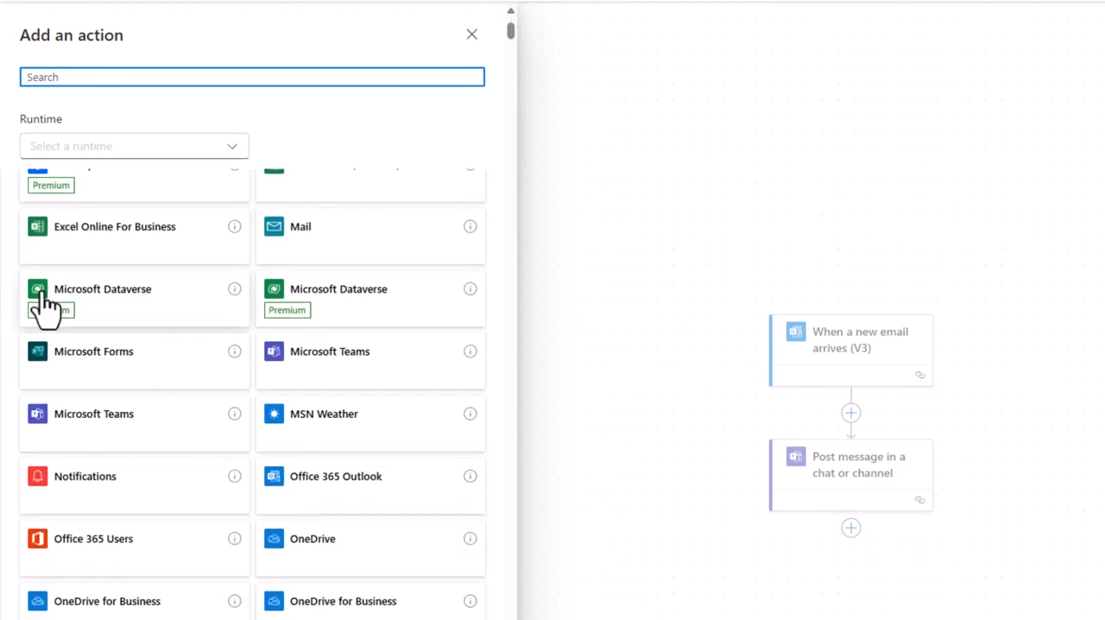
{"action": "scroll", "scroll_direction": "down", "scroll_amount": 3}
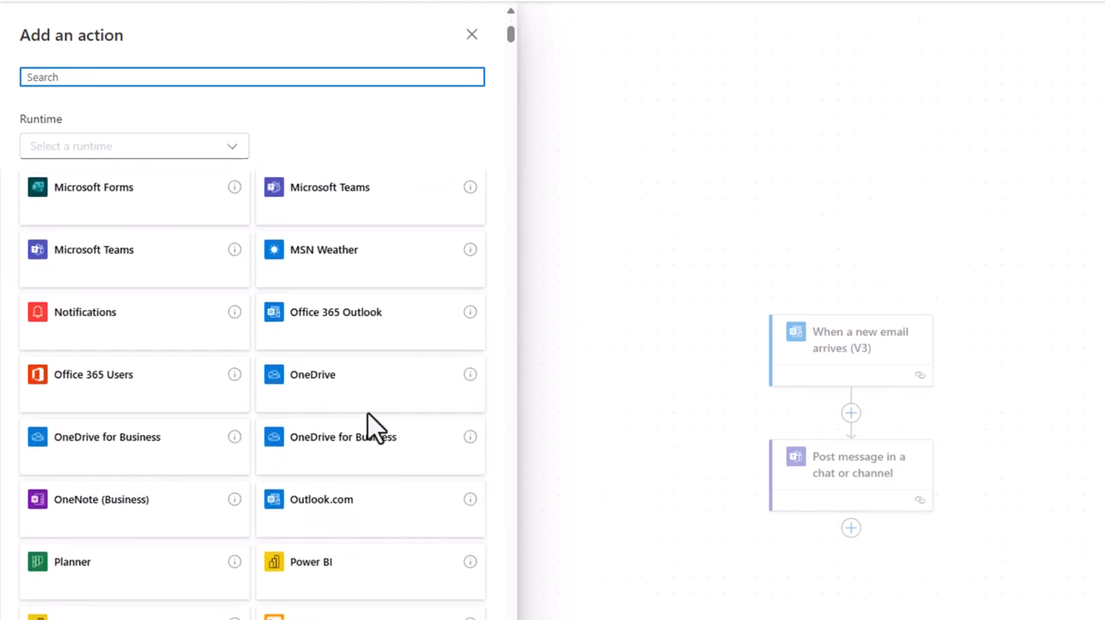
{"action": "scroll", "scroll_direction": "down", "scroll_amount": 3}
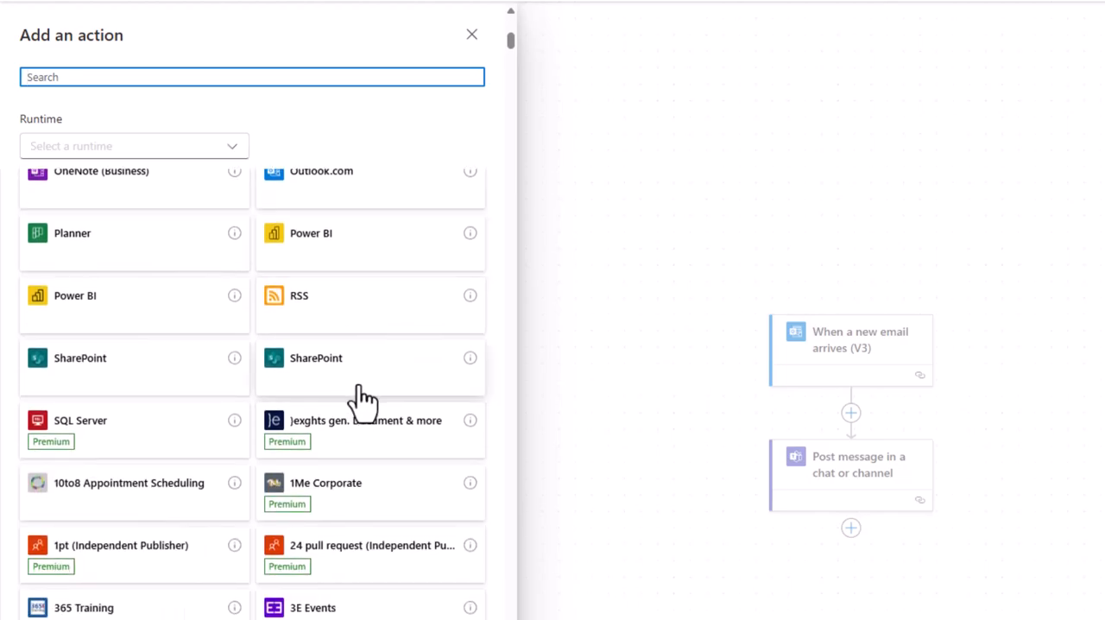
{"action": "scroll", "scroll_direction": "down", "scroll_amount": 3}
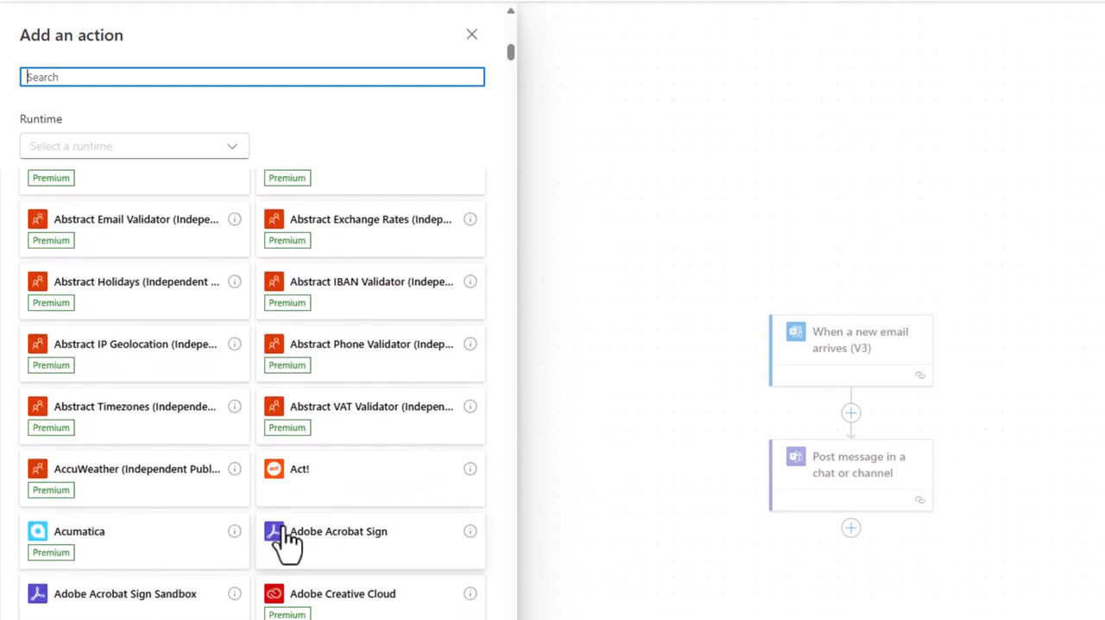
{"action": "scroll", "scroll_direction": "down", "scroll_amount": 3}
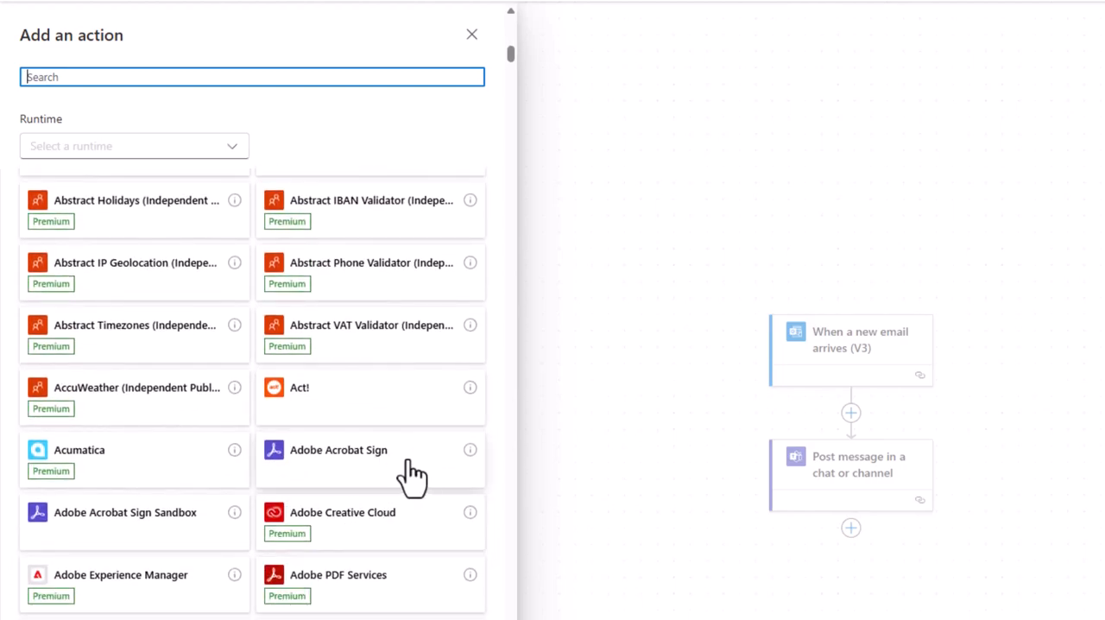
{"action": "scroll", "scroll_direction": "down", "scroll_amount": 3}
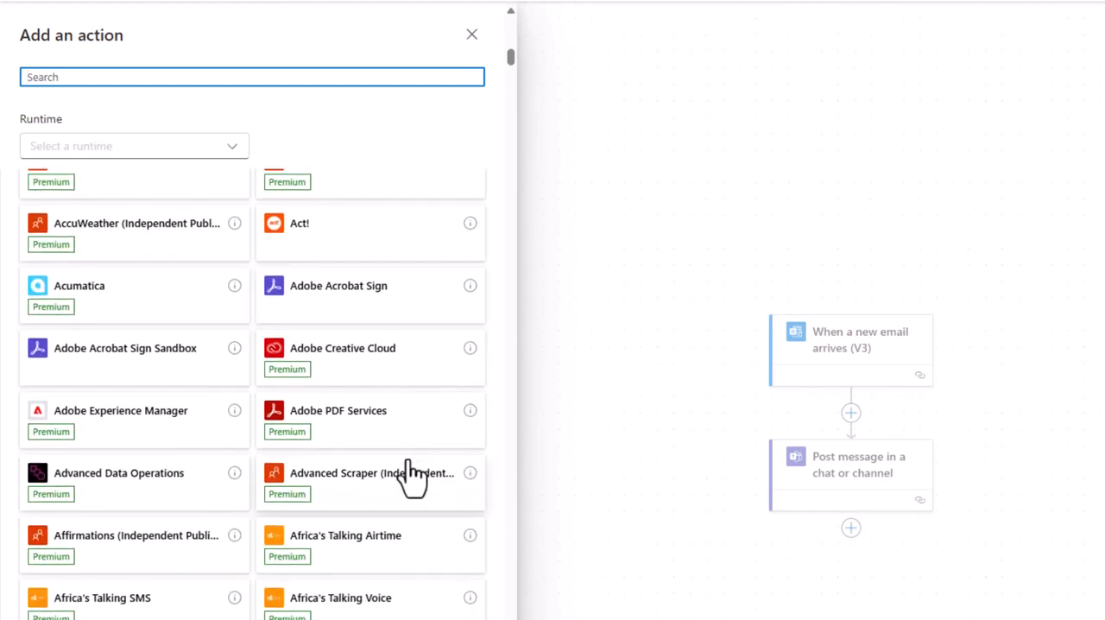
{"action": "mouse_move", "coordinate": [358, 497]}
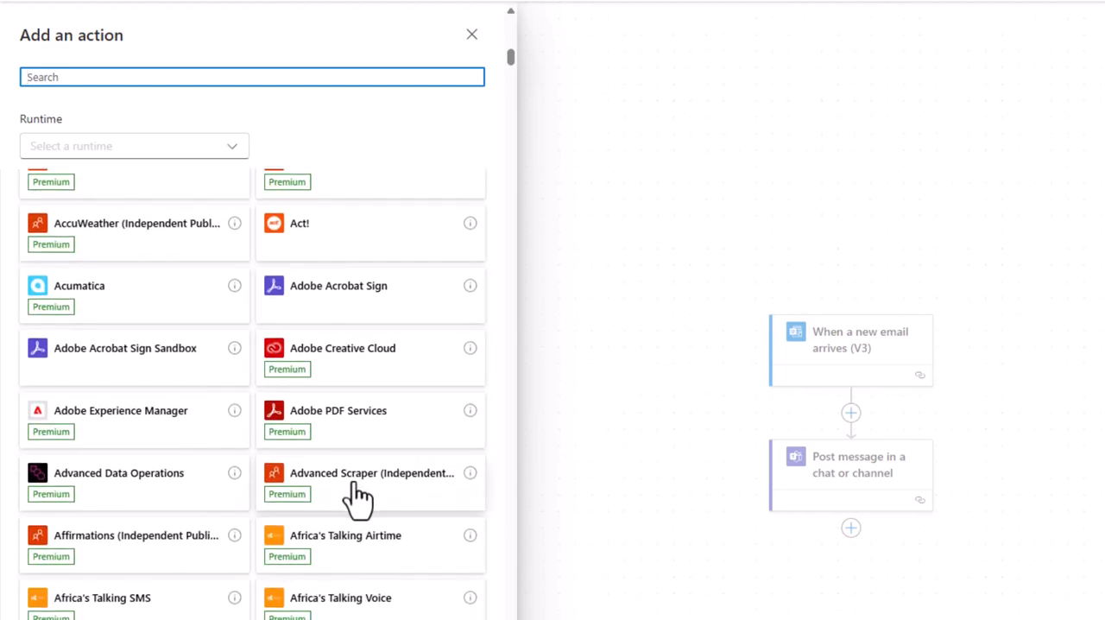
{"action": "mouse_move", "coordinate": [358, 507]}
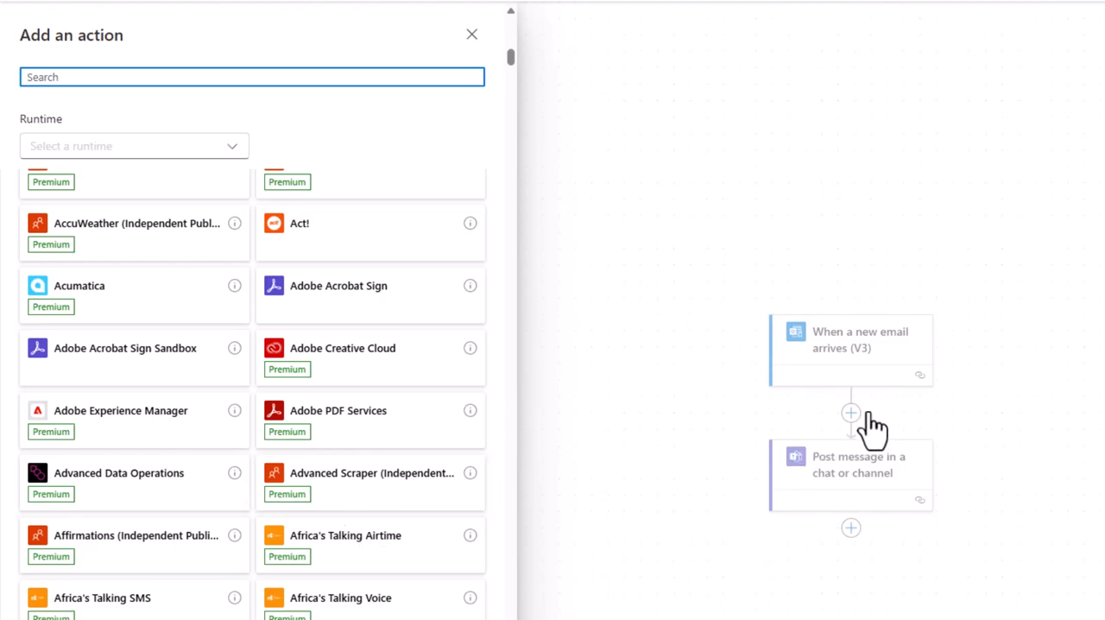
{"action": "scroll", "scroll_direction": "down", "scroll_amount": 3}
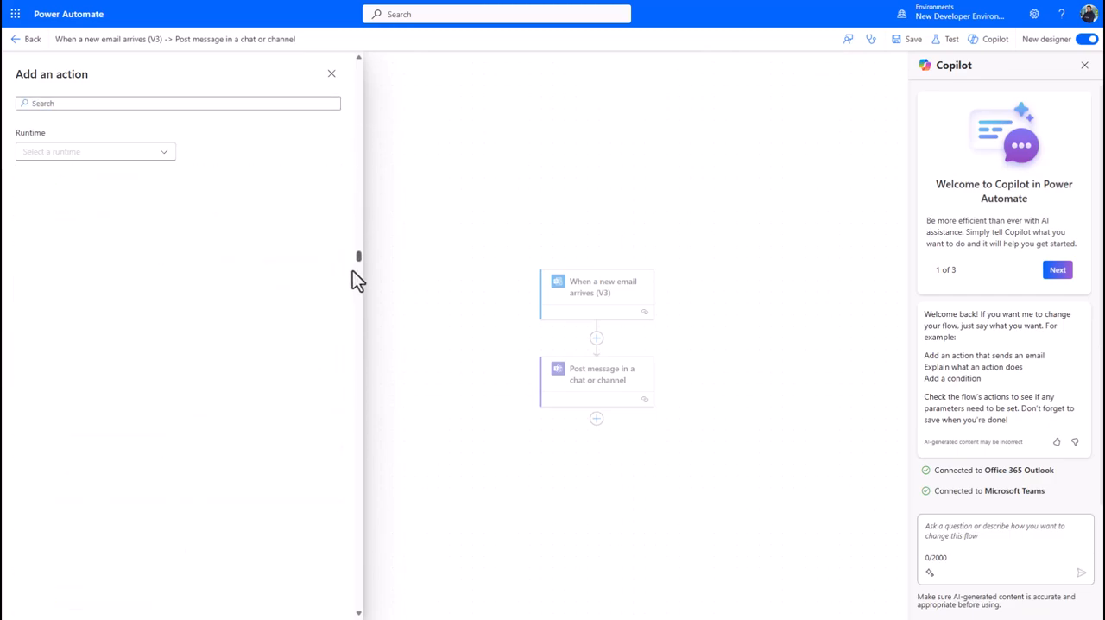
{"action": "scroll", "scroll_direction": "down", "scroll_amount": 3}
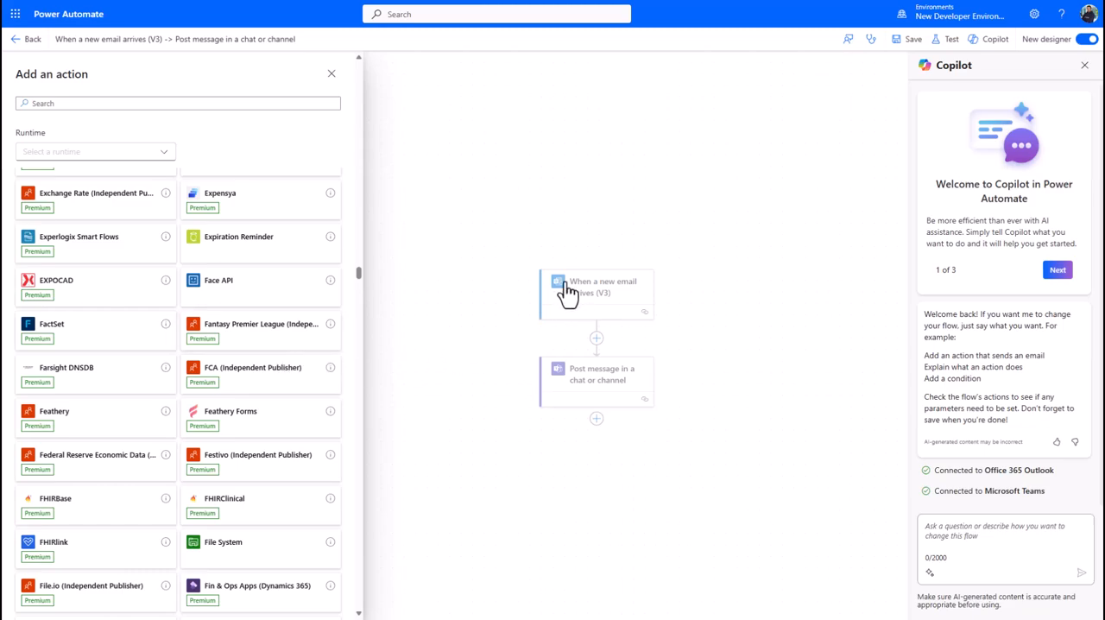
{"action": "mouse_move", "coordinate": [482, 285]}
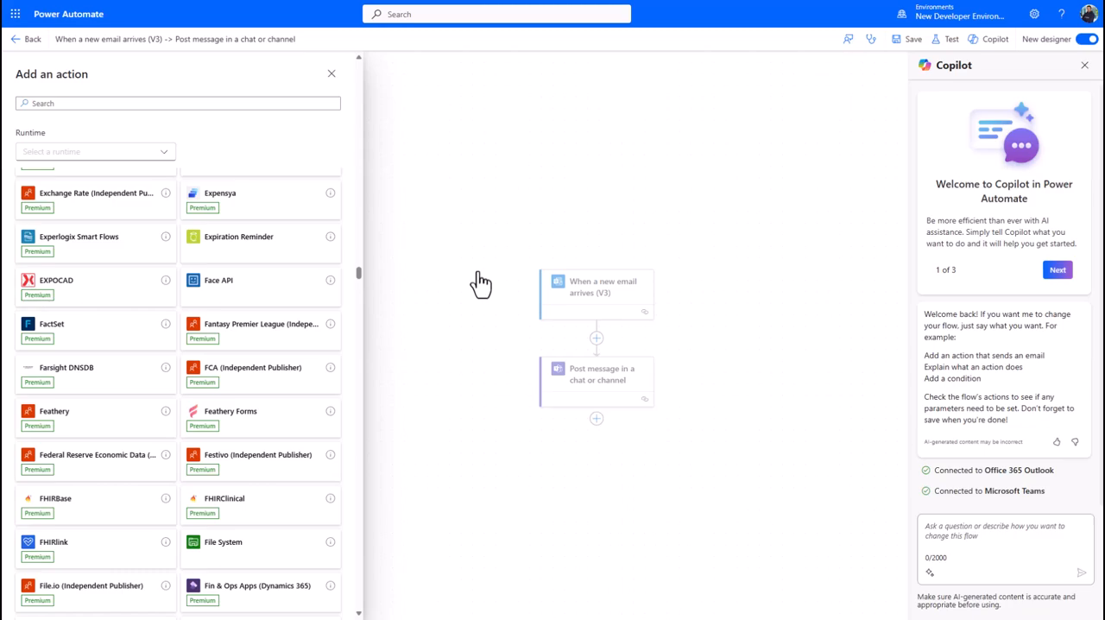
{"action": "mouse_move", "coordinate": [567, 247]}
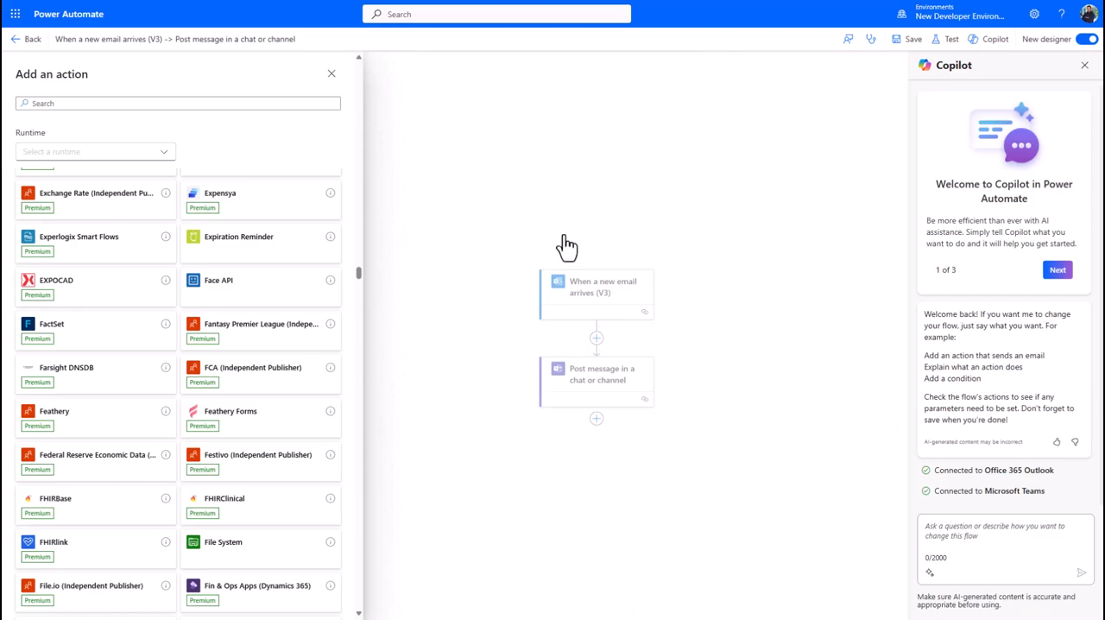